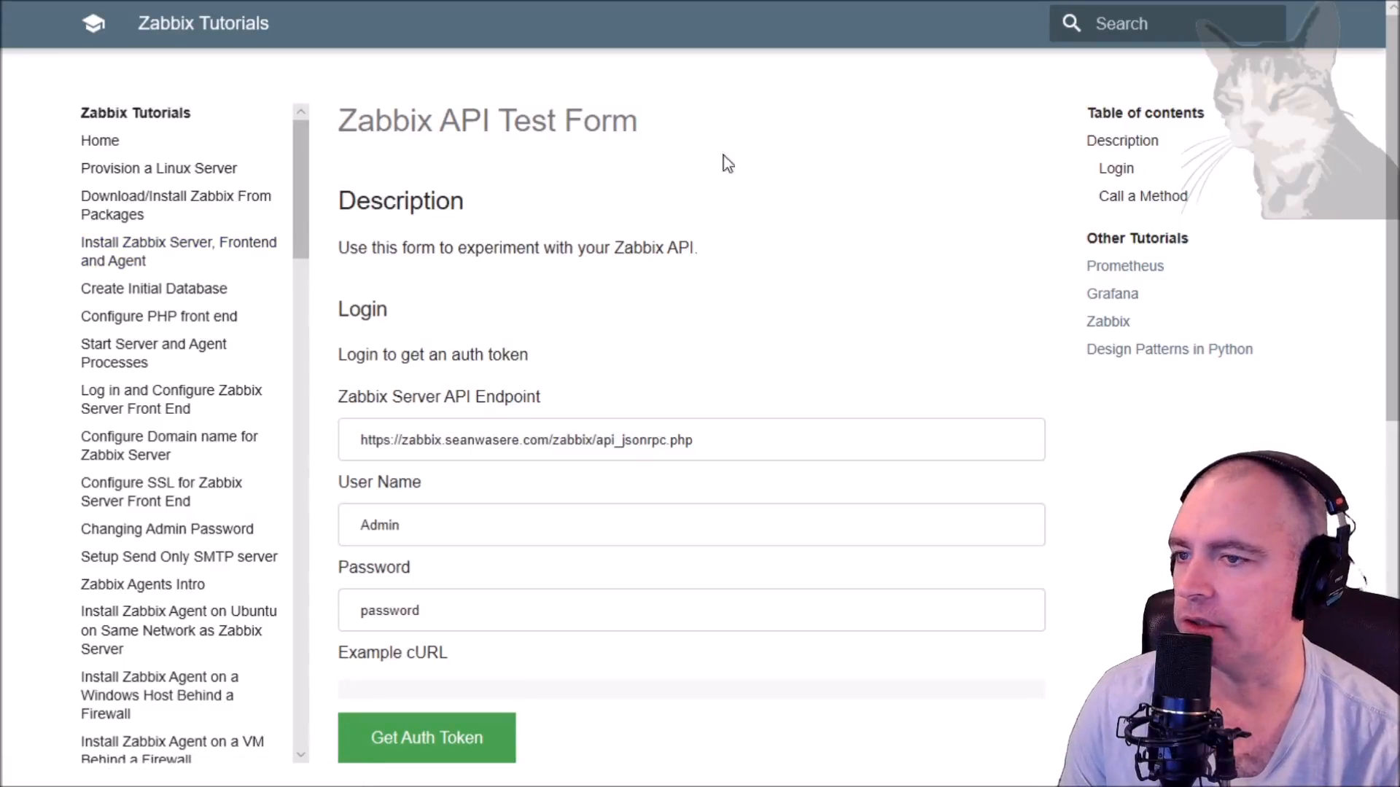
mouse_move(338, 350)
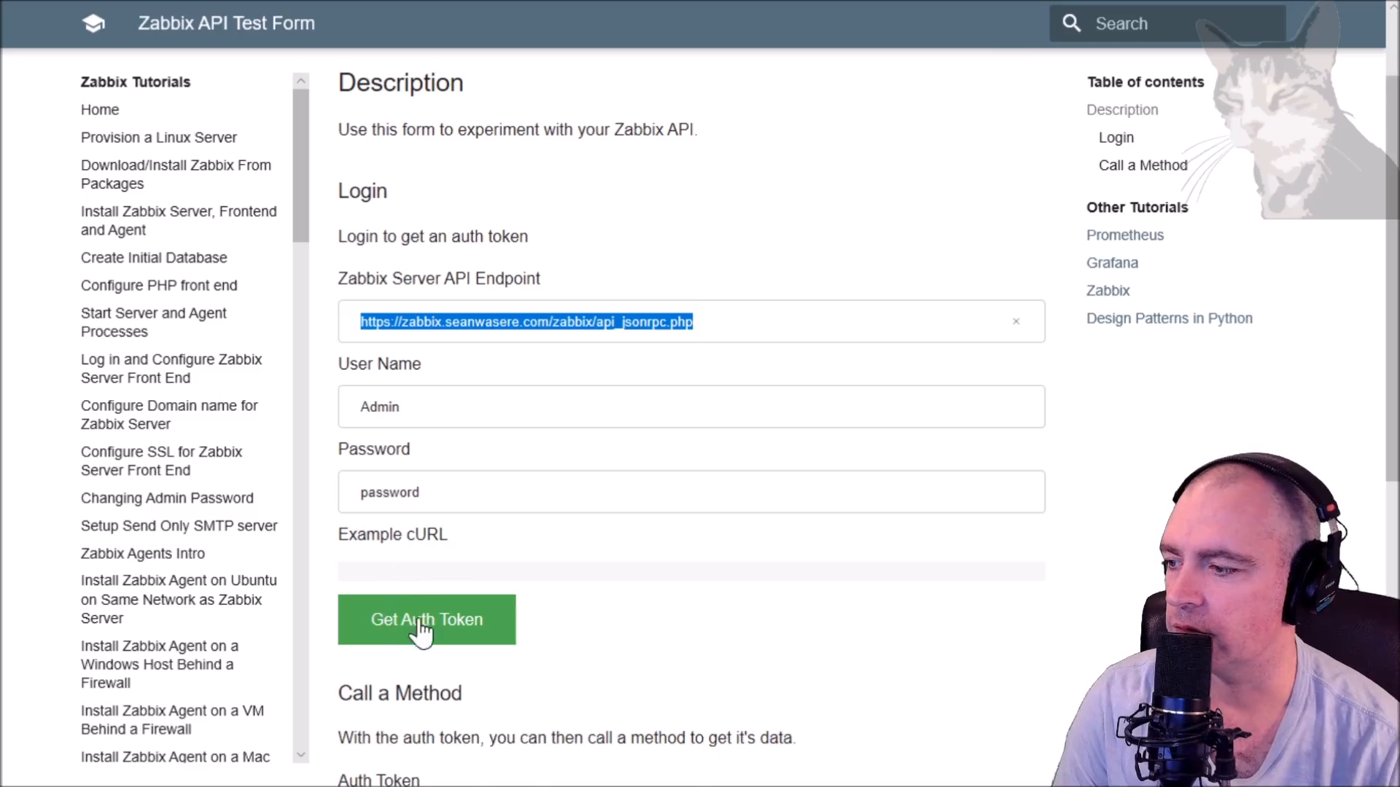
- Request an auth token for the Admin login and select the returned token
left_click(426, 619)
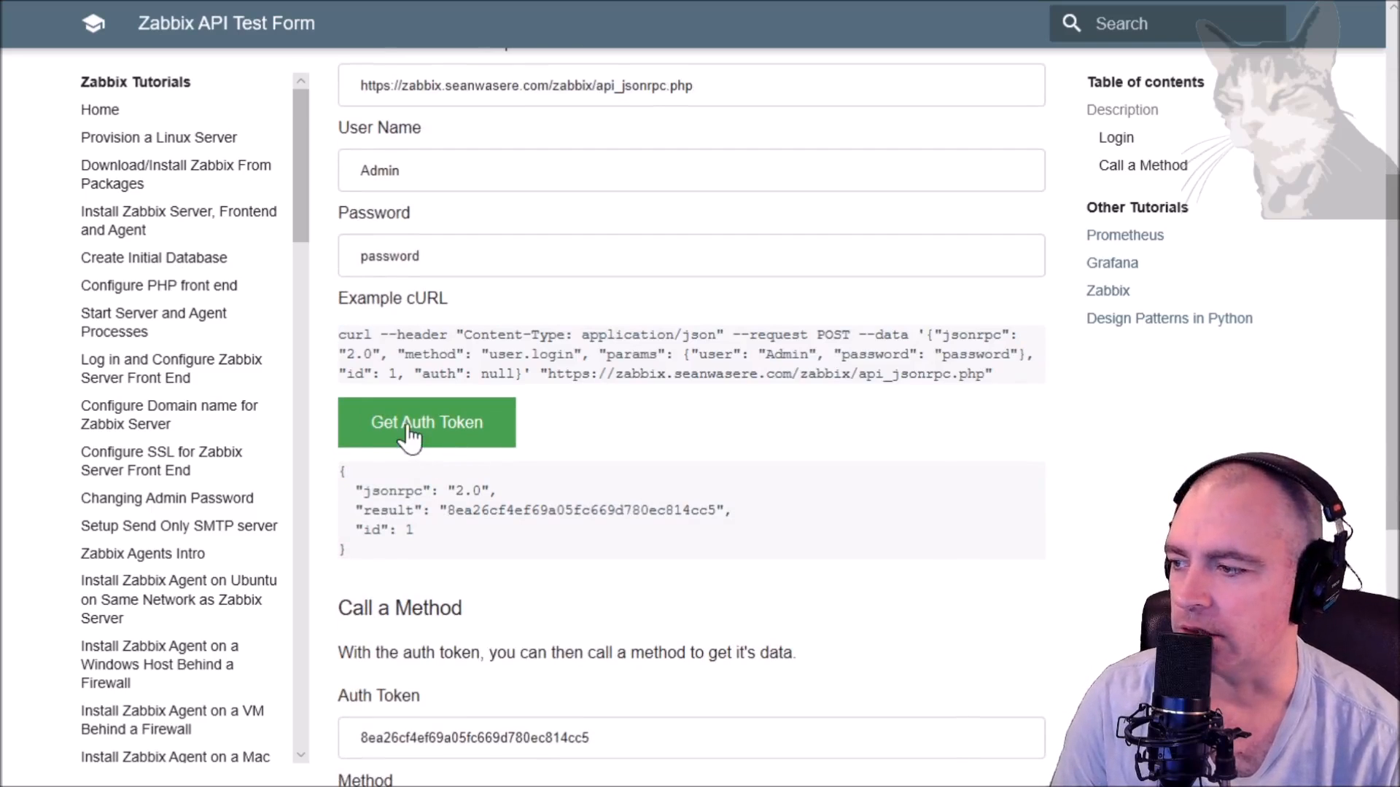
left_click_drag(450, 510, 715, 510)
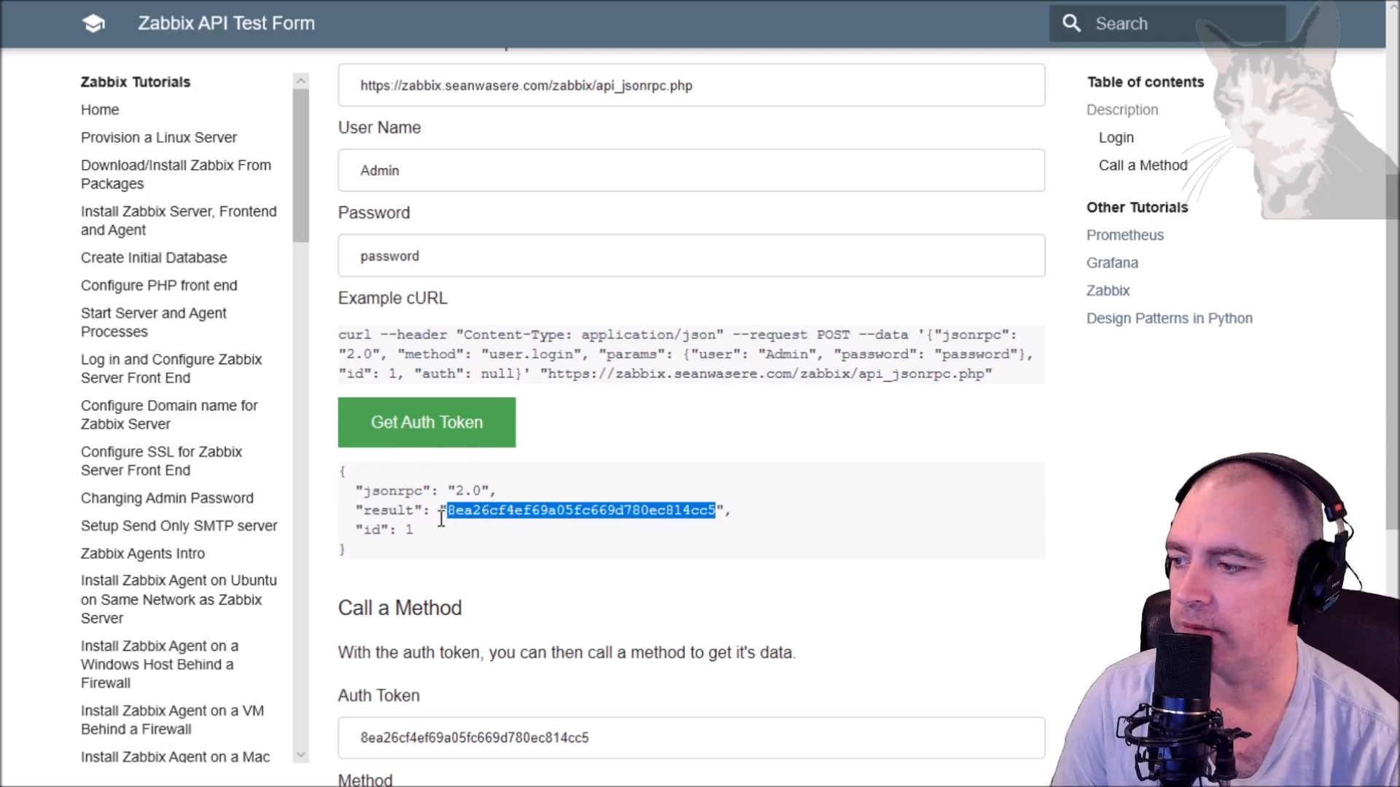
scroll("down", 3)
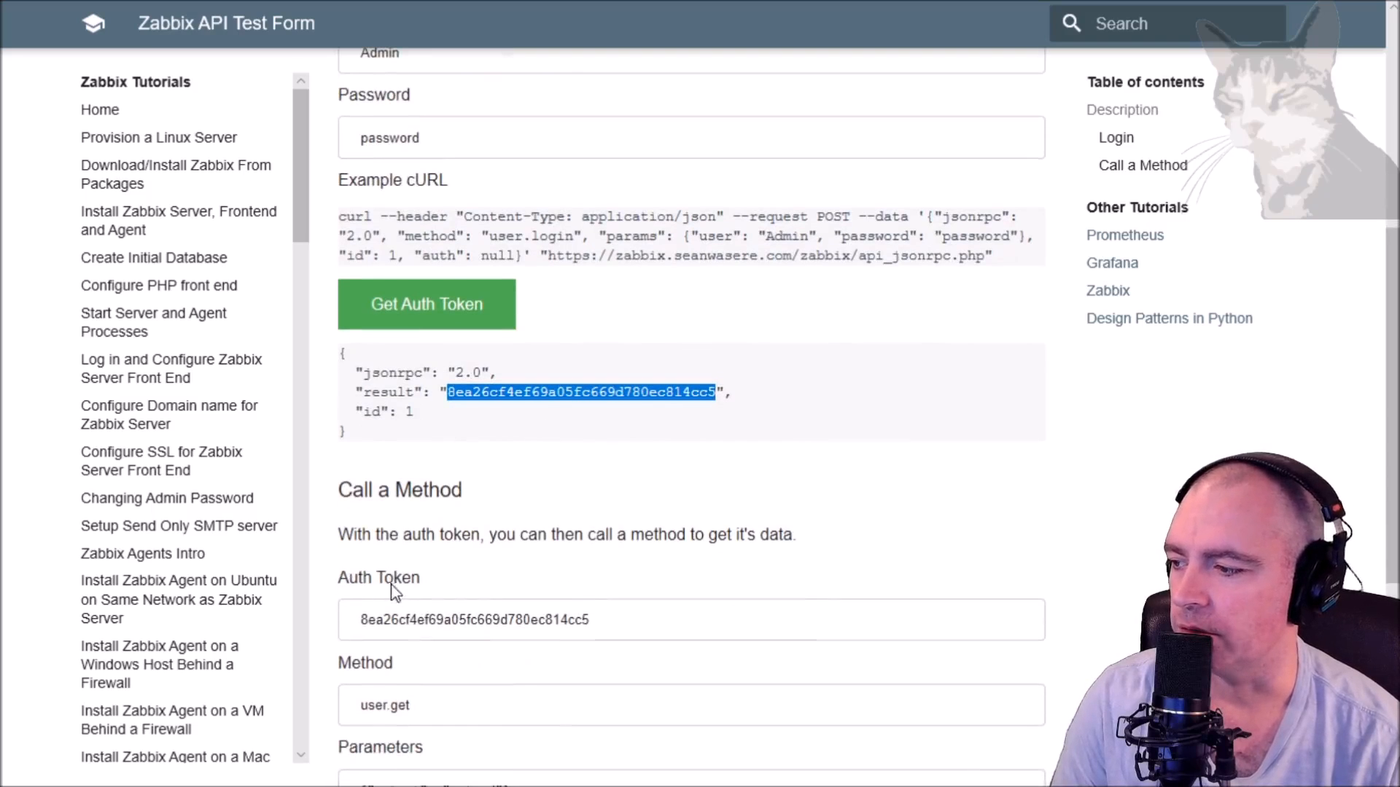
scroll("down", 3)
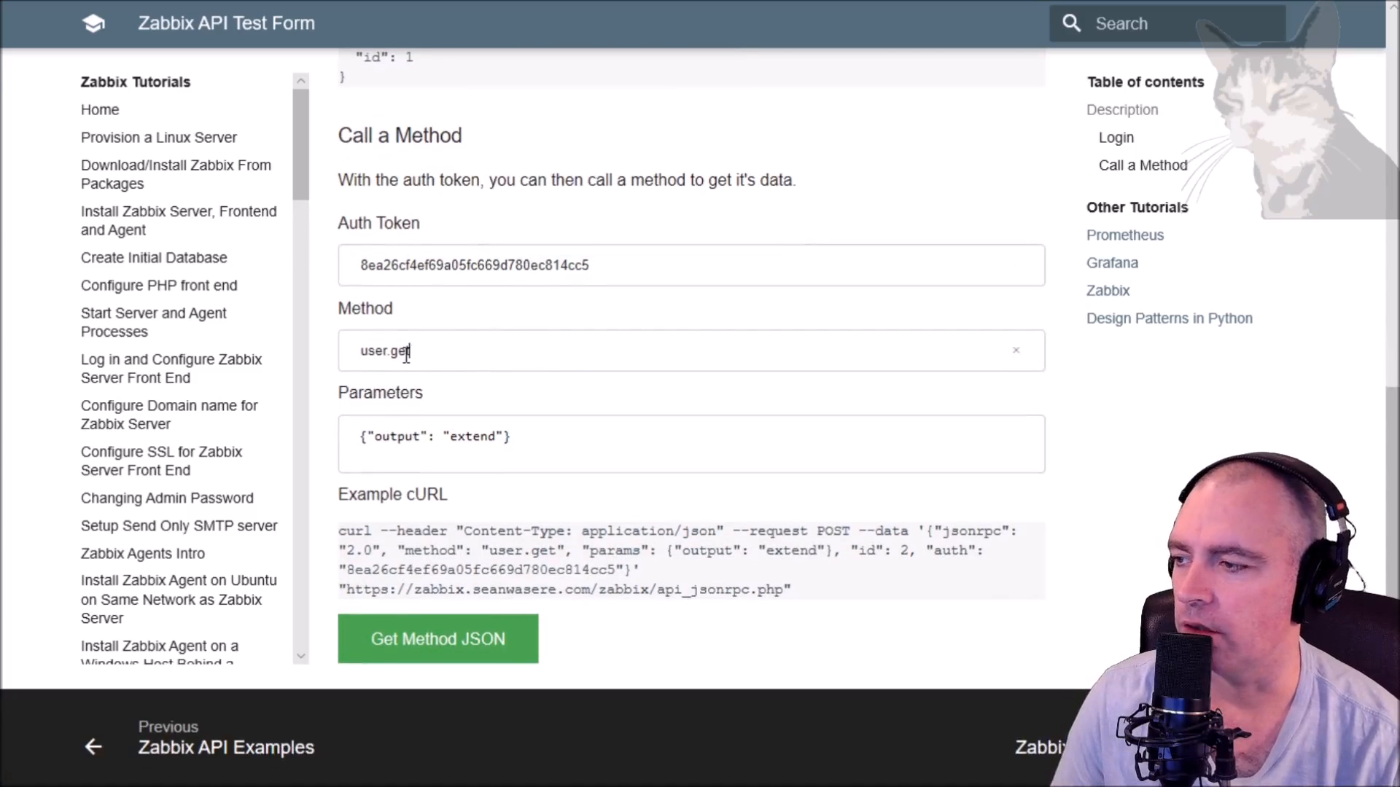
mouse_move(447, 384)
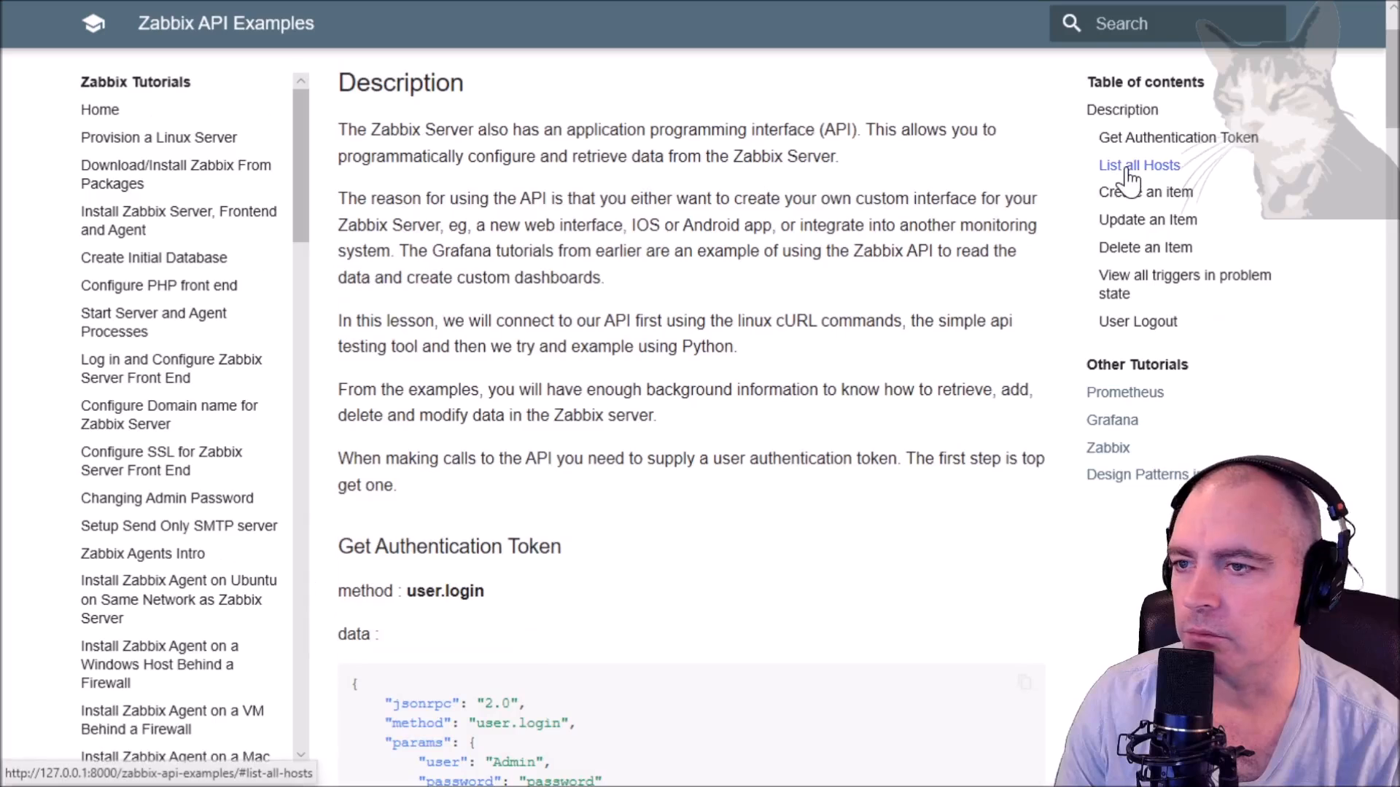
- Enter host.get with output hostid, host and selectInterfaces interfaceid, ip
left_click(1138, 165)
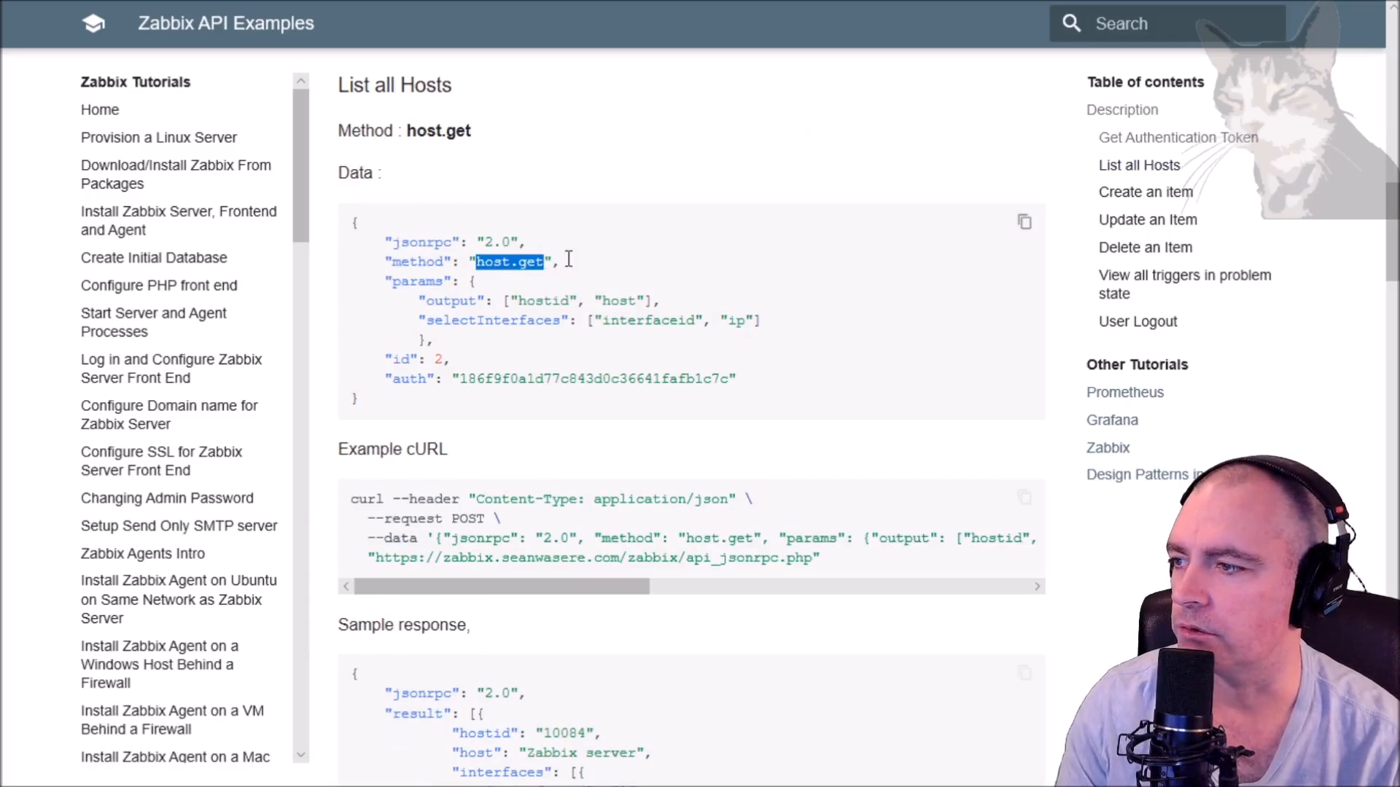
left_click(366, 15)
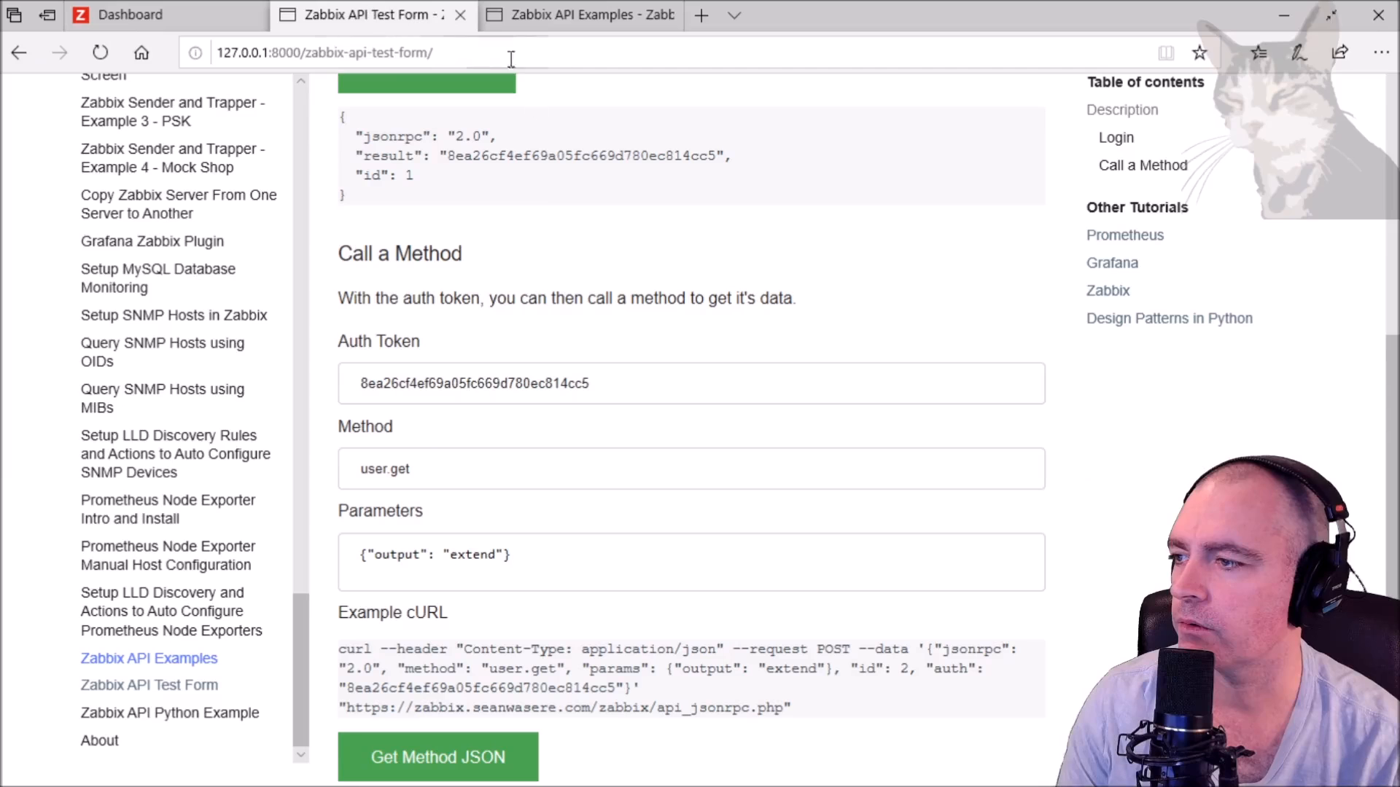
type("host.get")
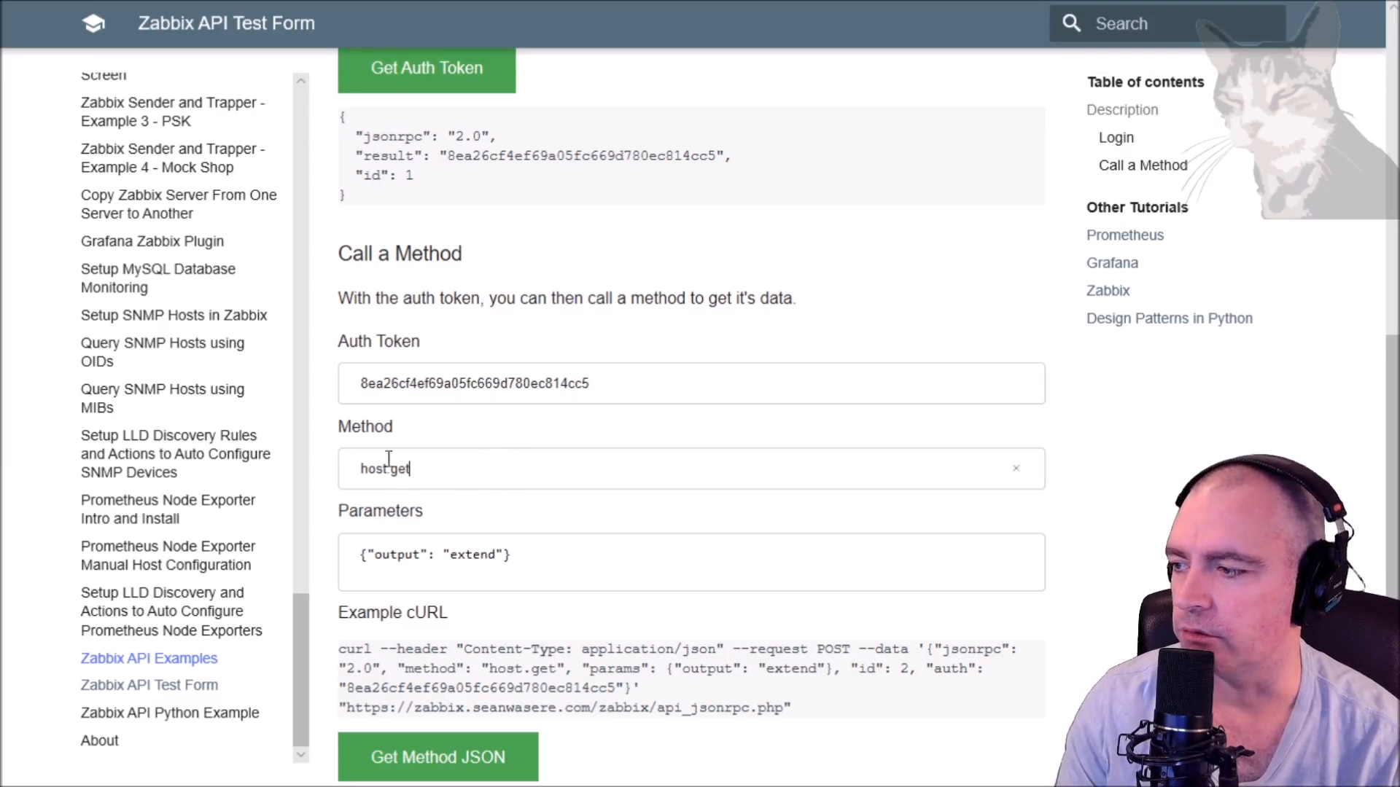
scroll("down", 3)
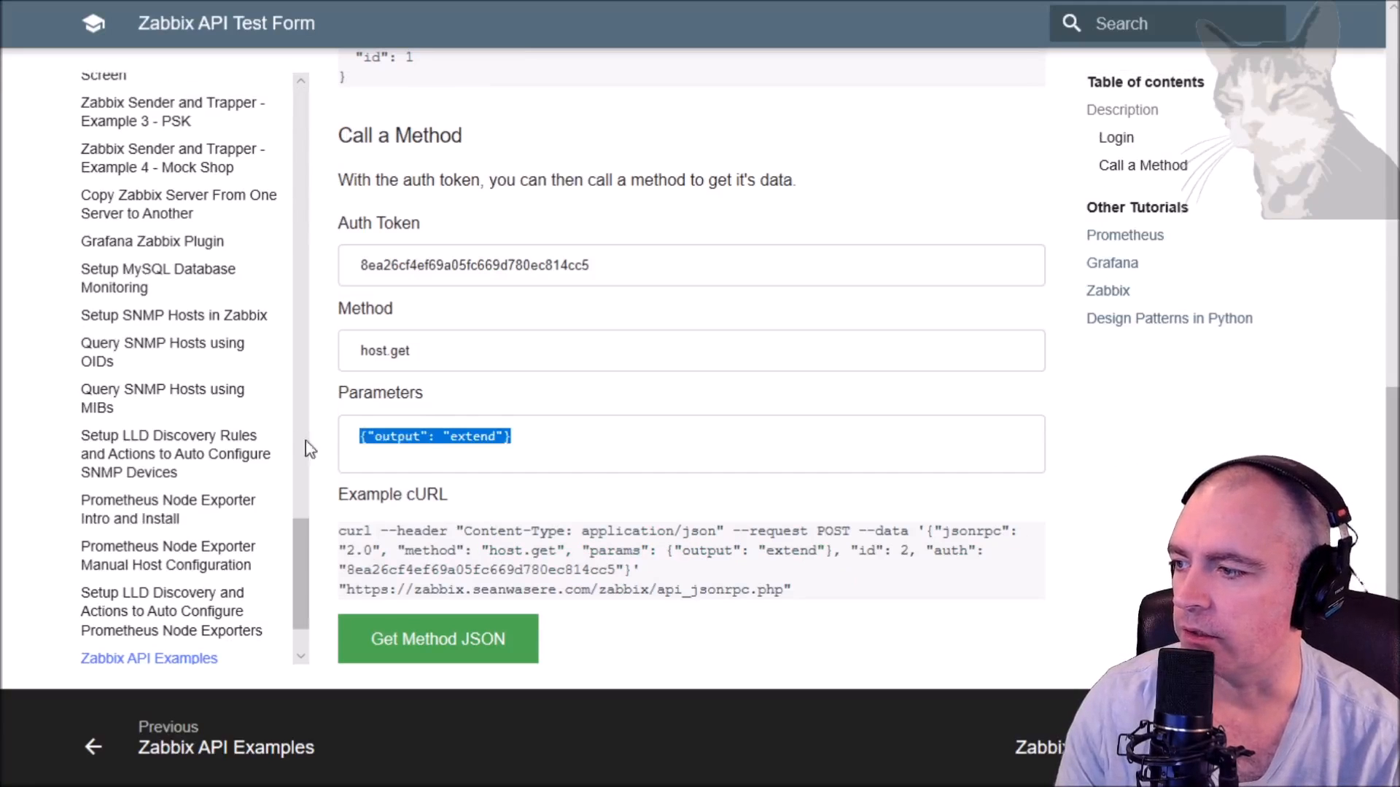
type("{\"output\": [\"hostid\", \"host\"],\"selectInterfaces\": [\"interfaceid\", \"ip\"]}")
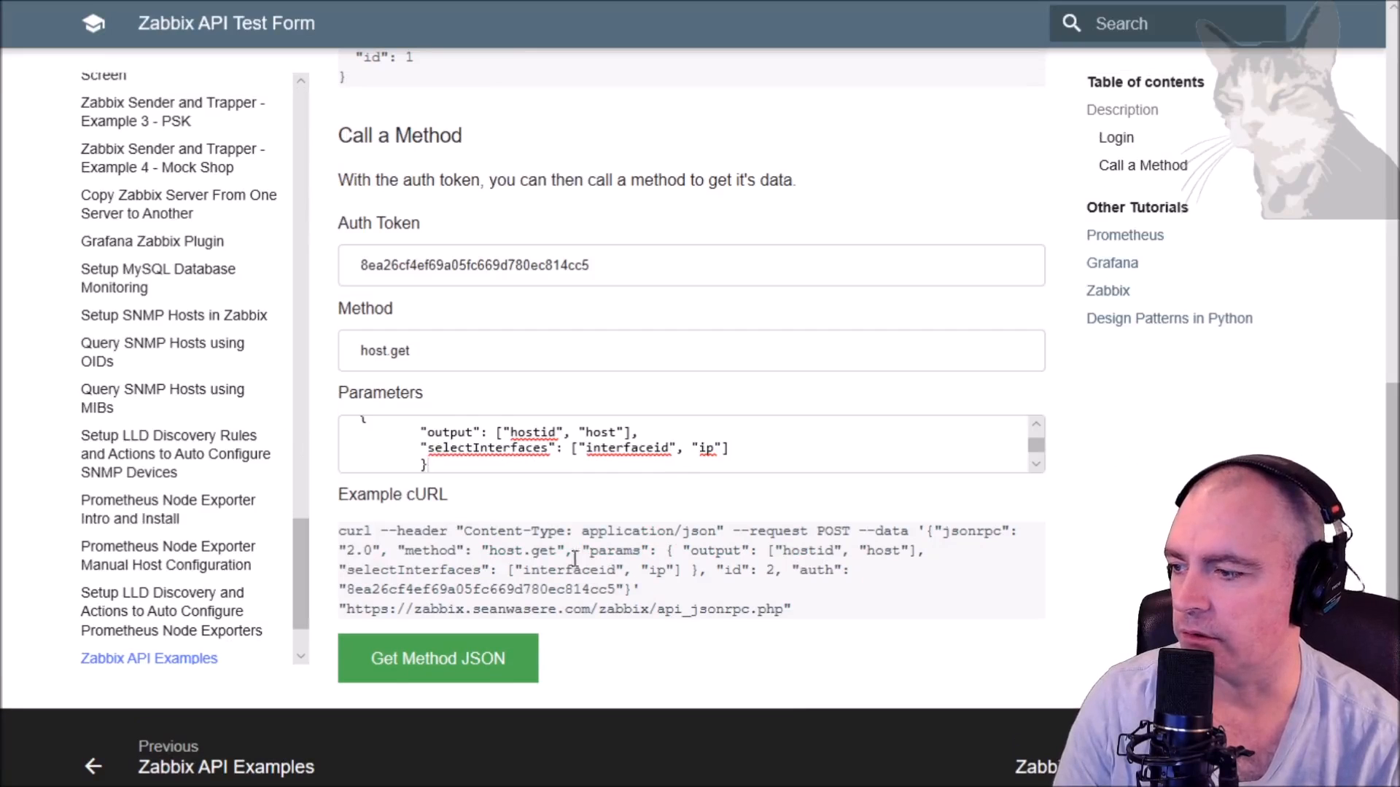
scroll("down", 3)
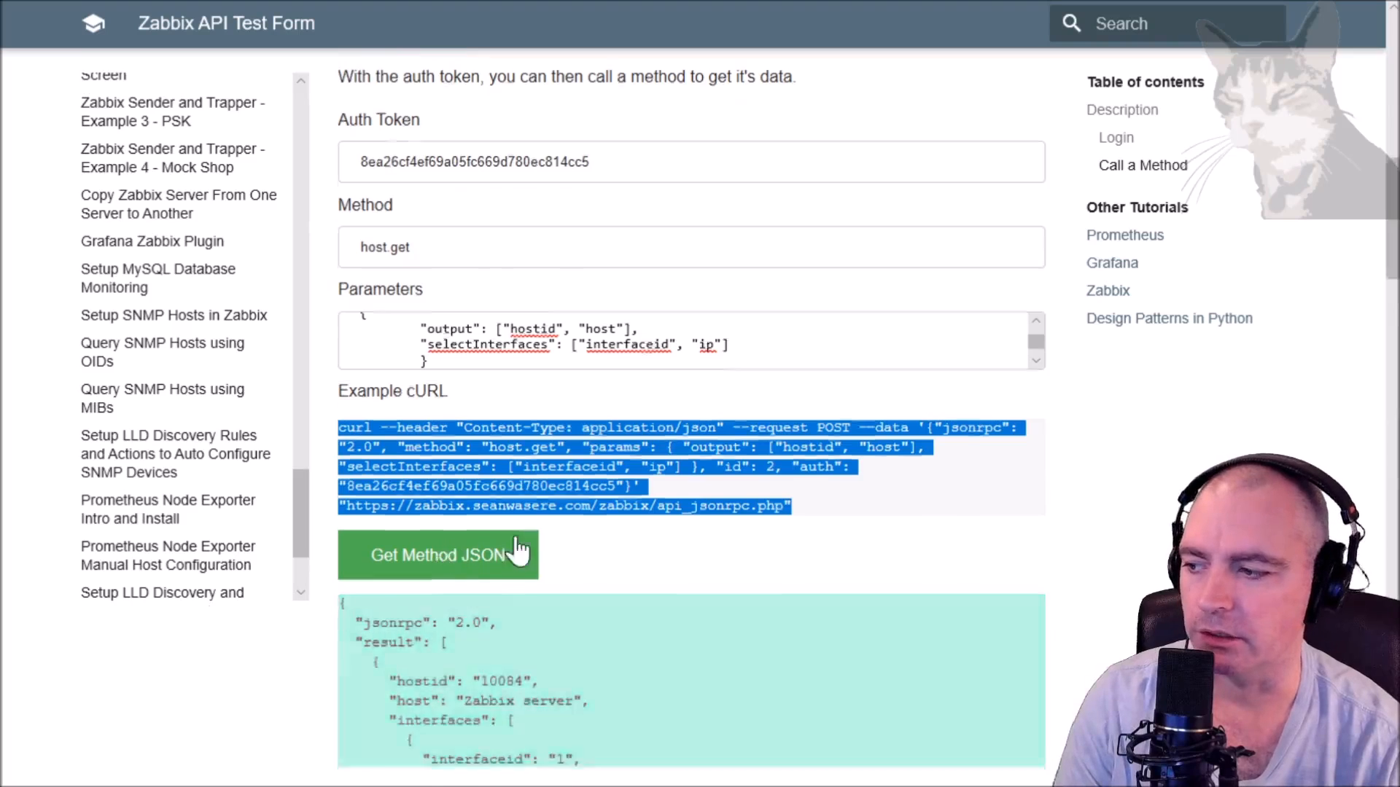
- Scroll the host.get response and select the interfaces, ip and hostid/host fields to compare
scroll("down", 3)
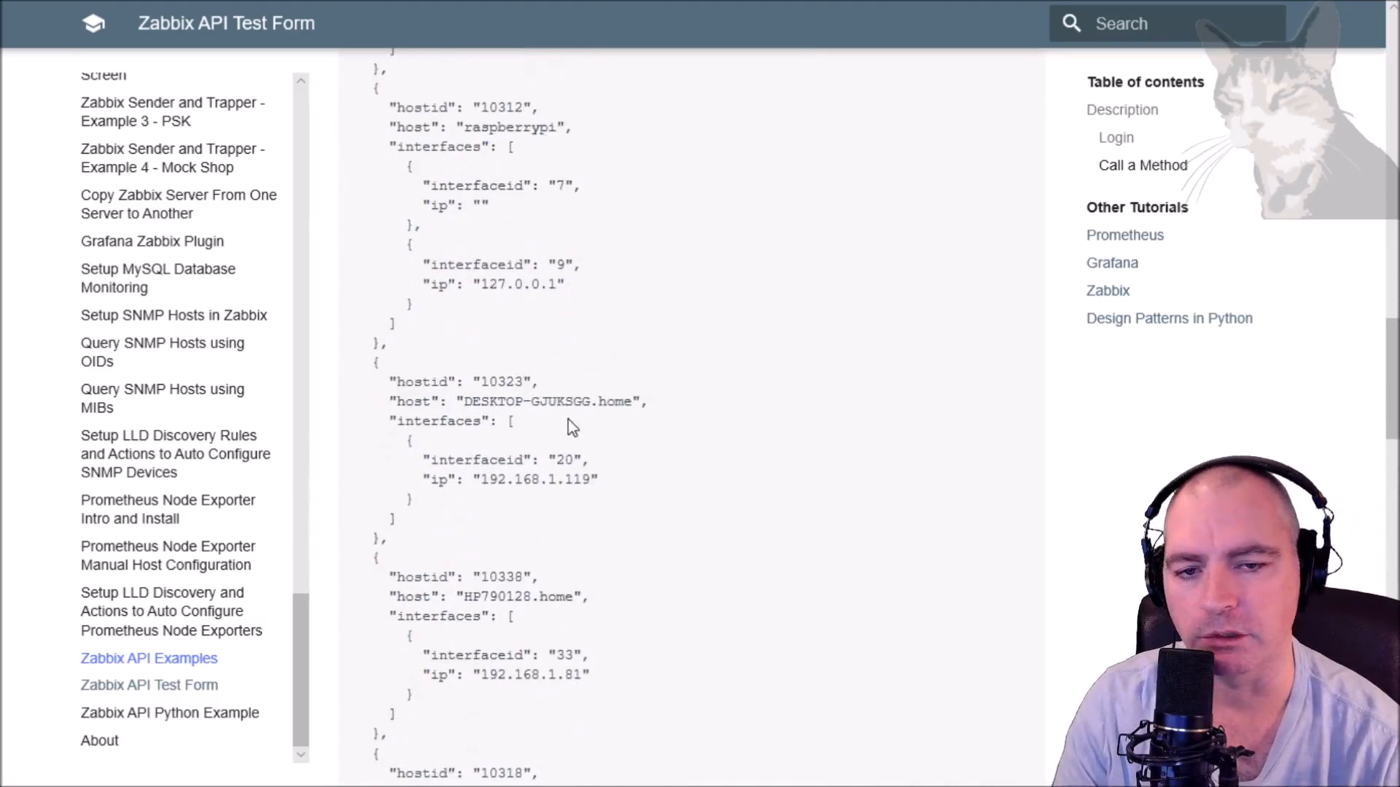
scroll("down", 3)
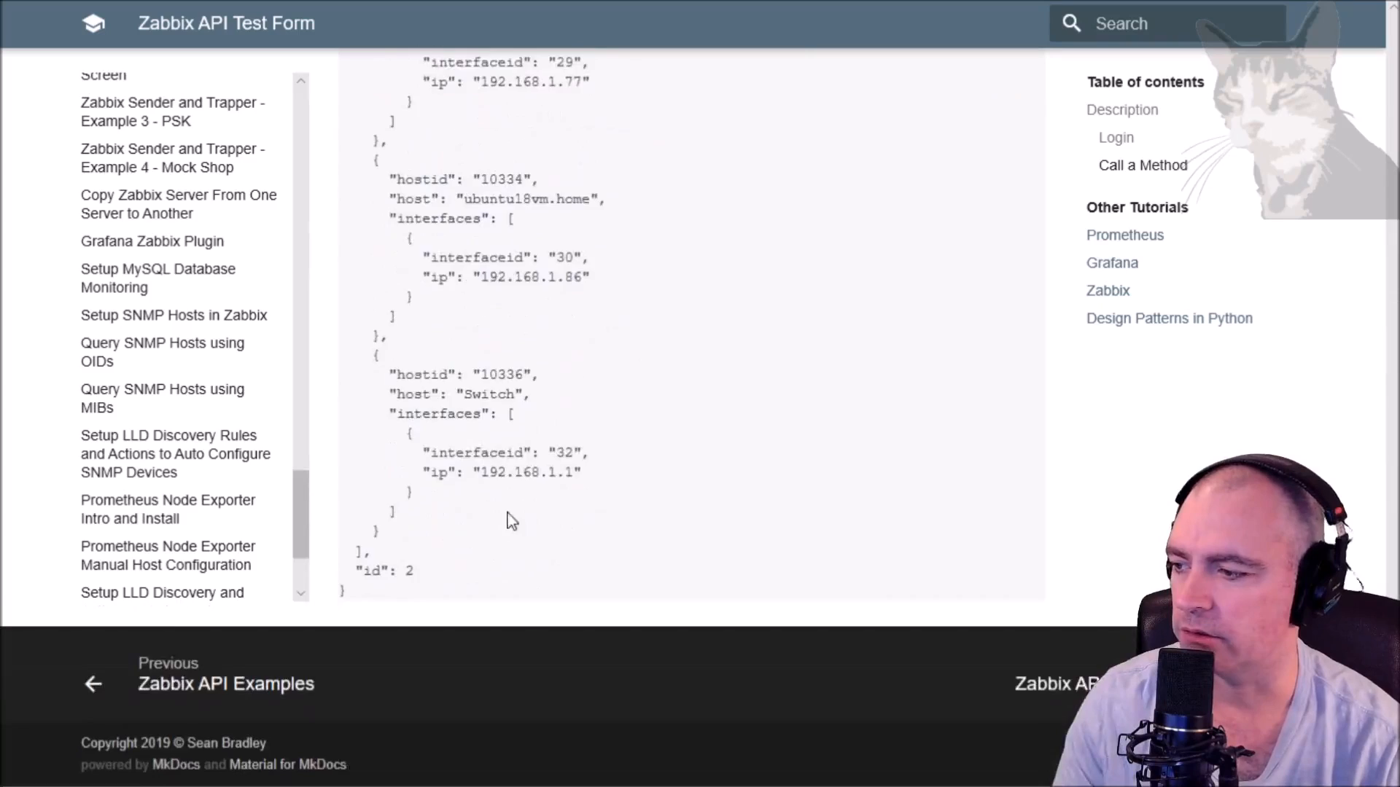
scroll("up", 3)
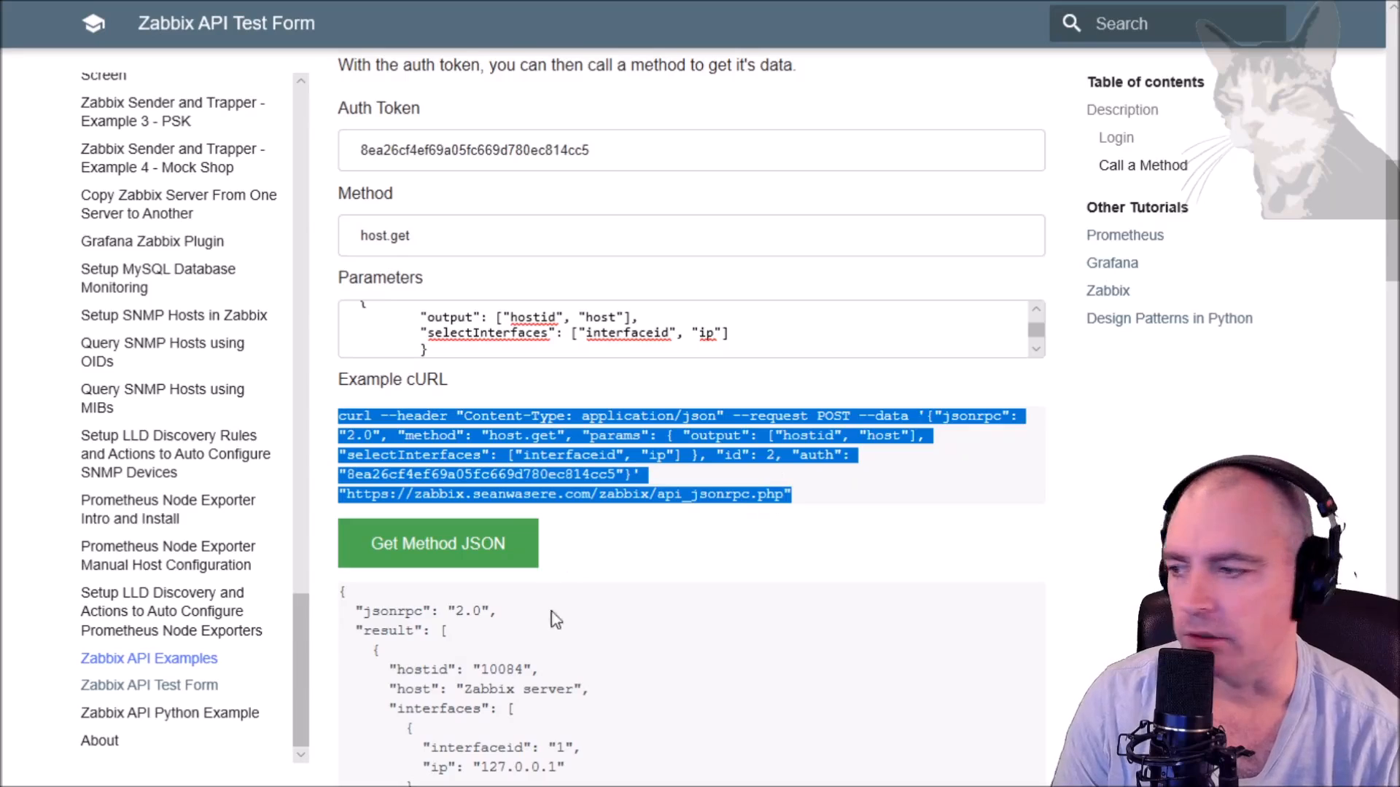
scroll("down", 3)
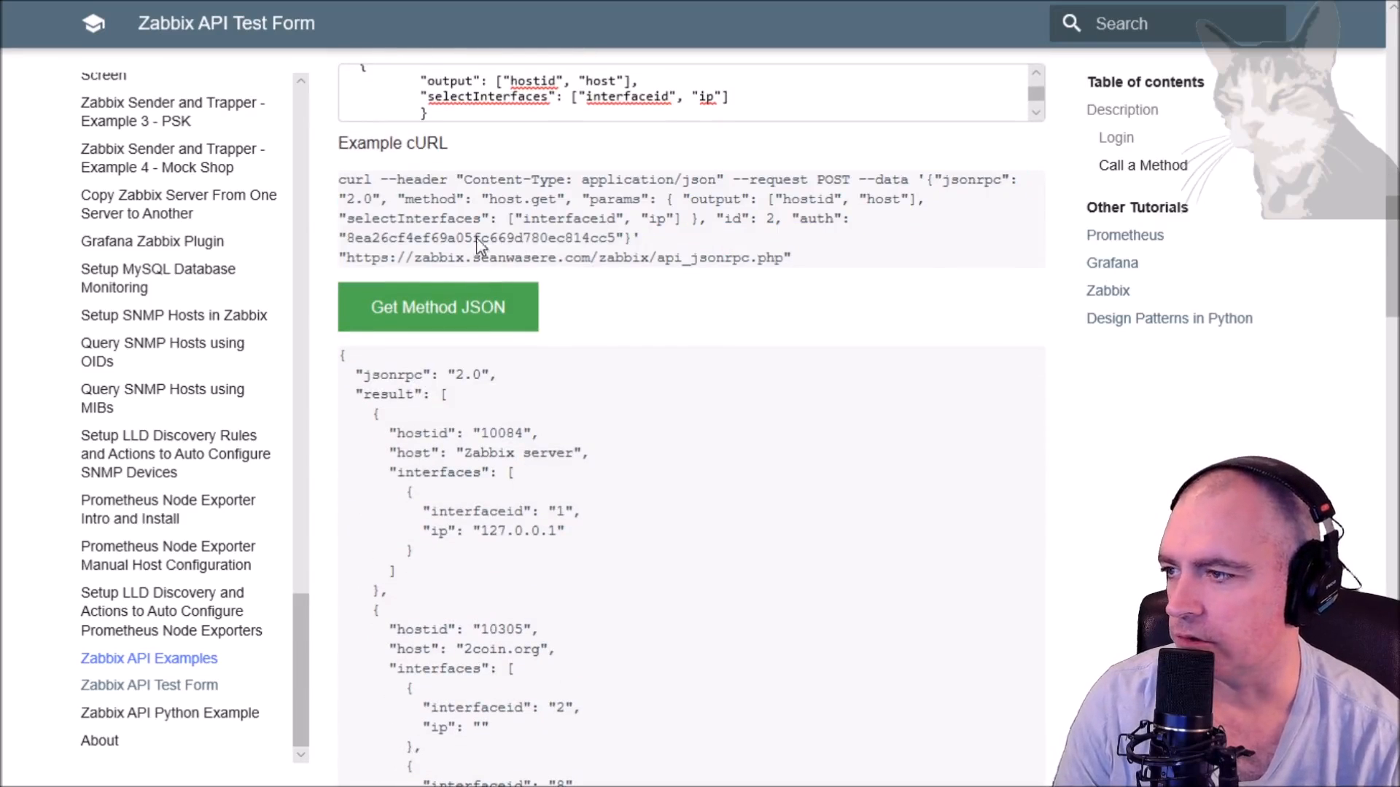
scroll("down", 3)
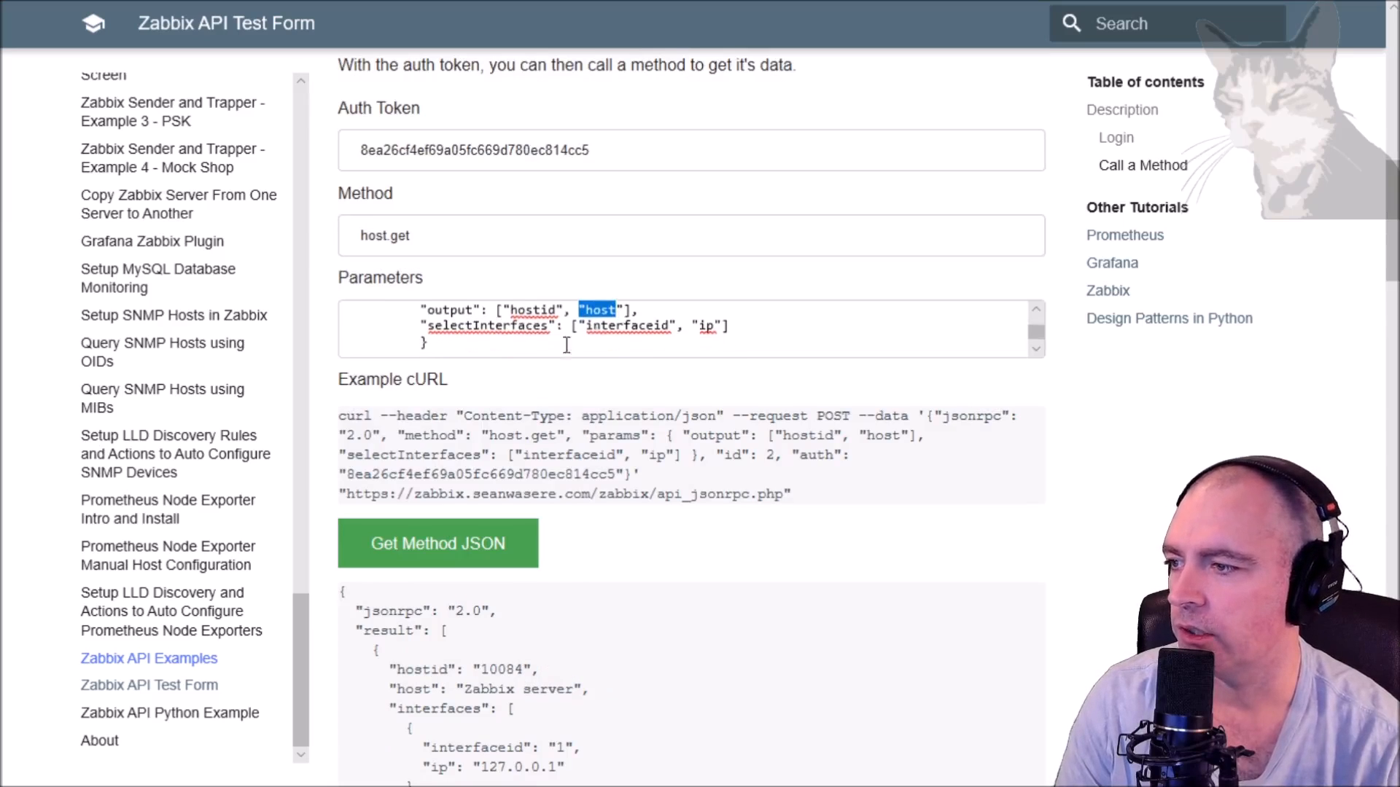
scroll("down", 3)
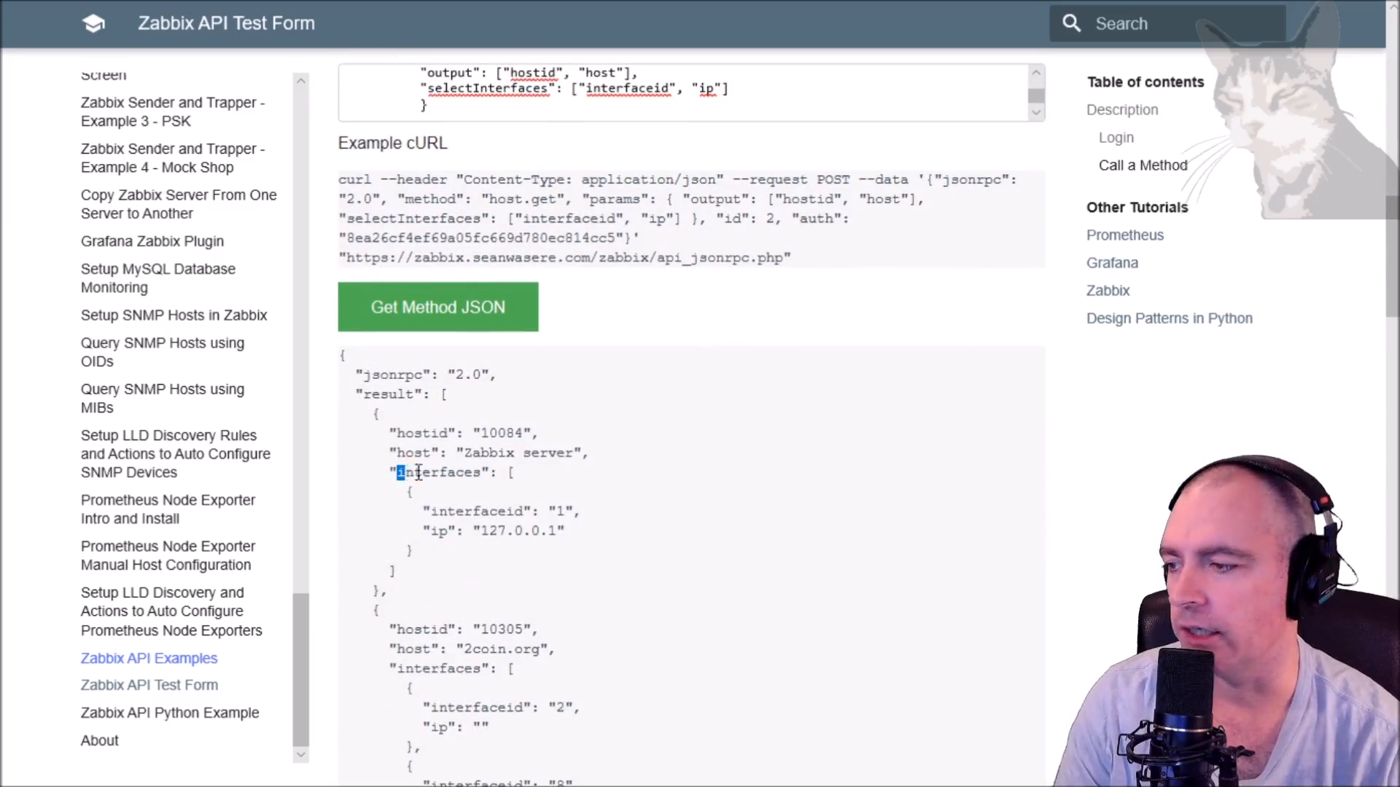
double_click(441, 473)
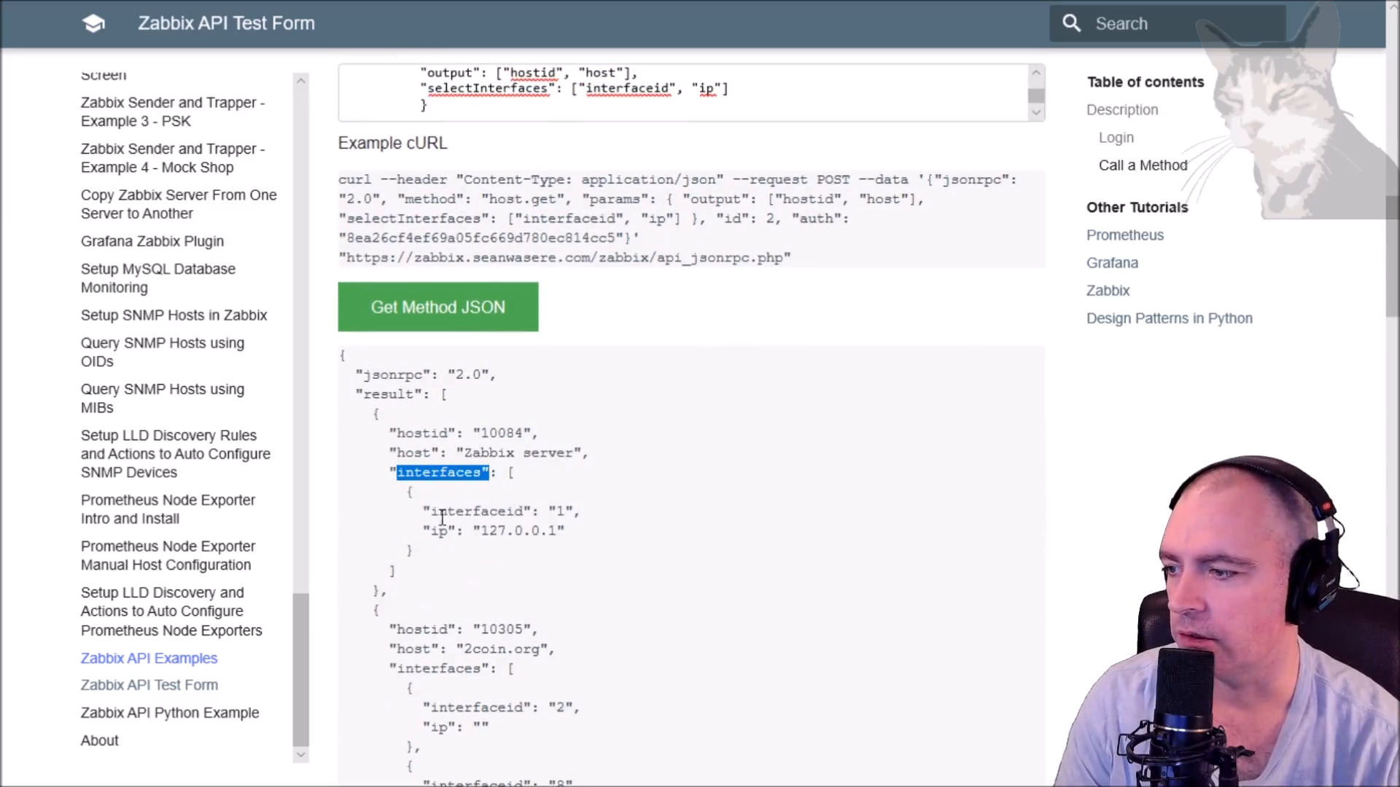
double_click(441, 530)
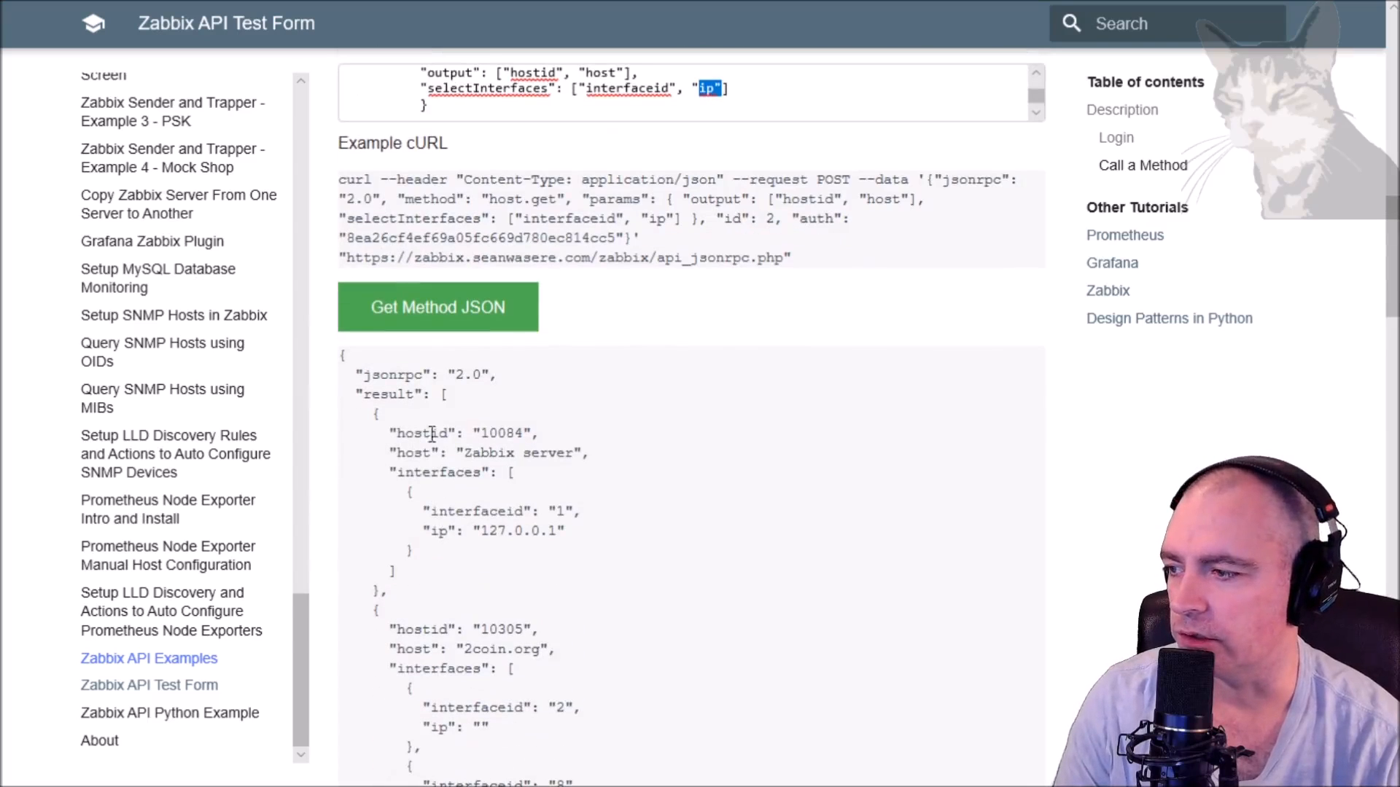
left_click_drag(410, 433, 575, 453)
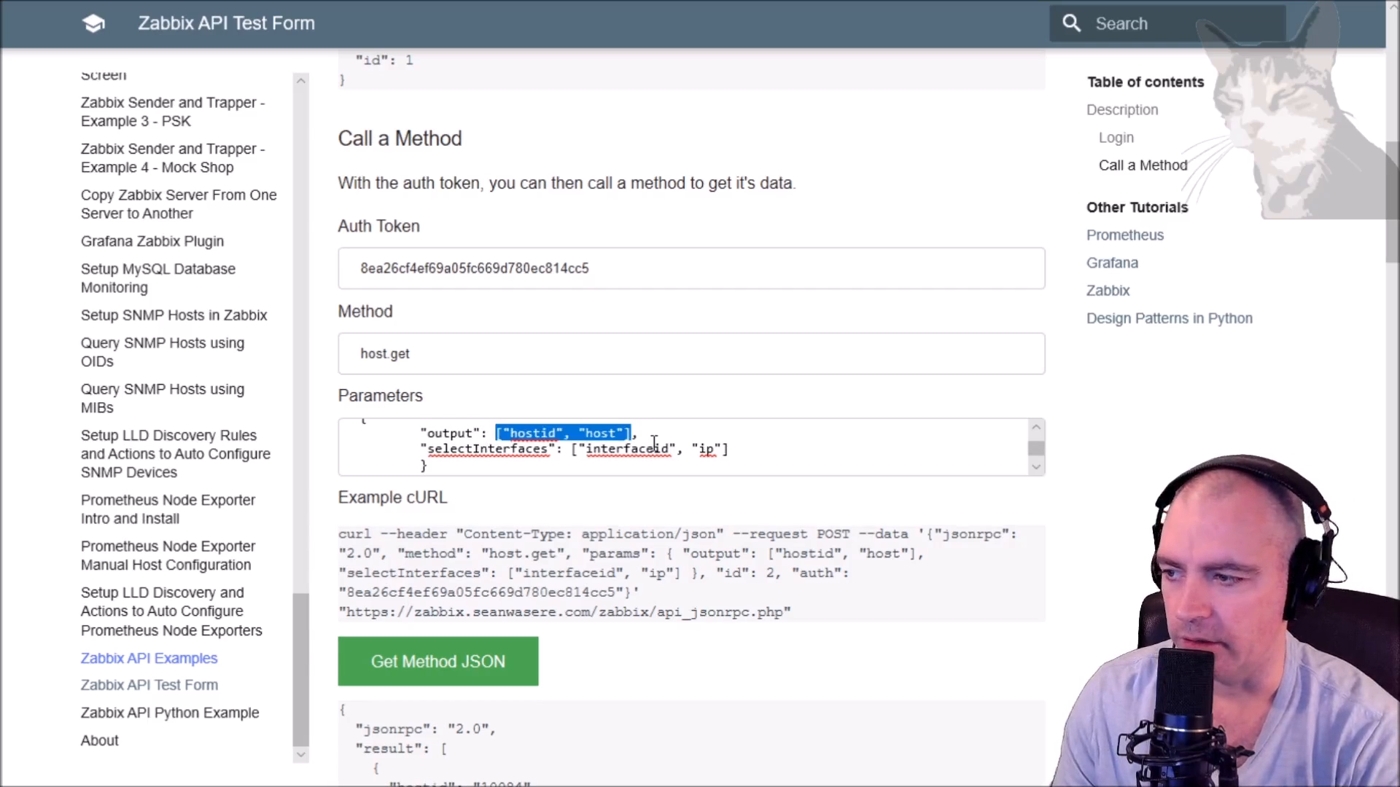
type("exten")
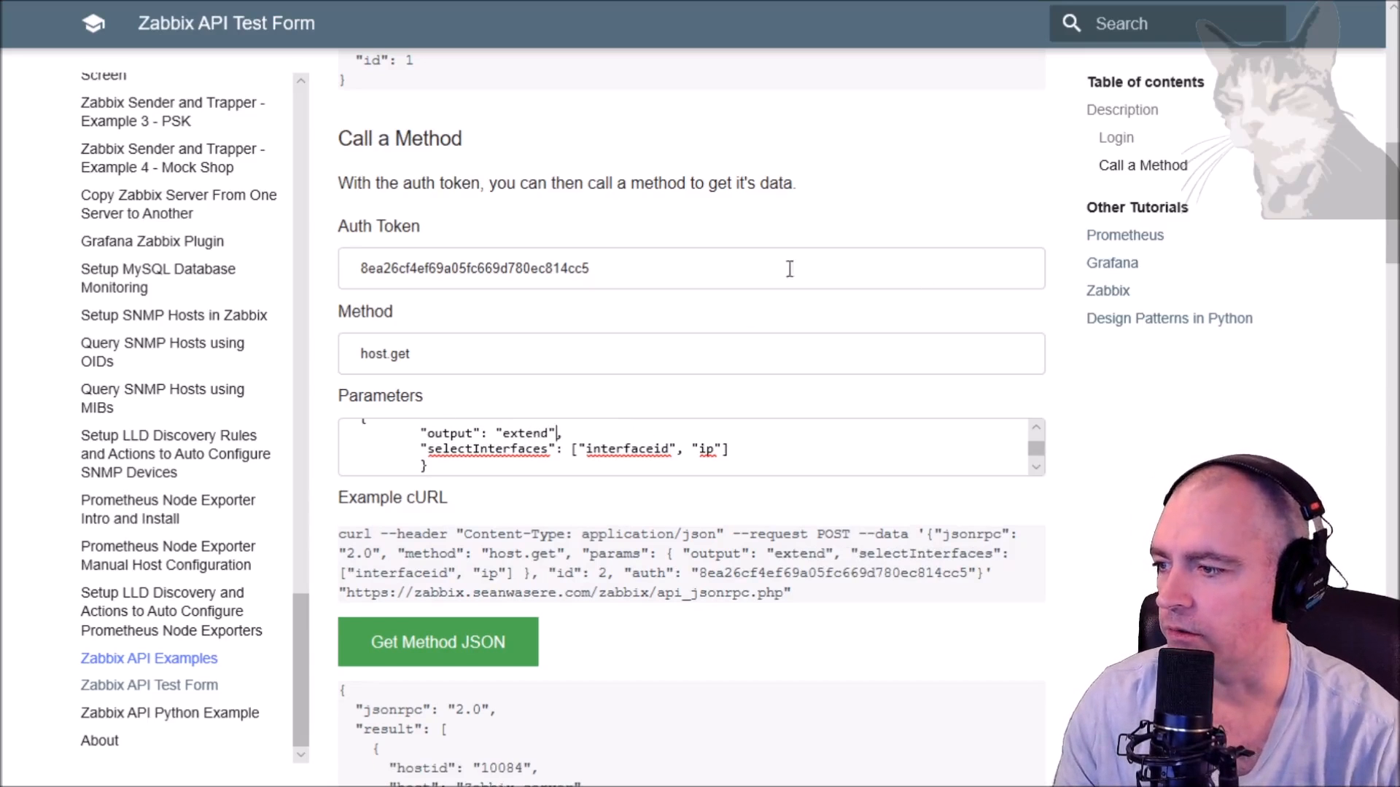
left_click_drag(564, 433, 728, 449)
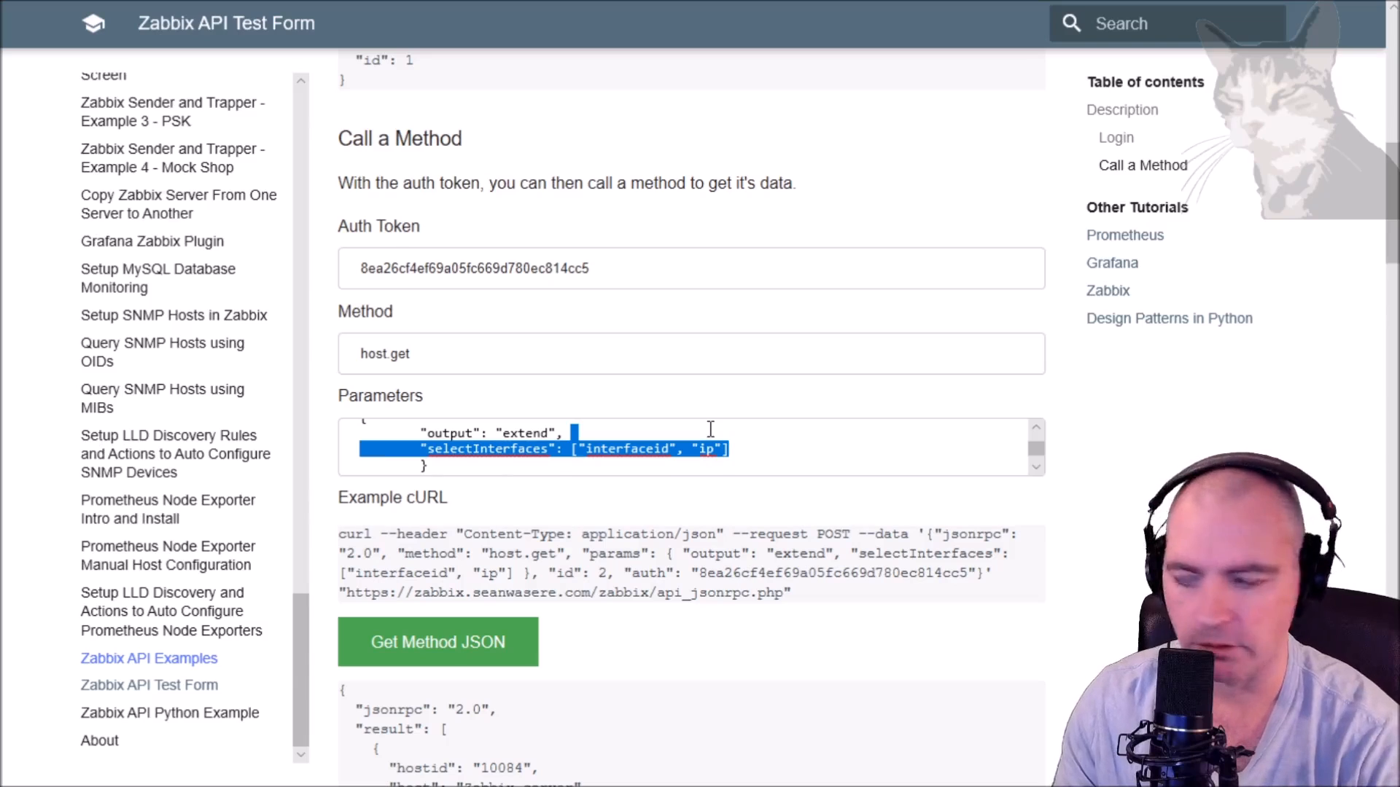
key("Backspace")
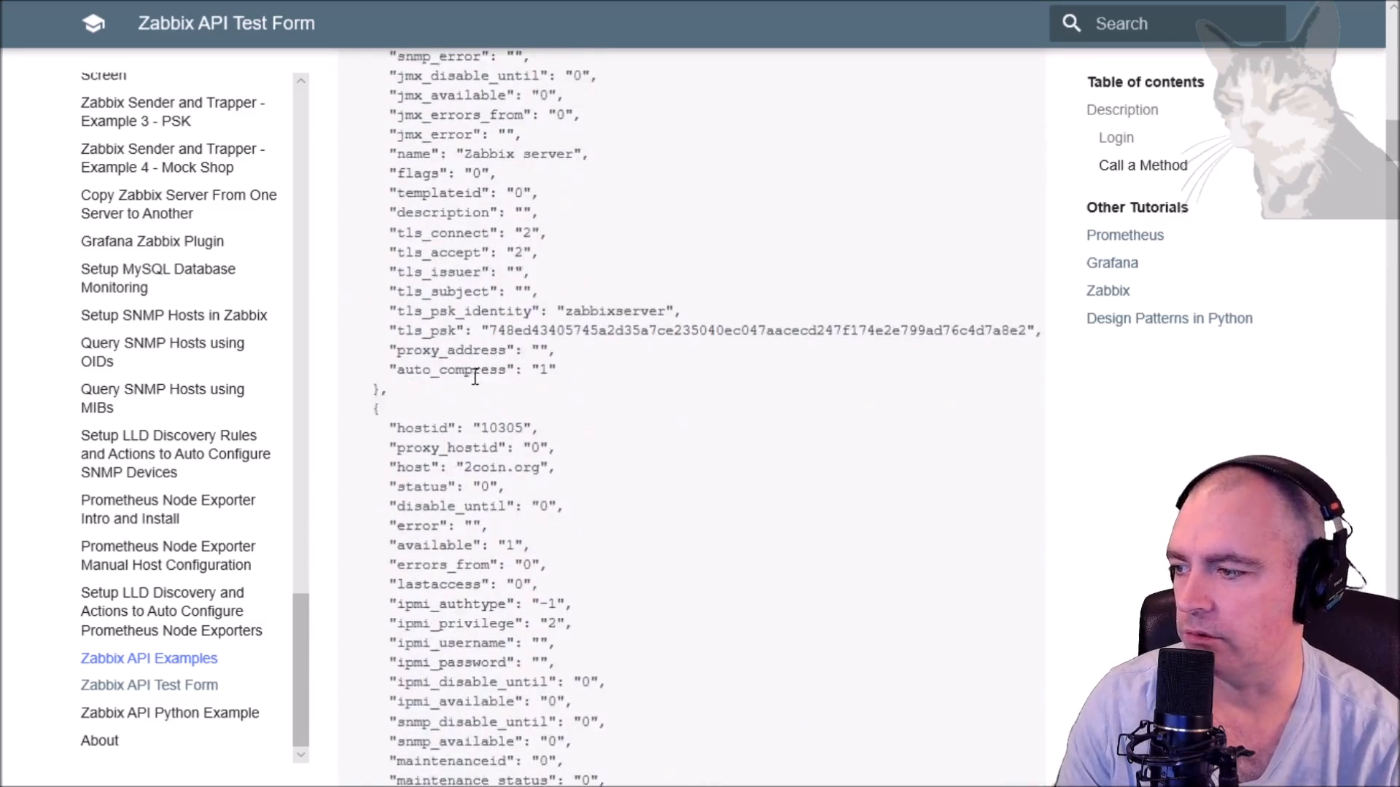
scroll("down", 3)
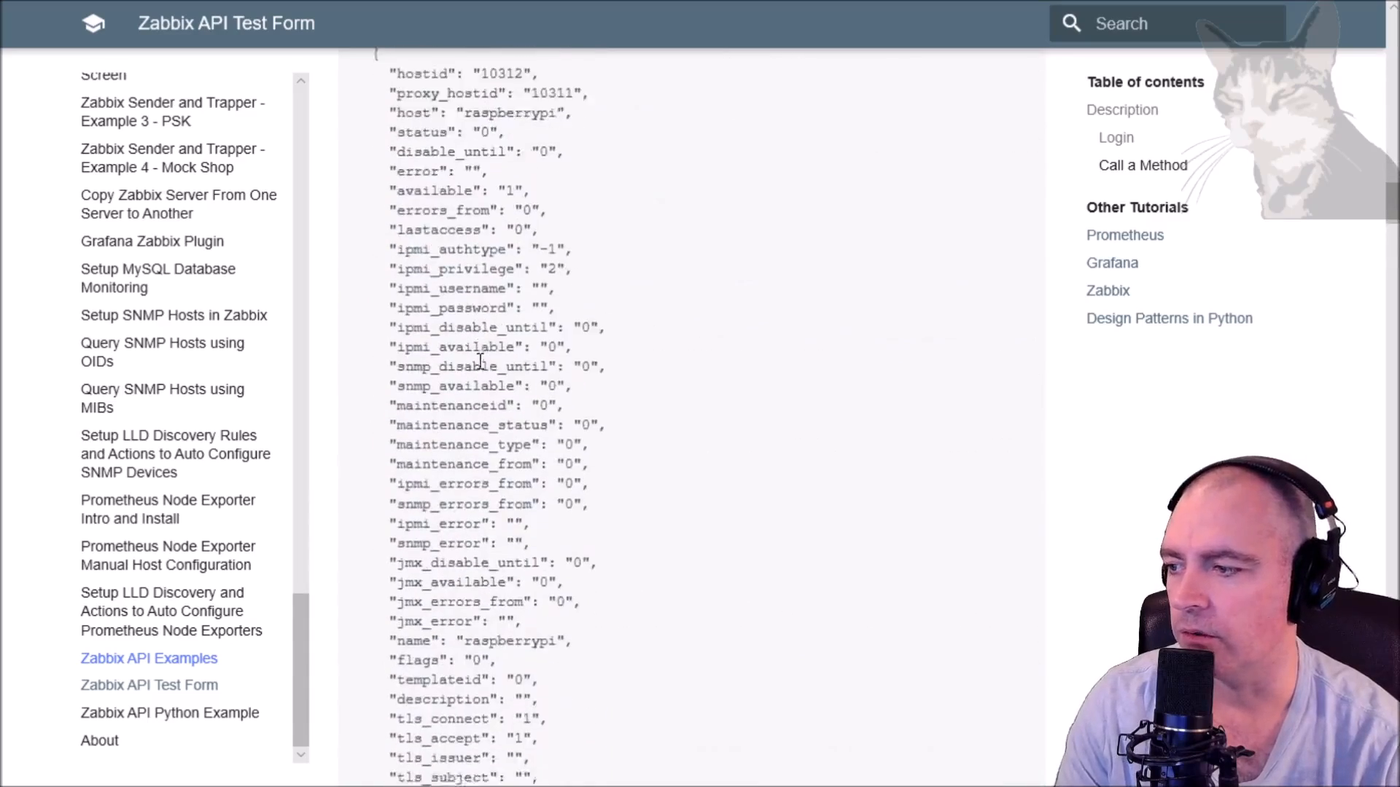
scroll("down", 3)
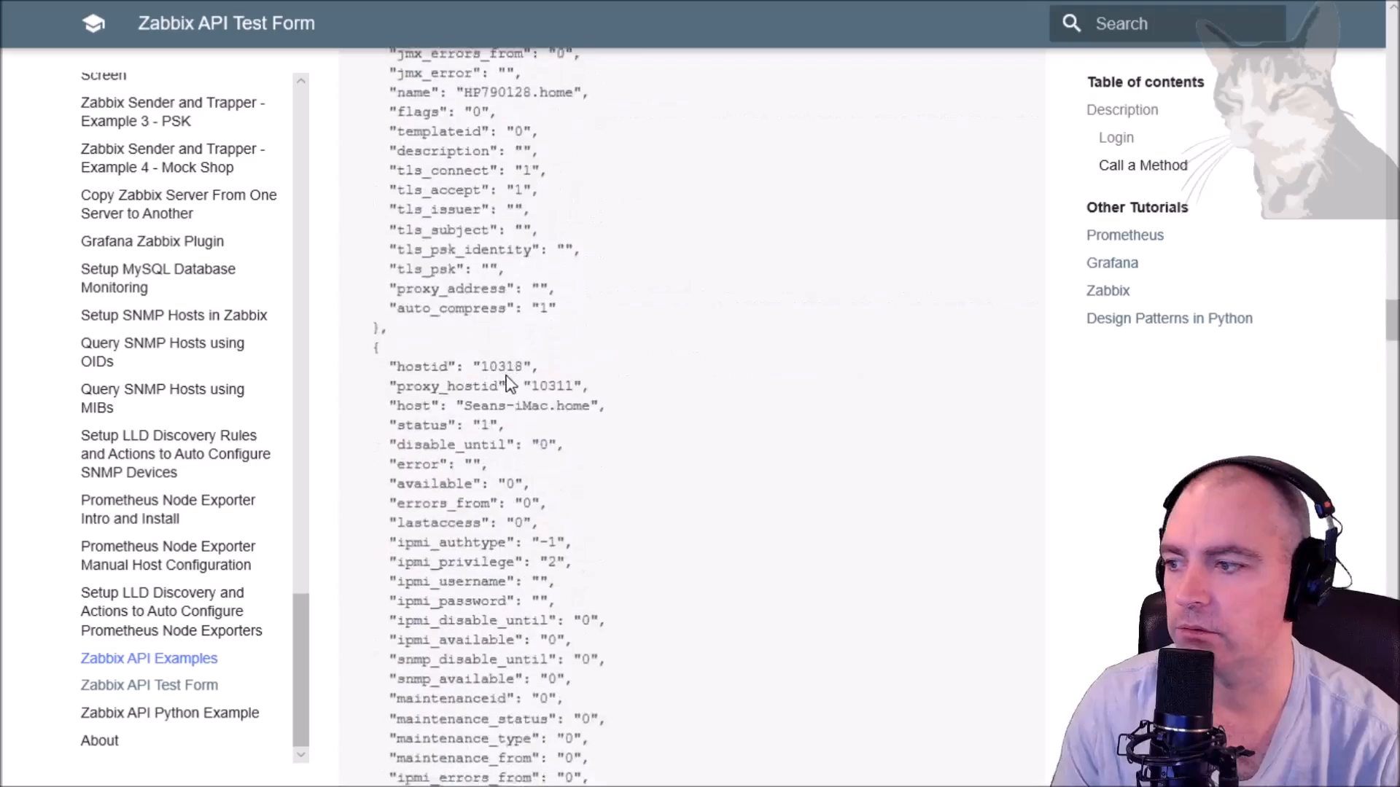
scroll("down", 3)
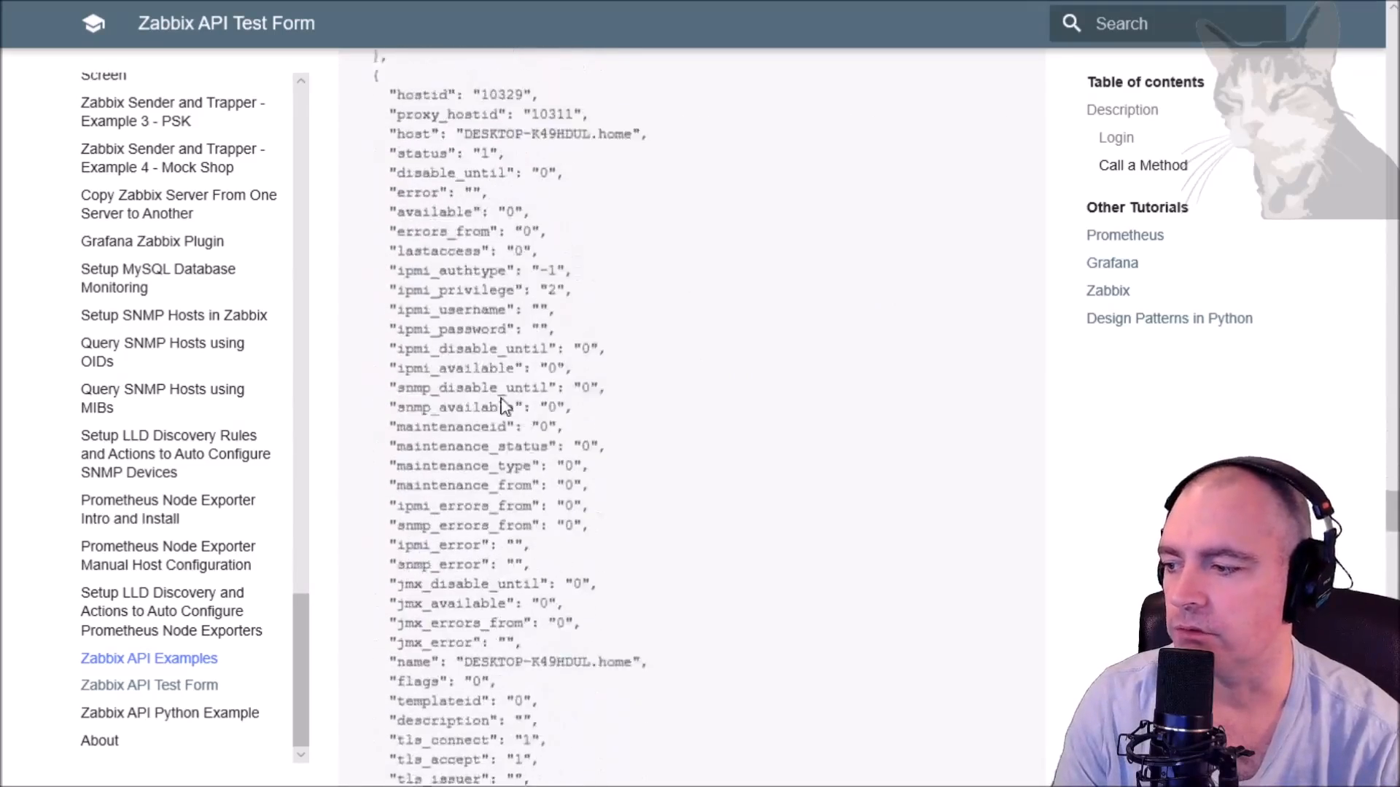
scroll("up", 3)
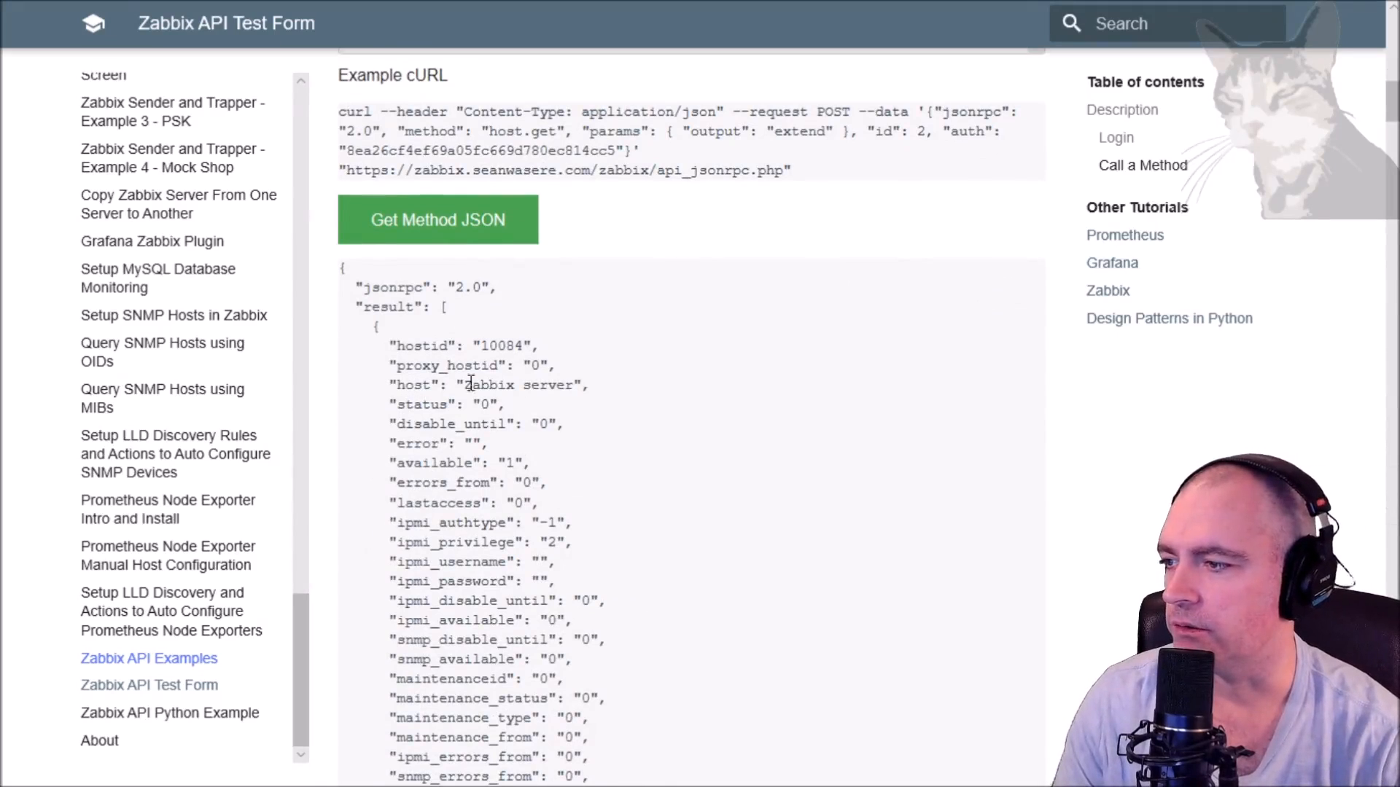
- Replace the output value 'extend' with ["proxy_hostid","status"]
double_click(446, 365)
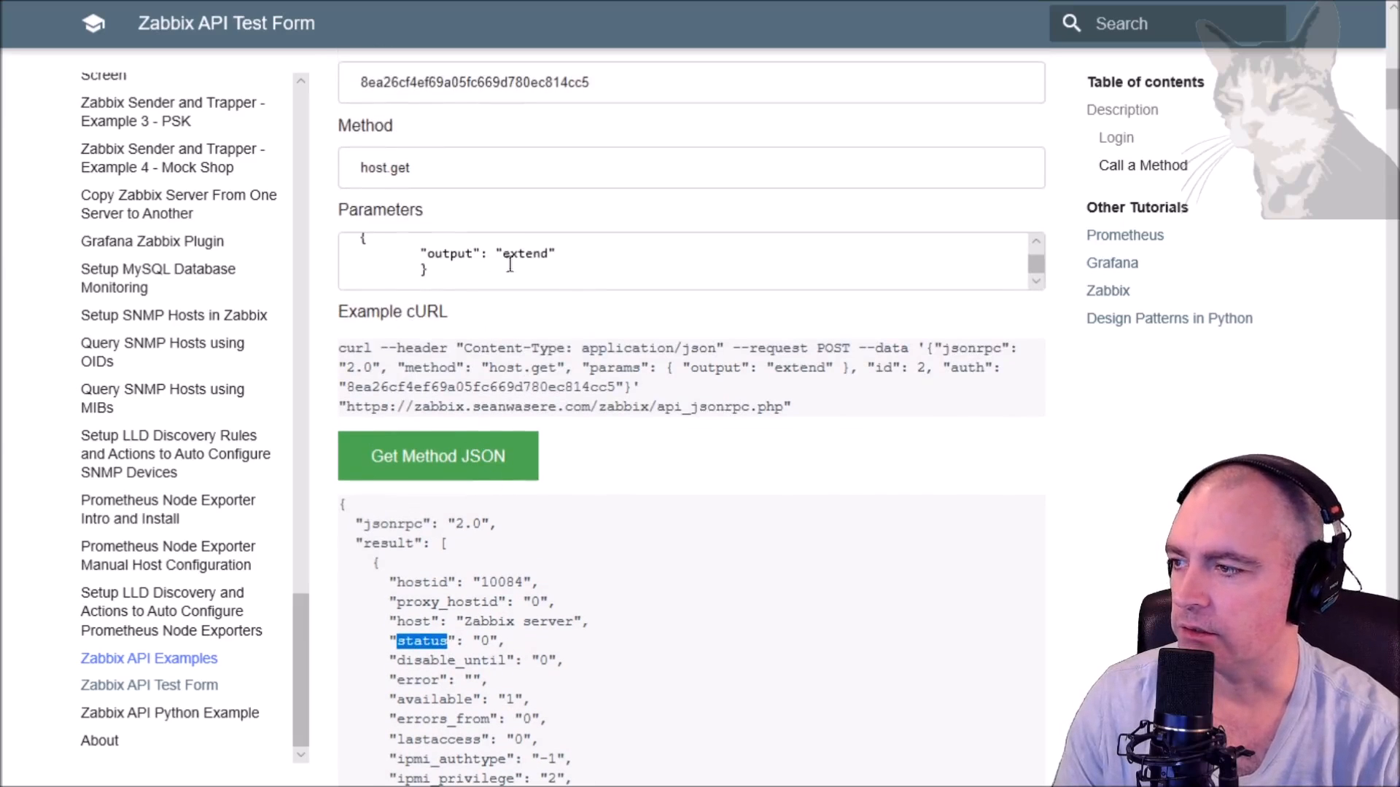
key("Backspace")
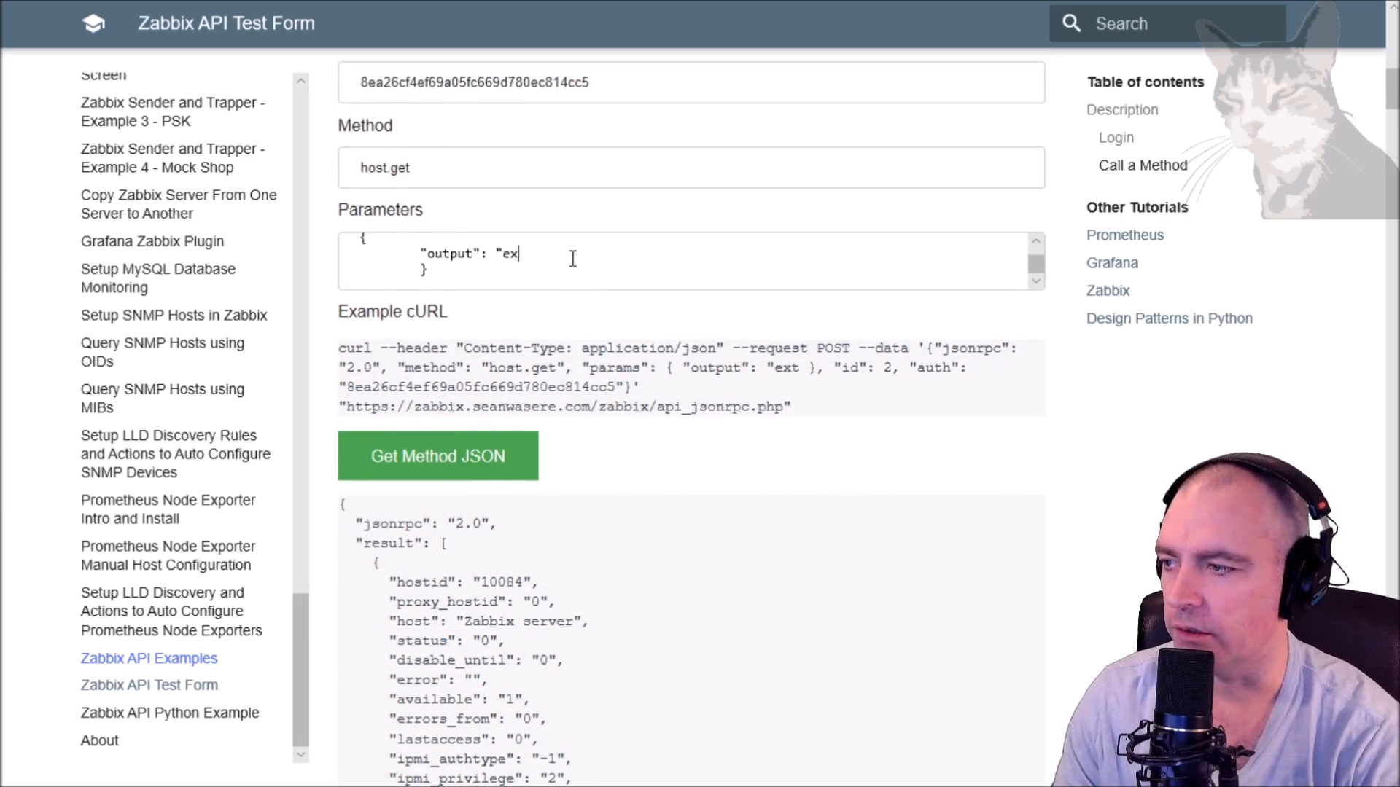
type("[]")
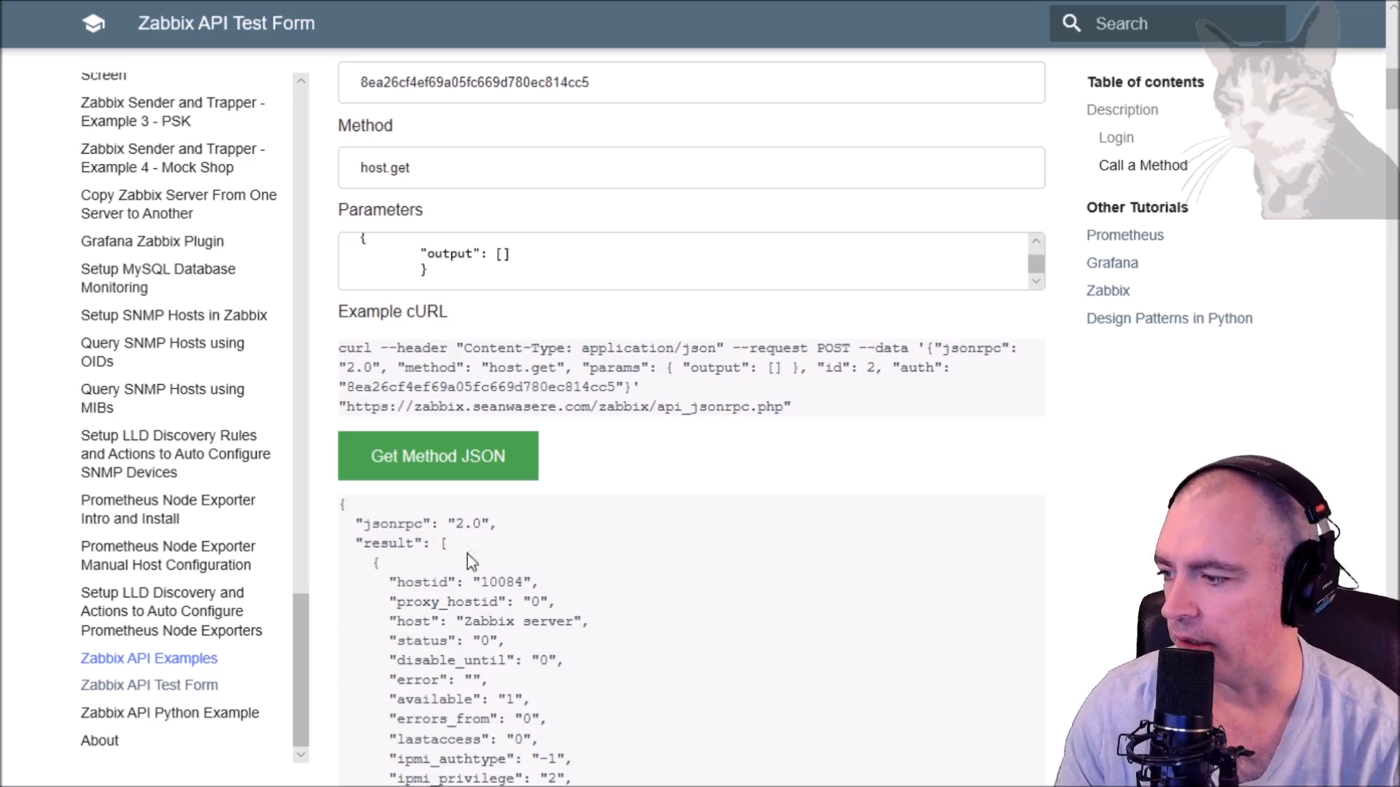
double_click(446, 602)
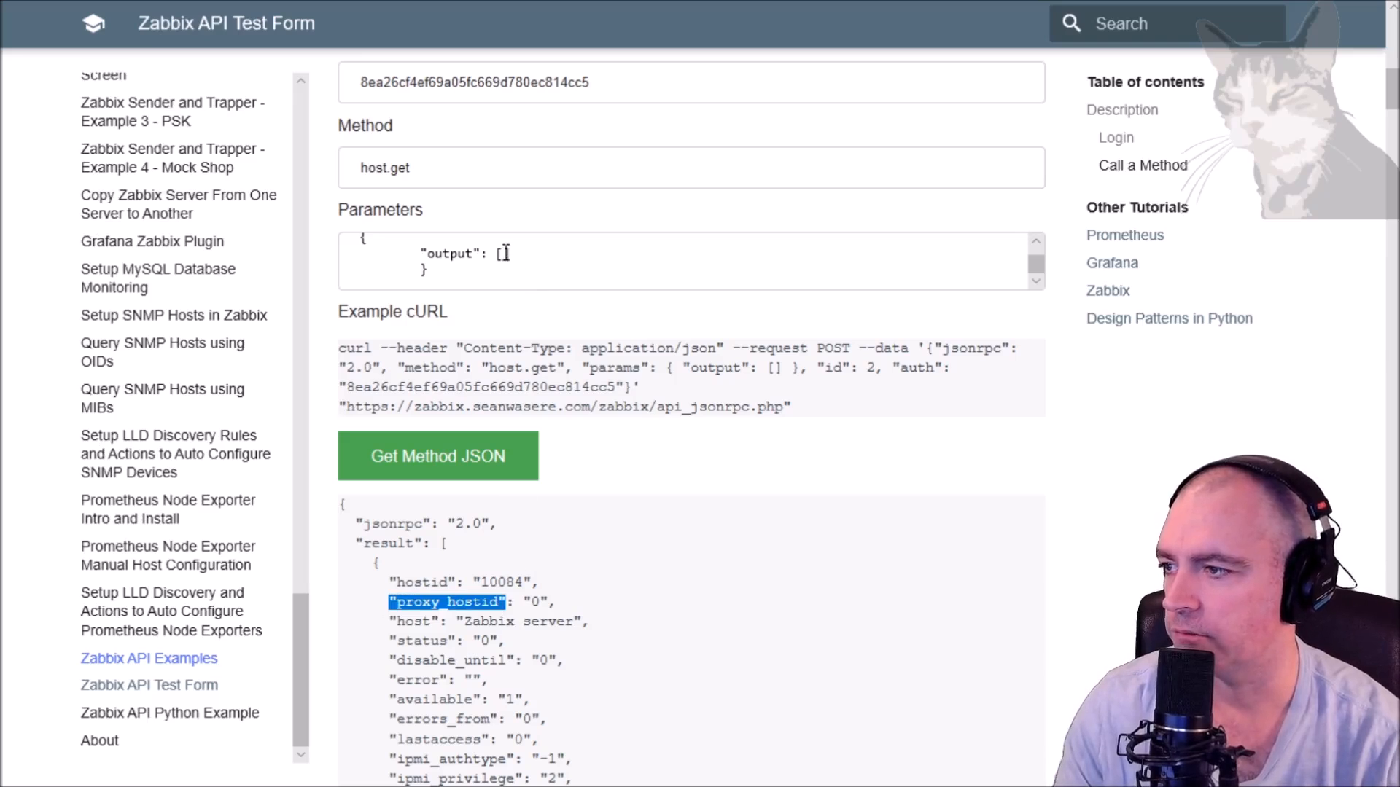
type("\"proxy_hostid\",")
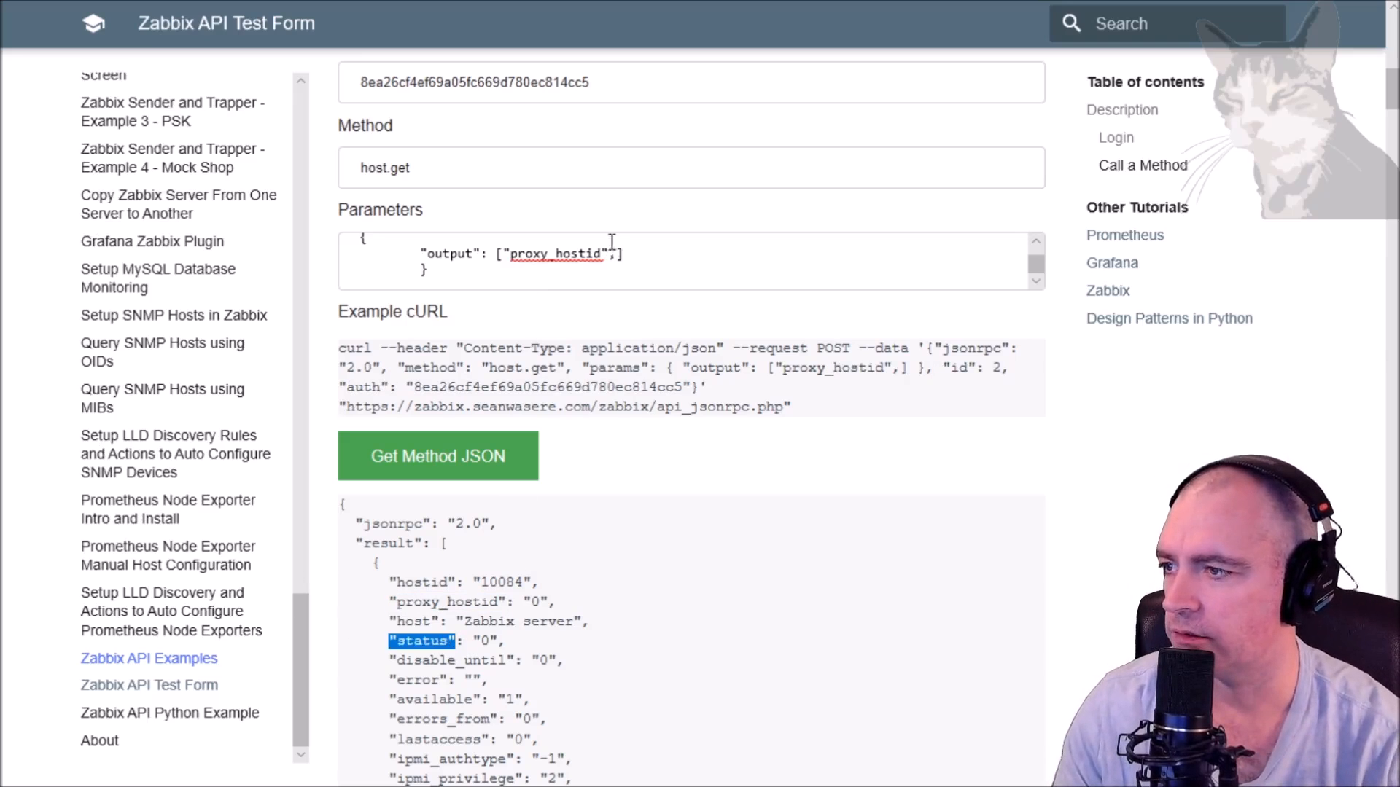
type(",\"status\"")
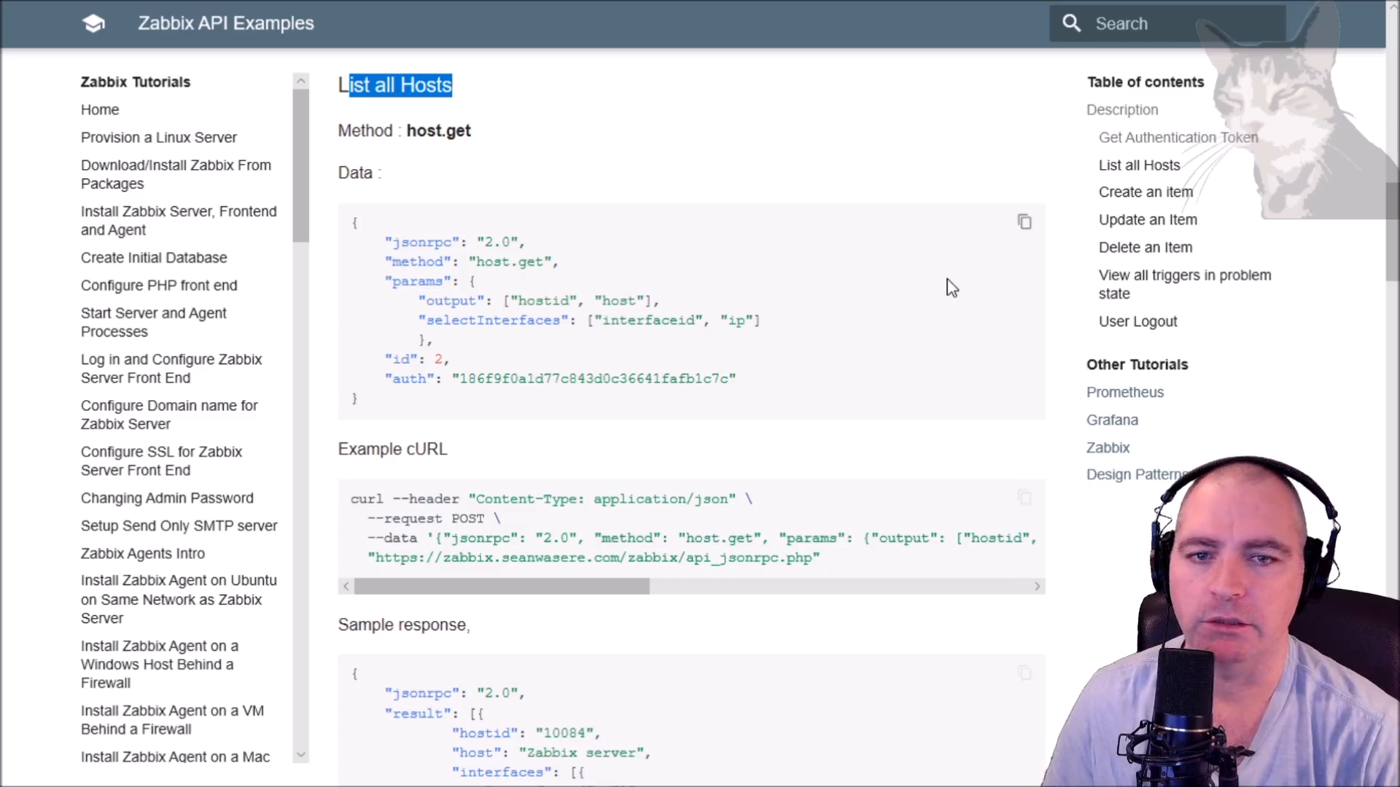
mouse_move(661, 355)
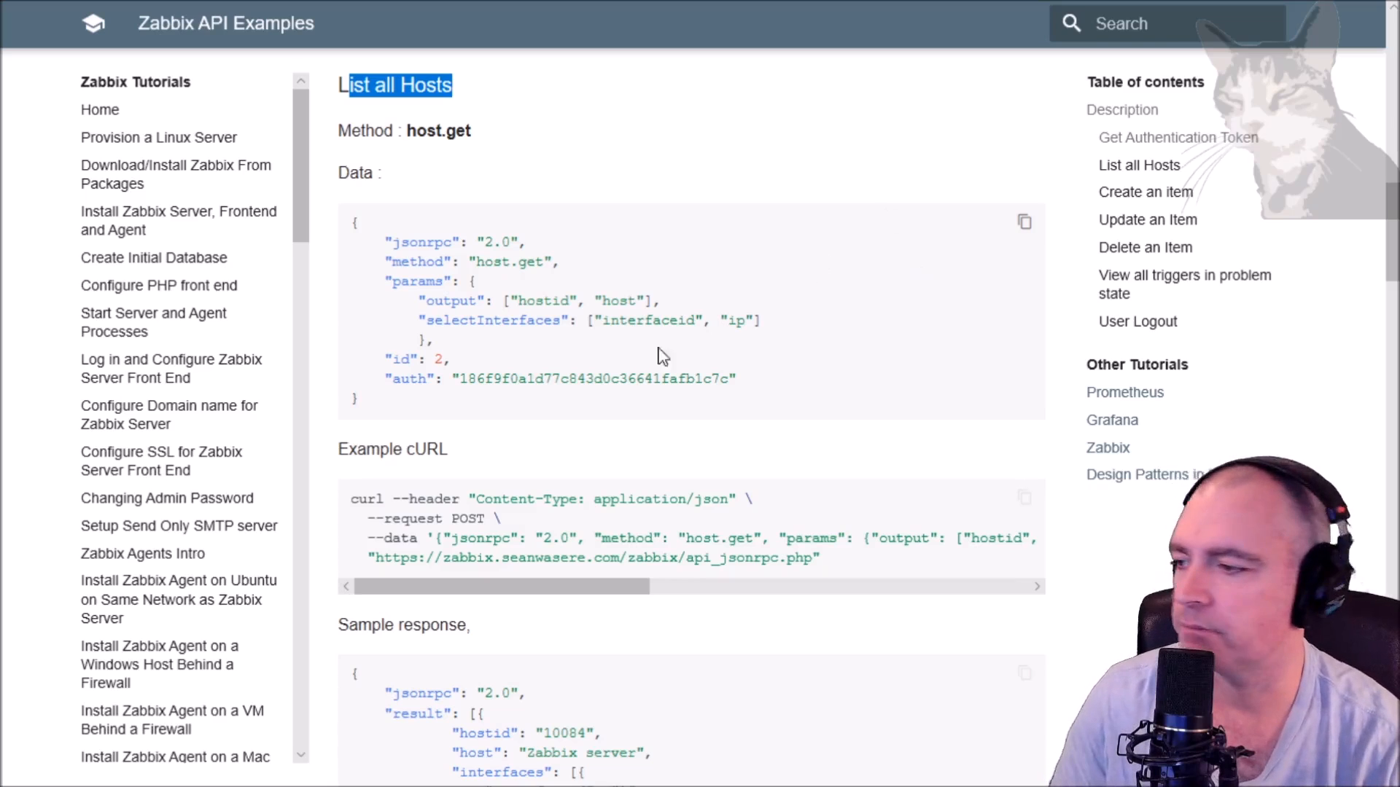
mouse_move(600, 264)
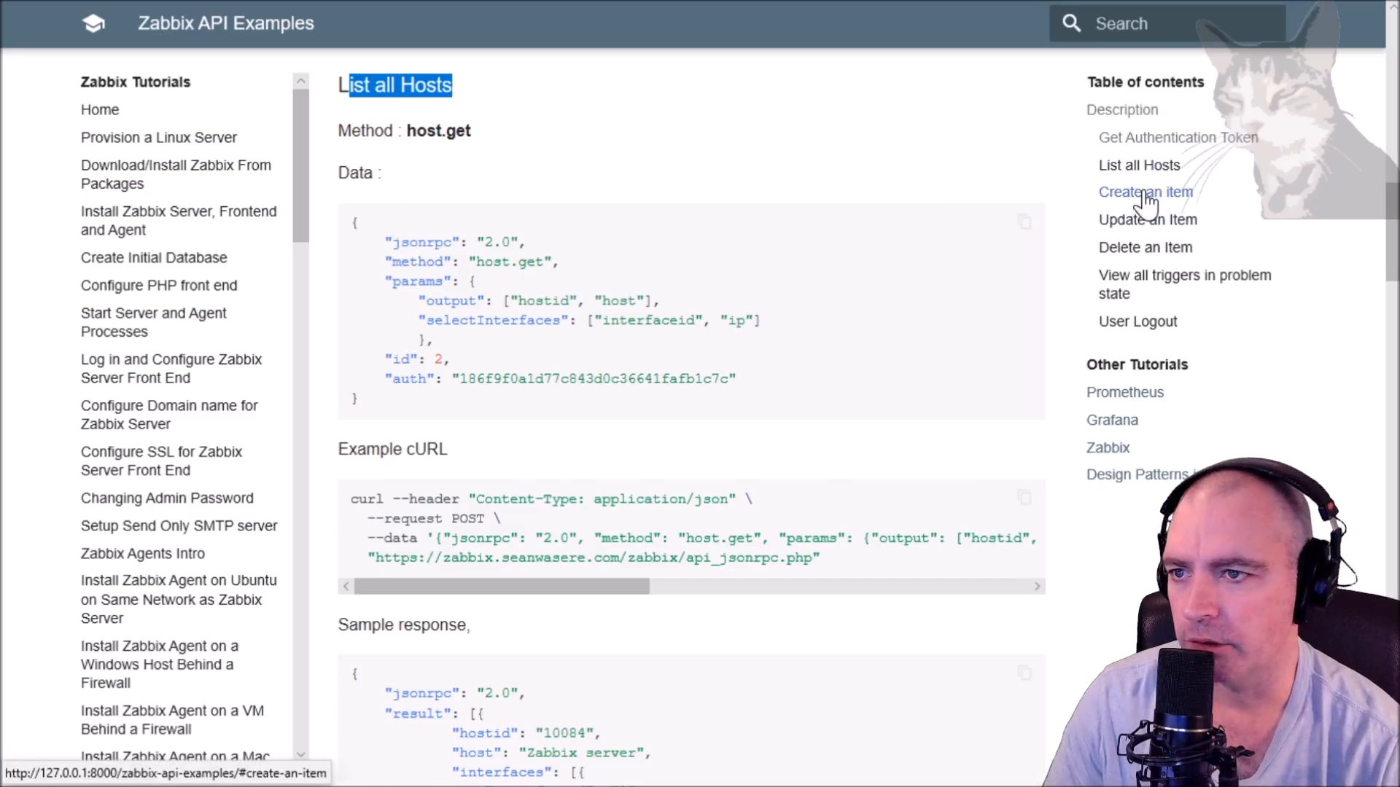
left_click(1145, 192)
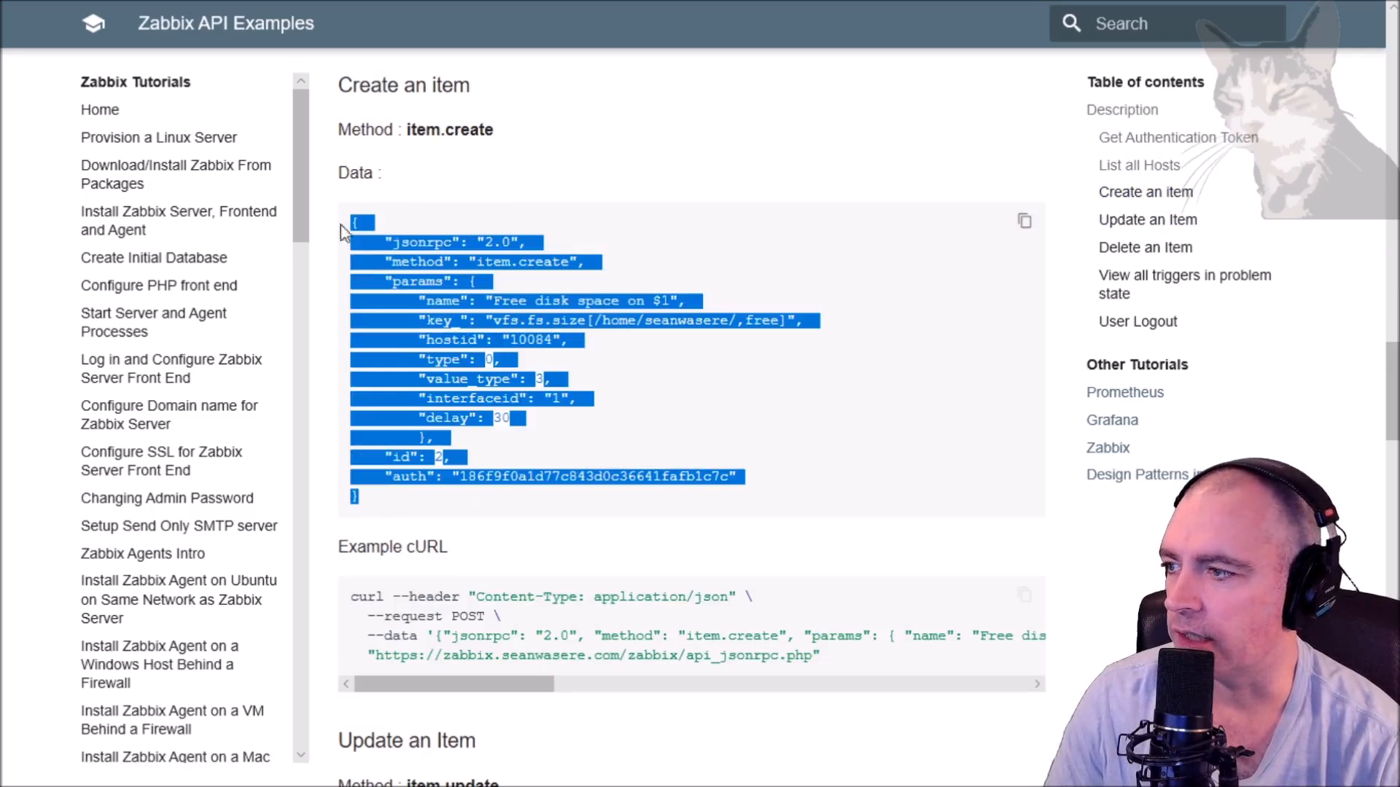
left_click(474, 262)
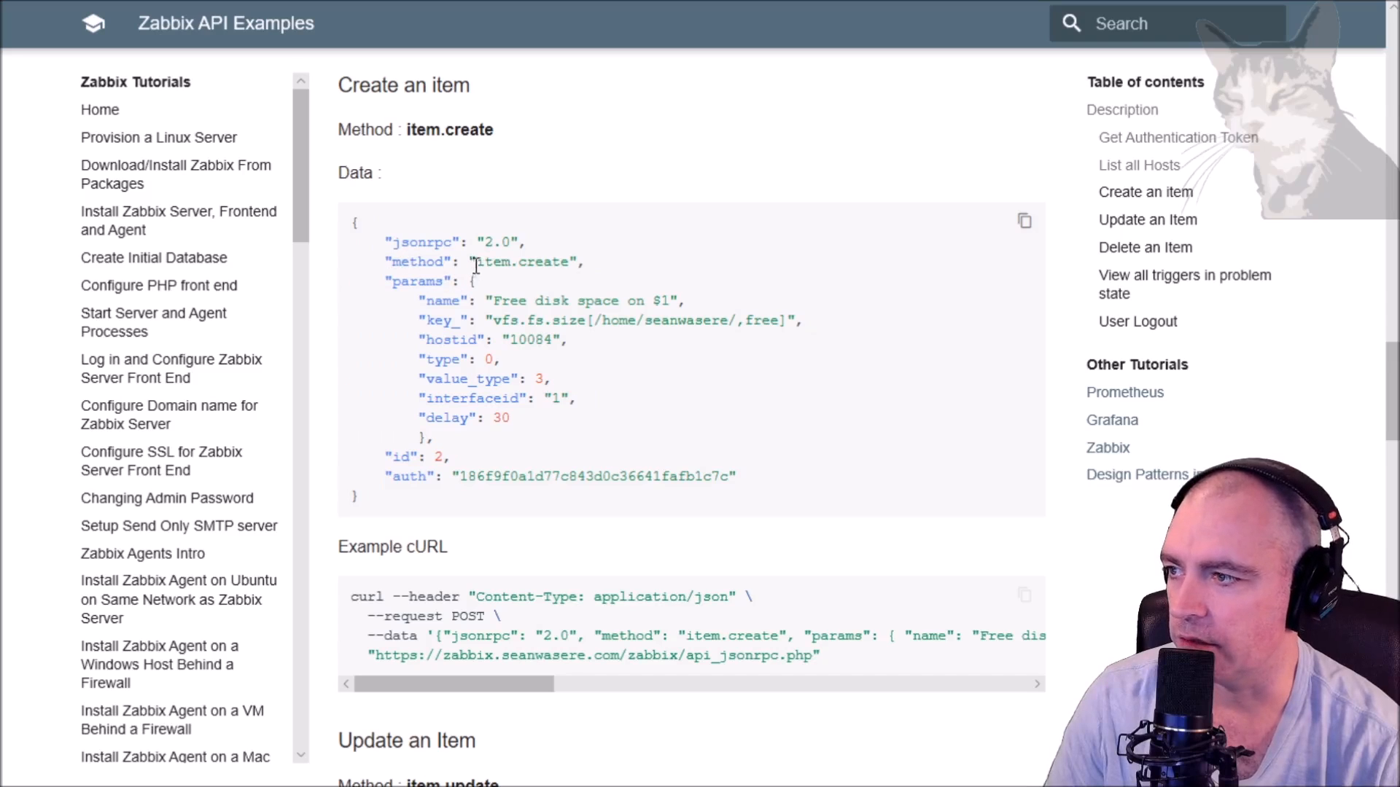
mouse_move(493, 300)
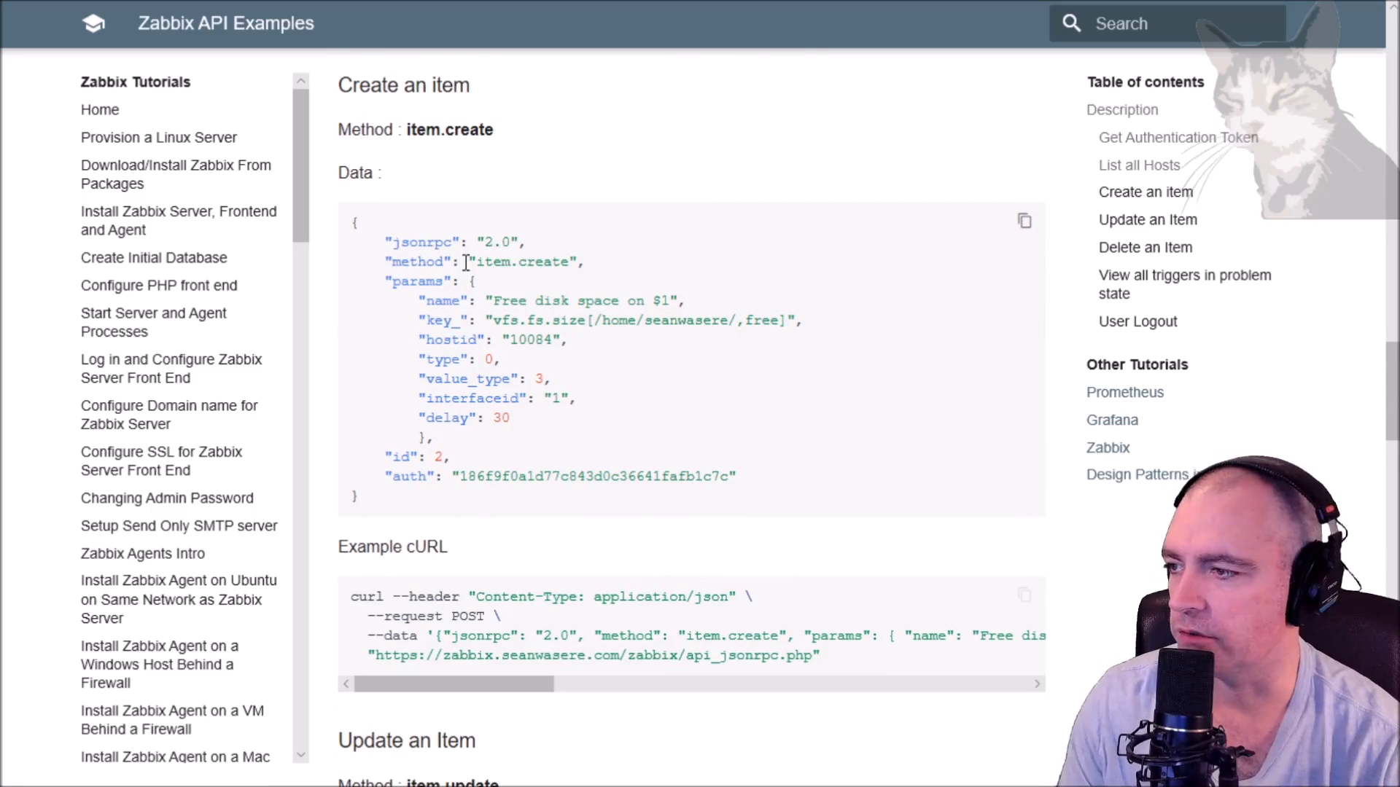
double_click(523, 262)
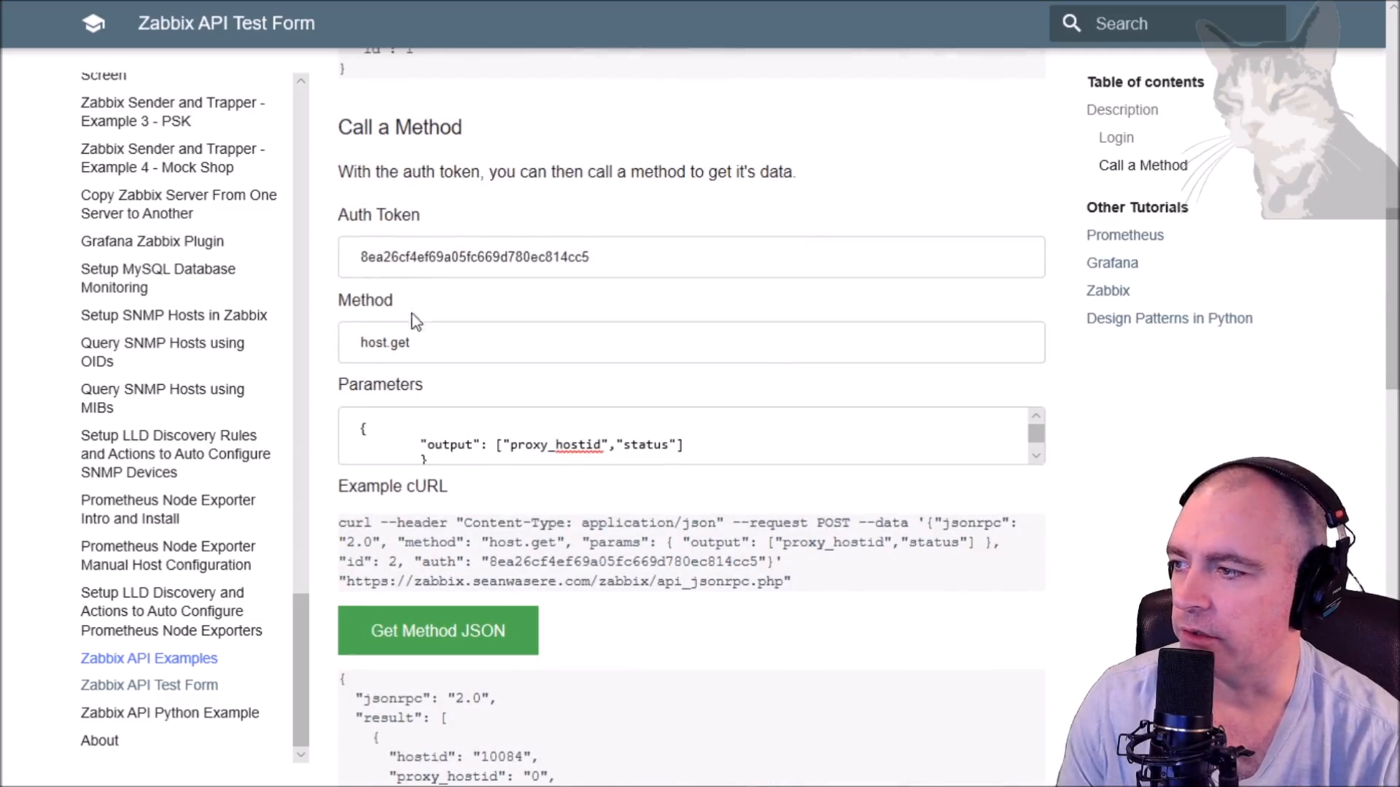
- Send item.create with the example disk space parameters for host 10084, returning item 33250
type("item.create")
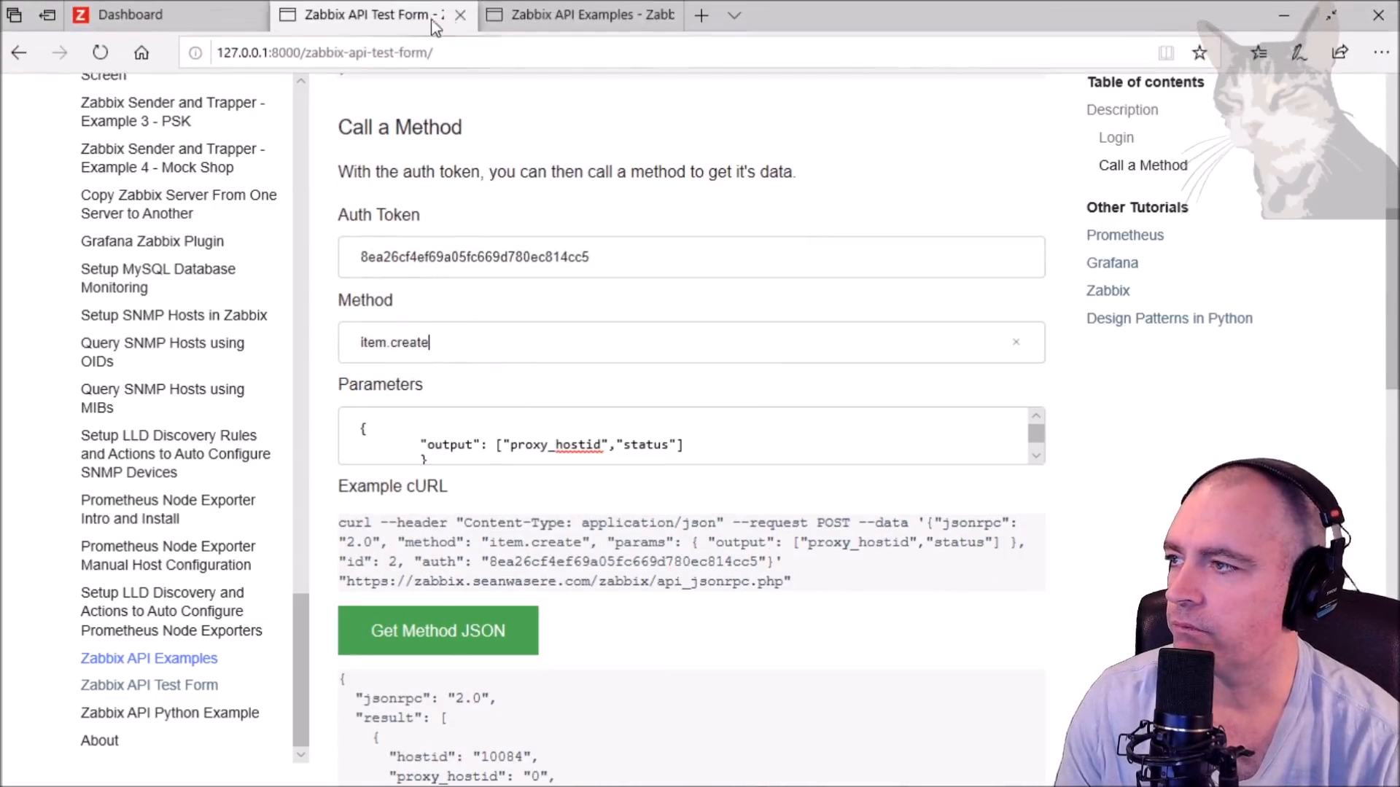
left_click(578, 15)
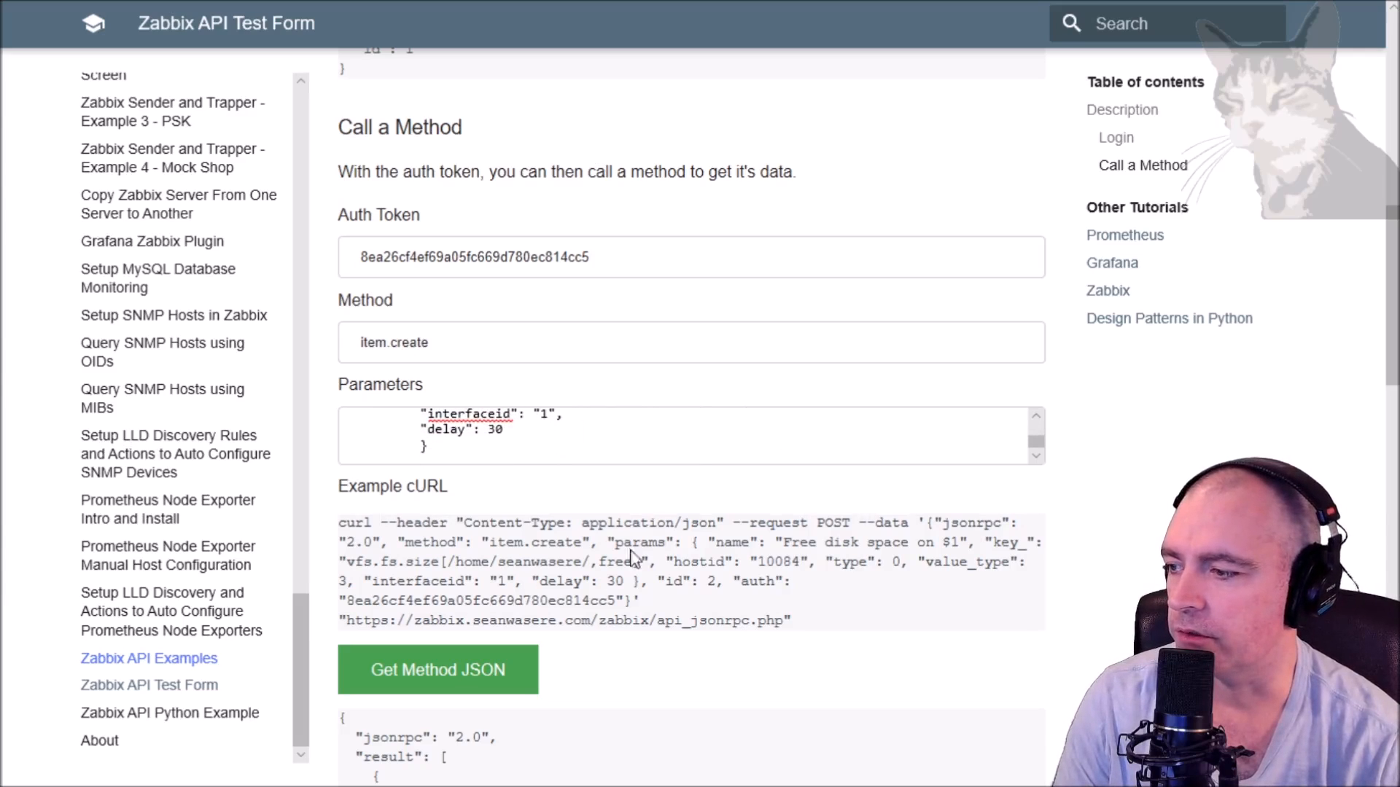
left_click_drag(385, 542, 790, 620)
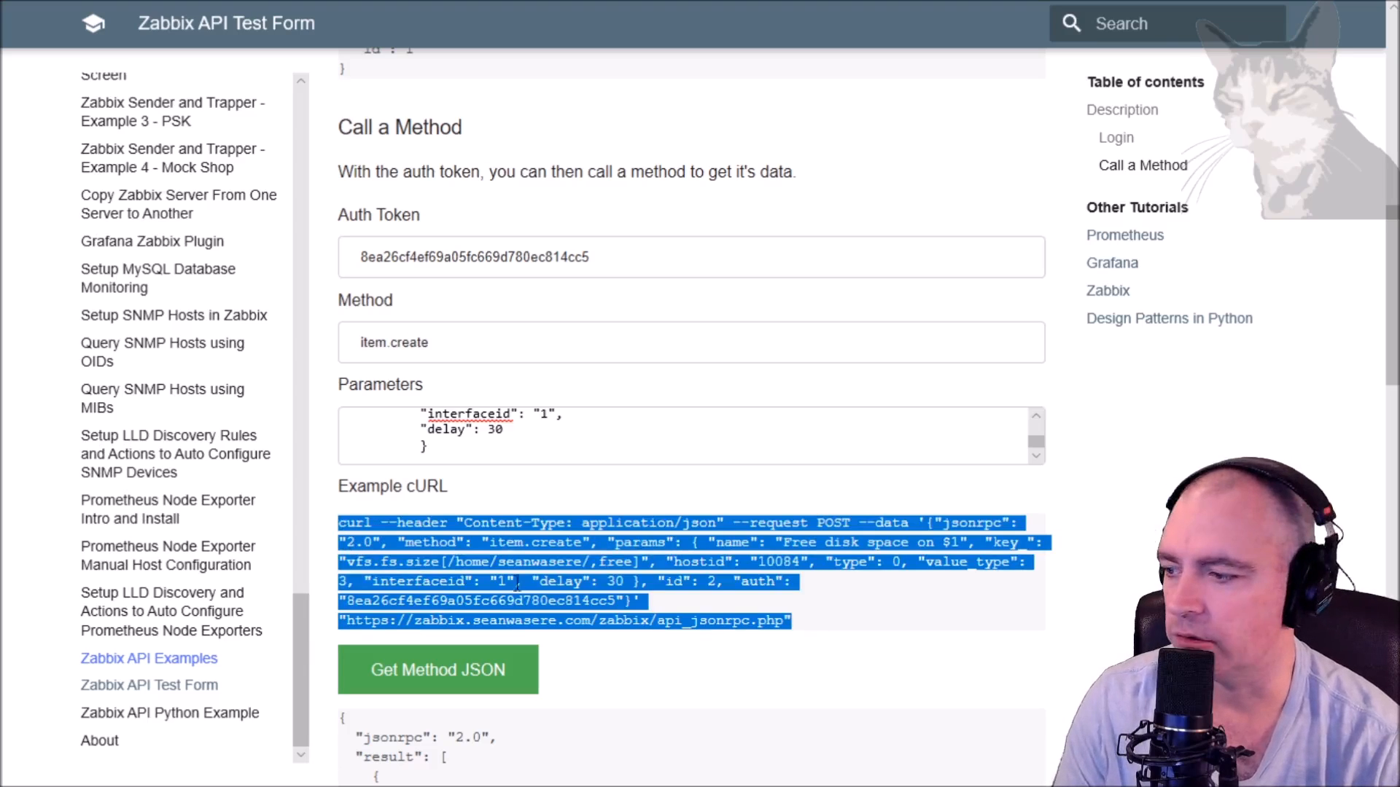
left_click(437, 668)
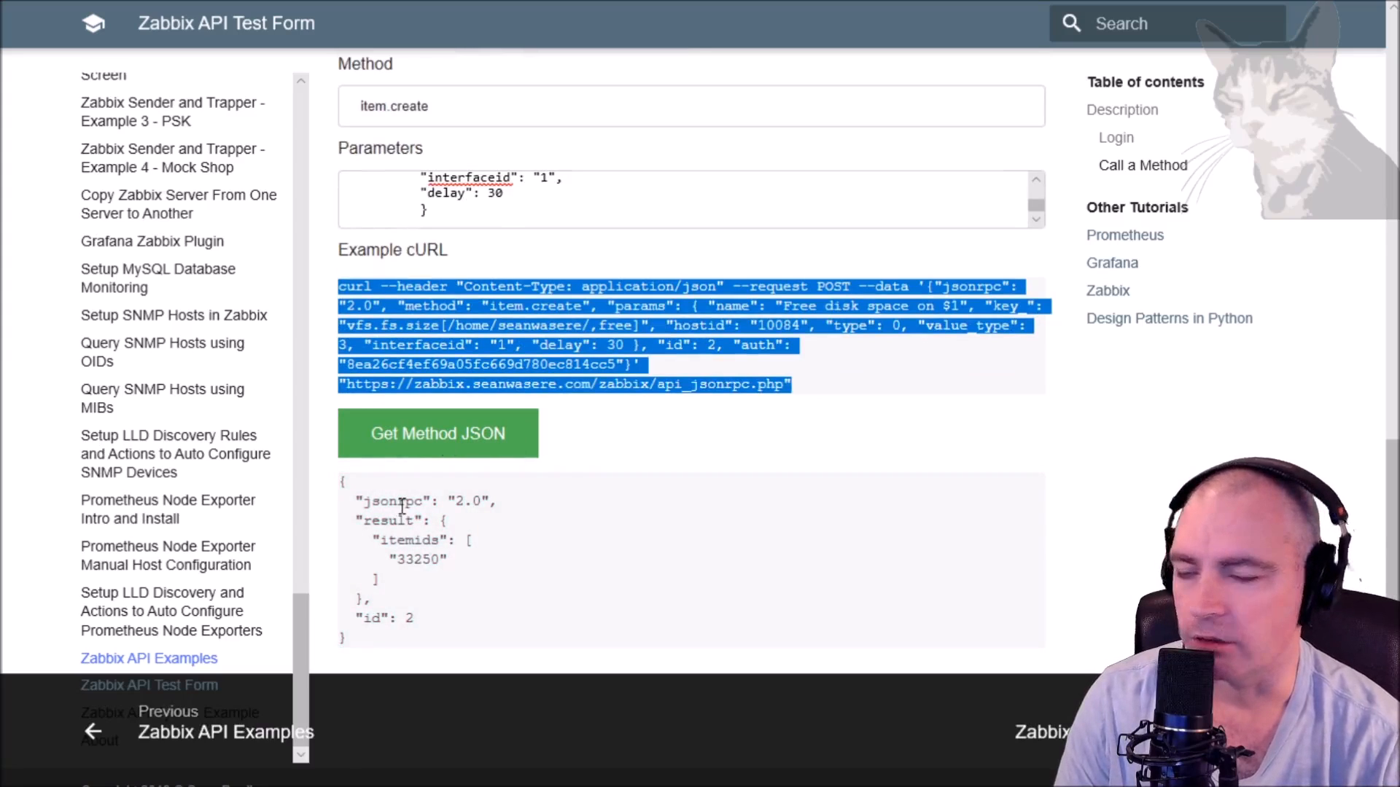
mouse_move(448, 605)
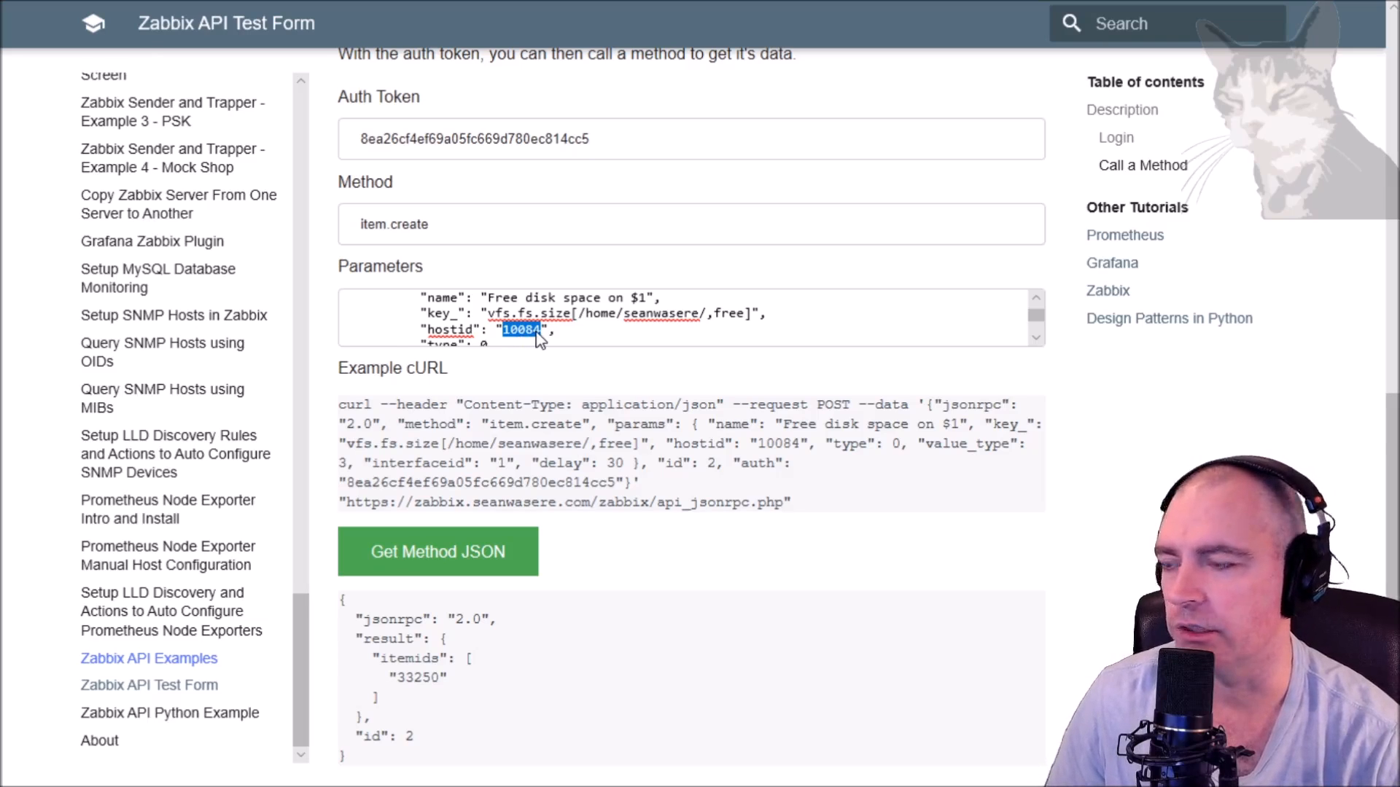
mouse_move(483, 296)
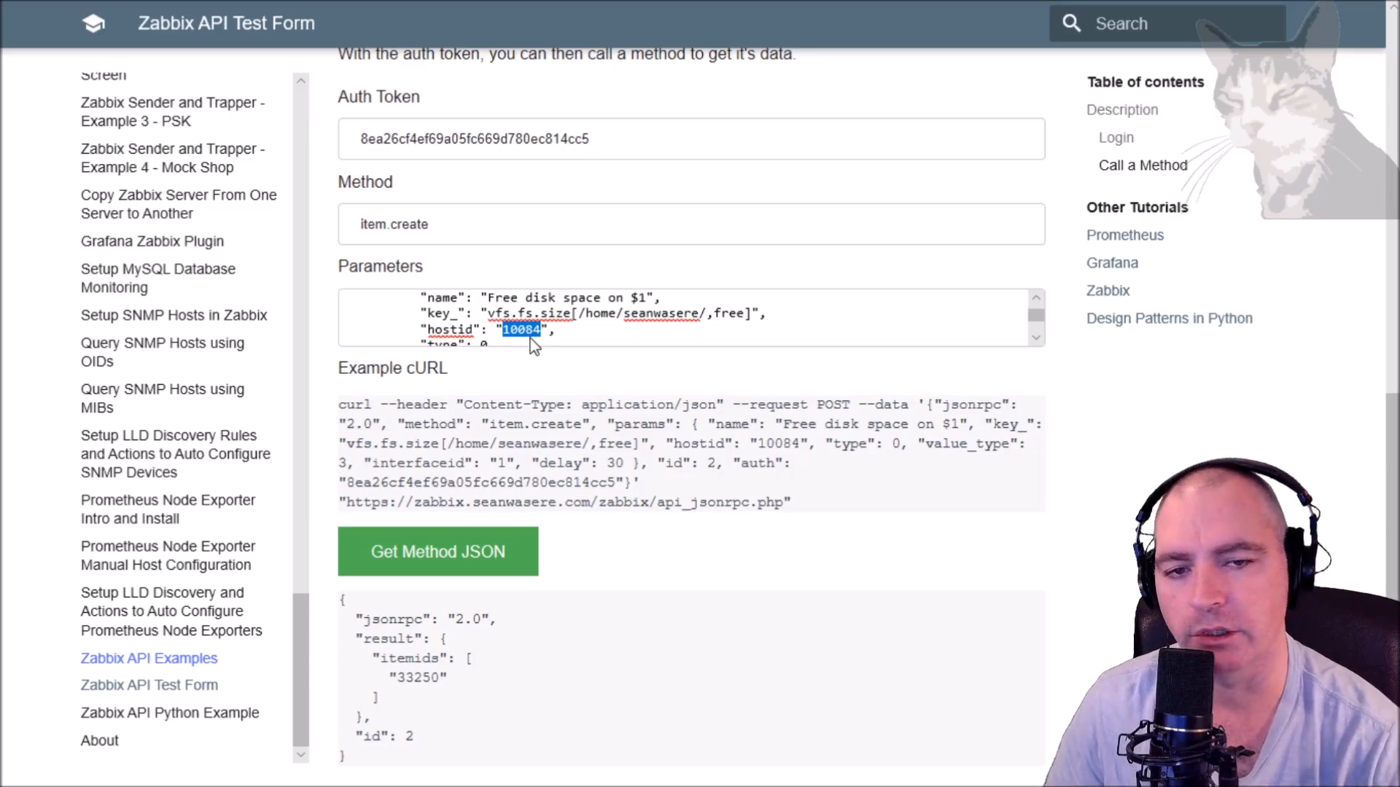
mouse_move(522, 366)
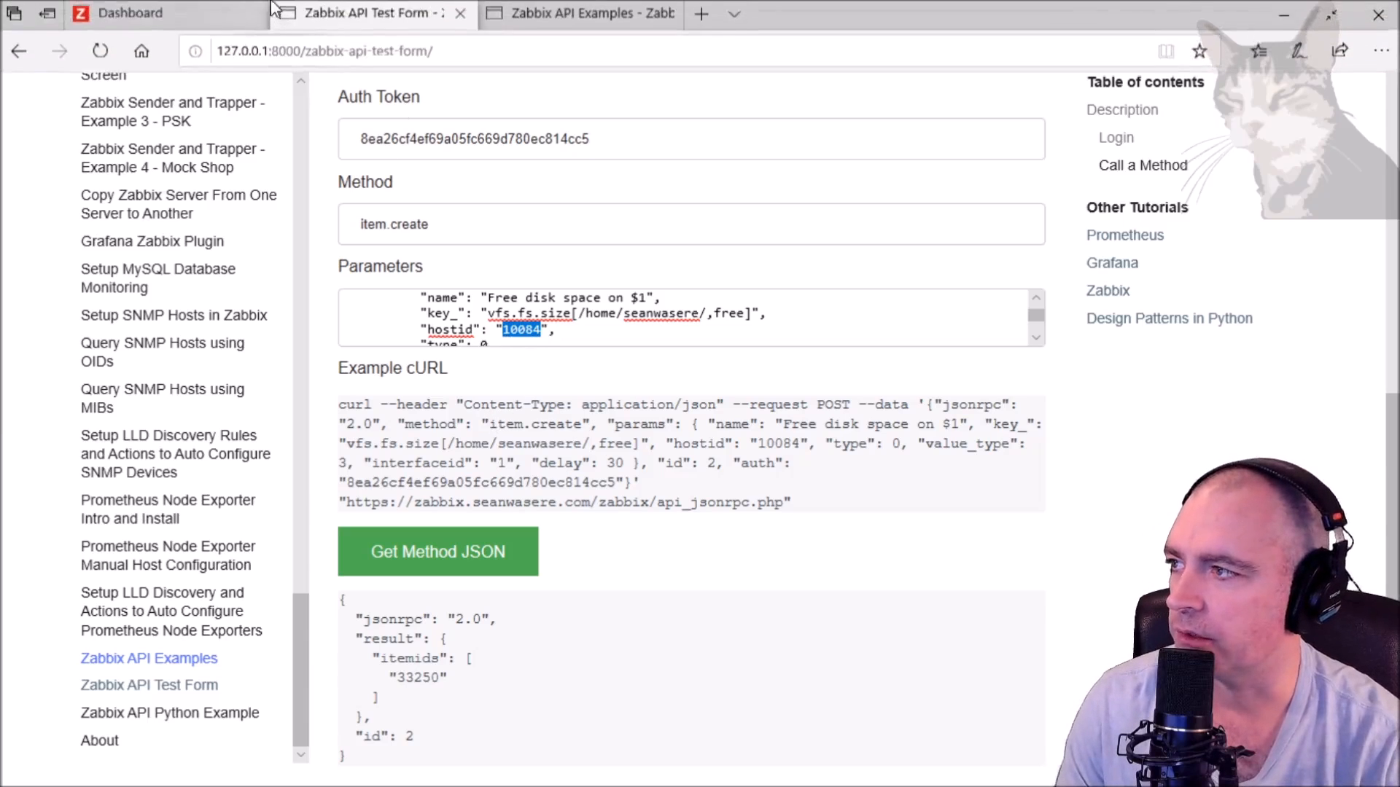
left_click(130, 12)
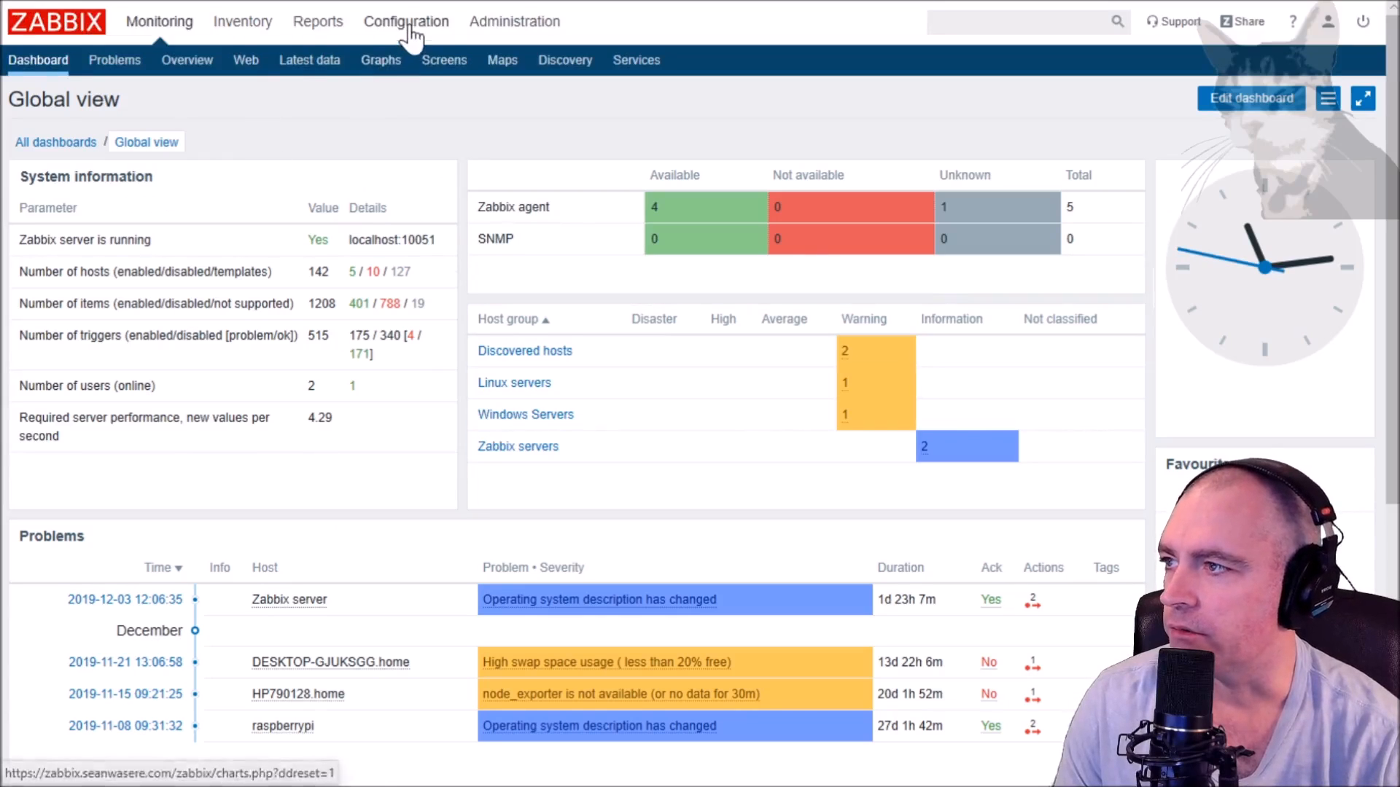
- Find the new vfs.fs.size 'Free disk space on /home/seanwasere/' item in Zabbix server's items
left_click(406, 20)
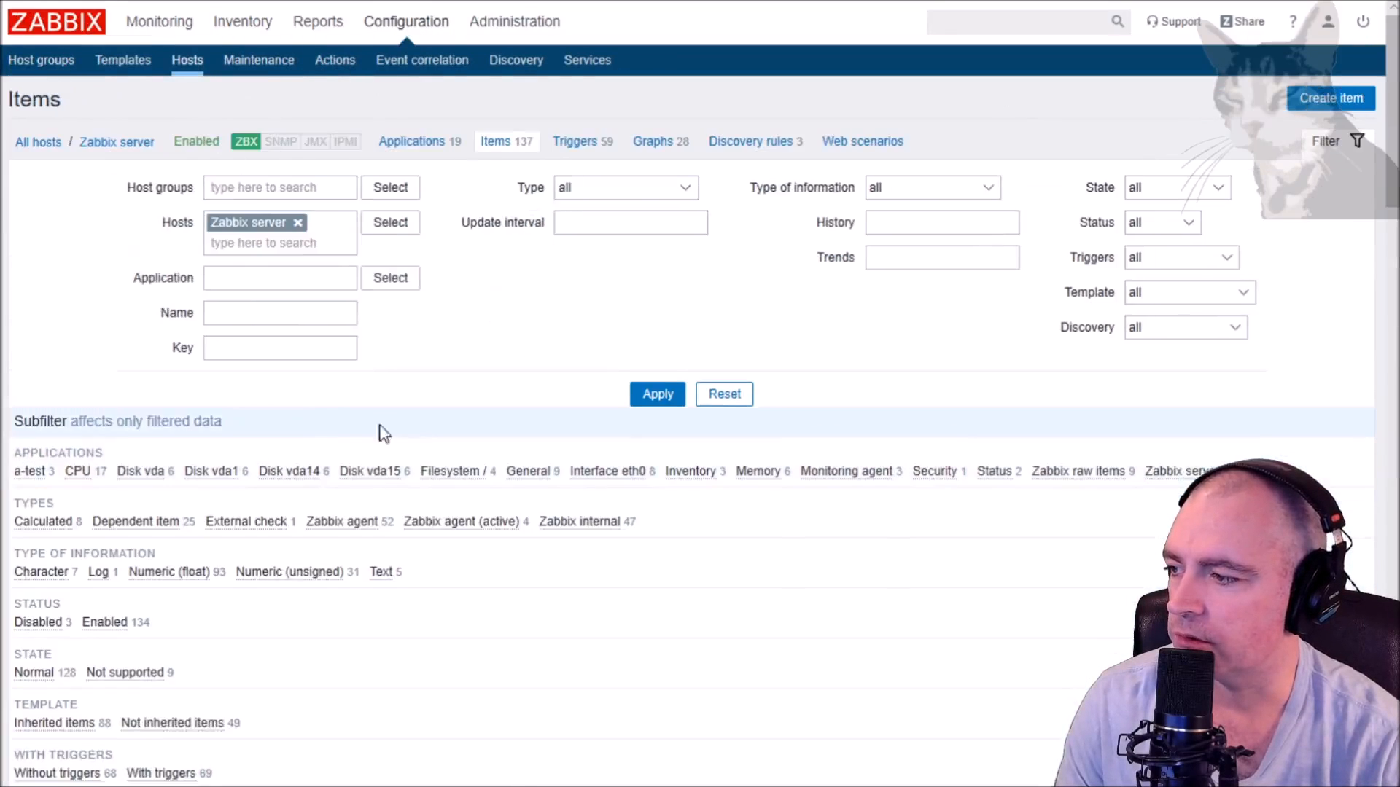
scroll("down", 3)
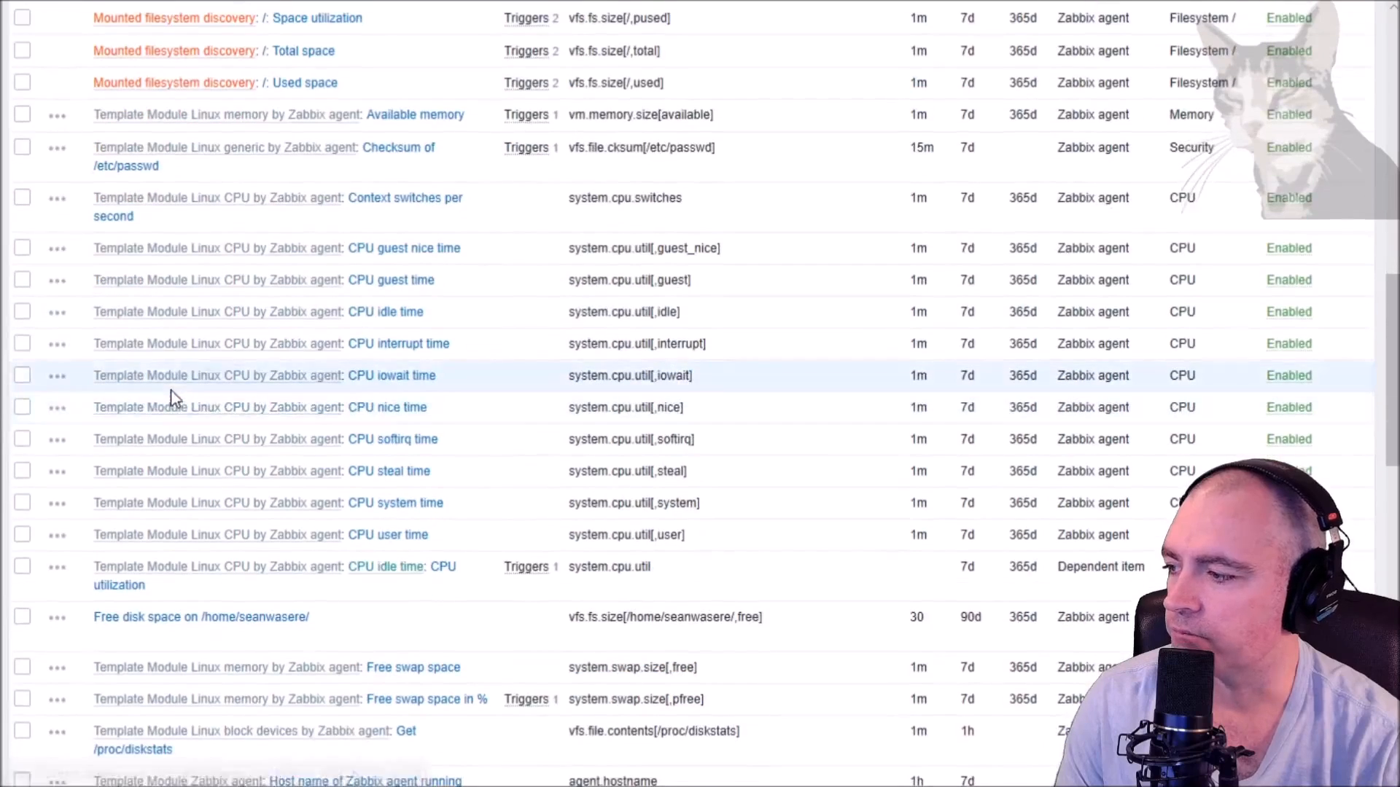
scroll("down", 3)
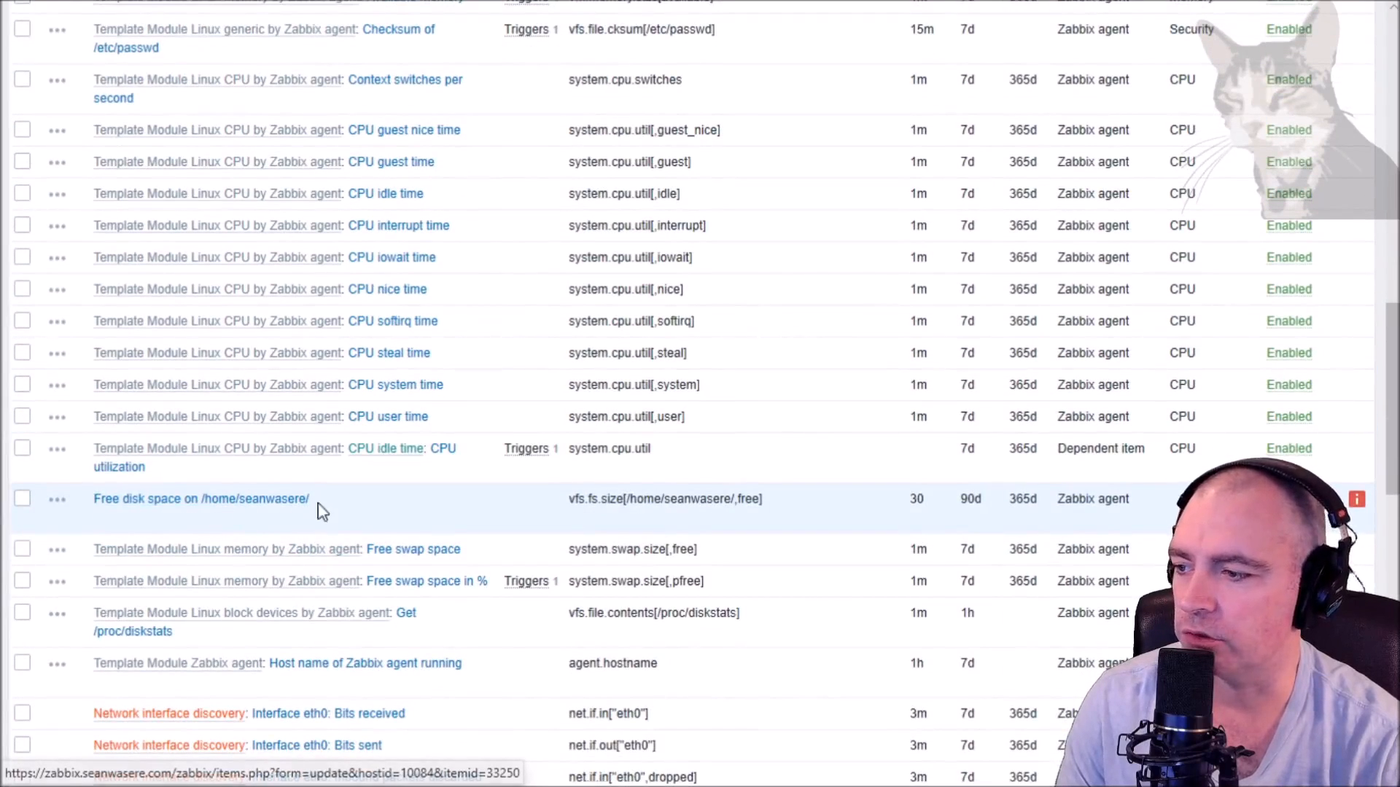
mouse_move(1356, 499)
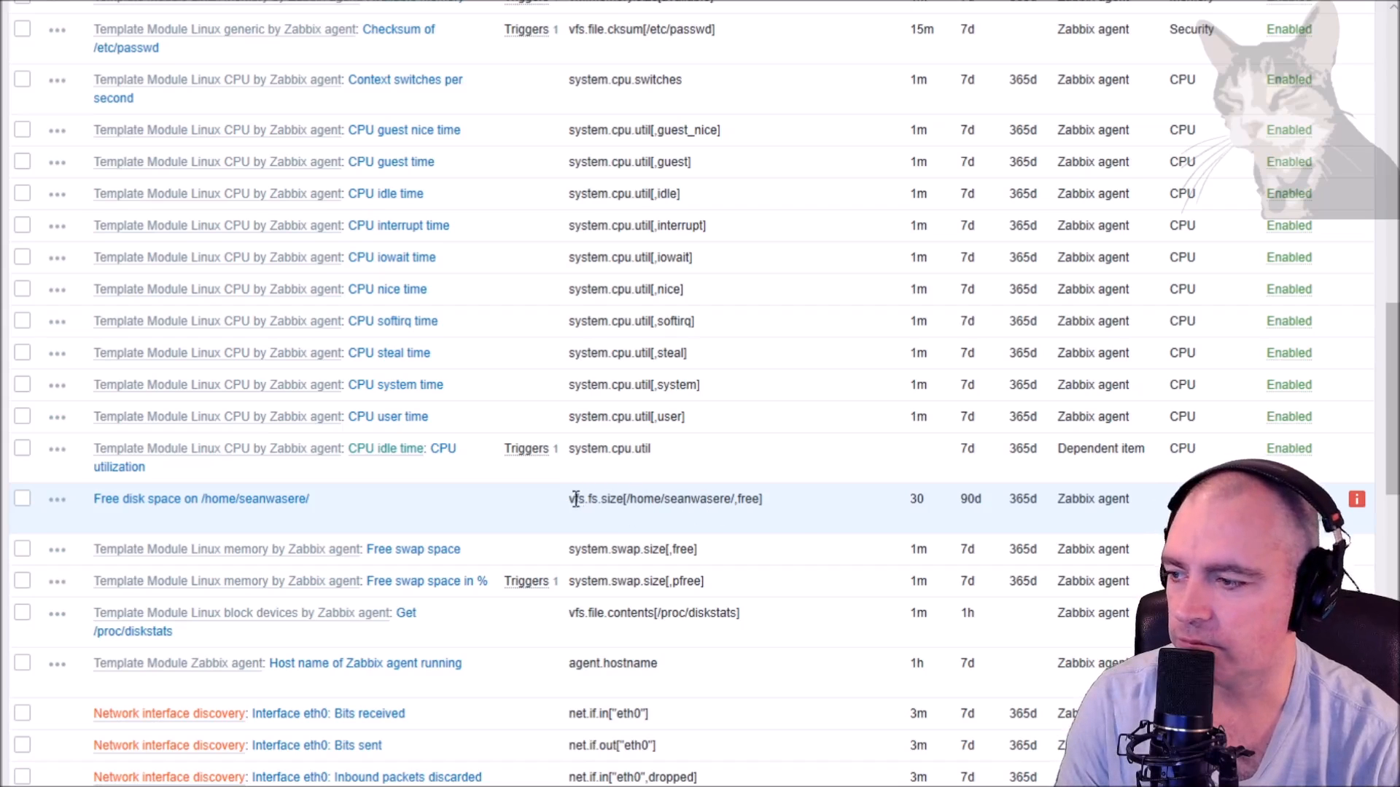
double_click(665, 499)
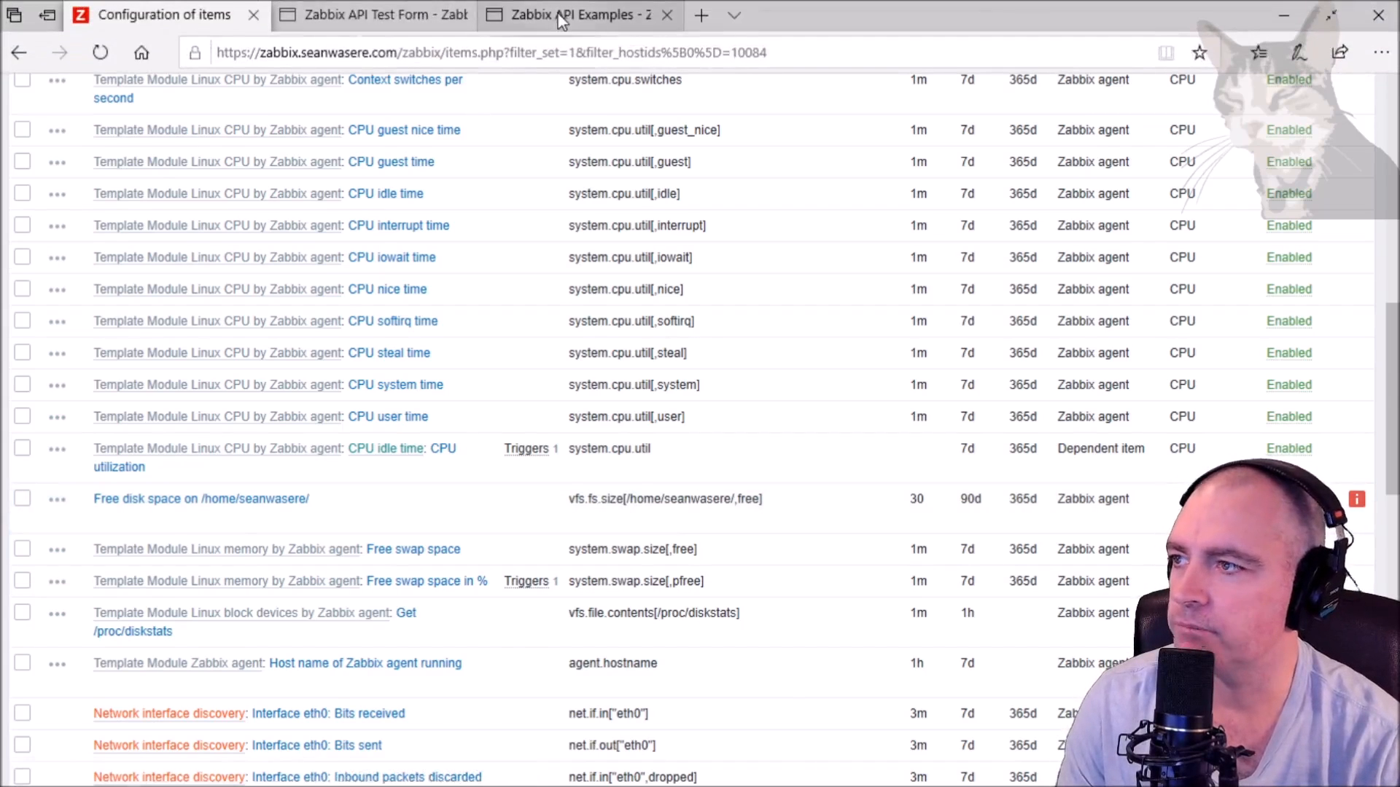
- Return to the API examples and copy the item.update method name
left_click(576, 15)
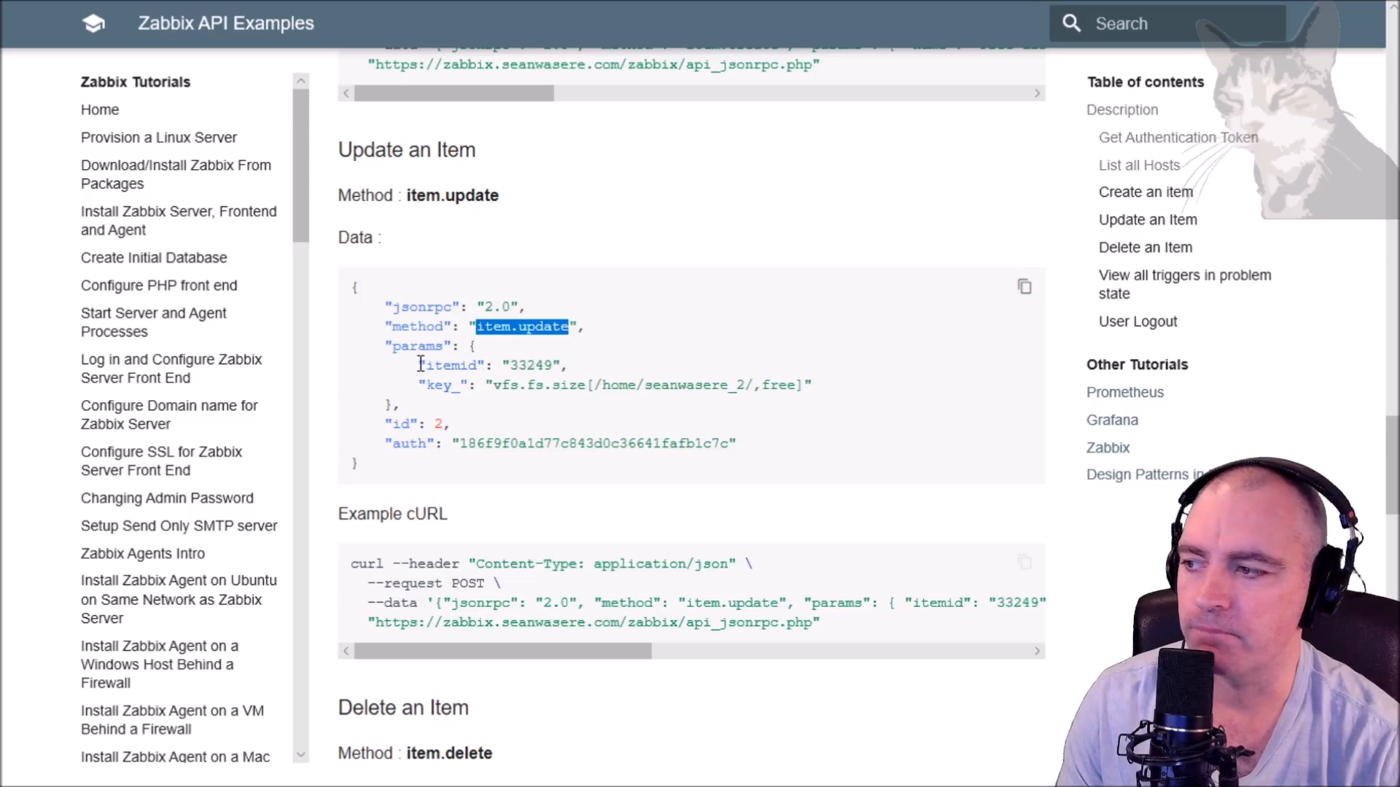
double_click(487, 365)
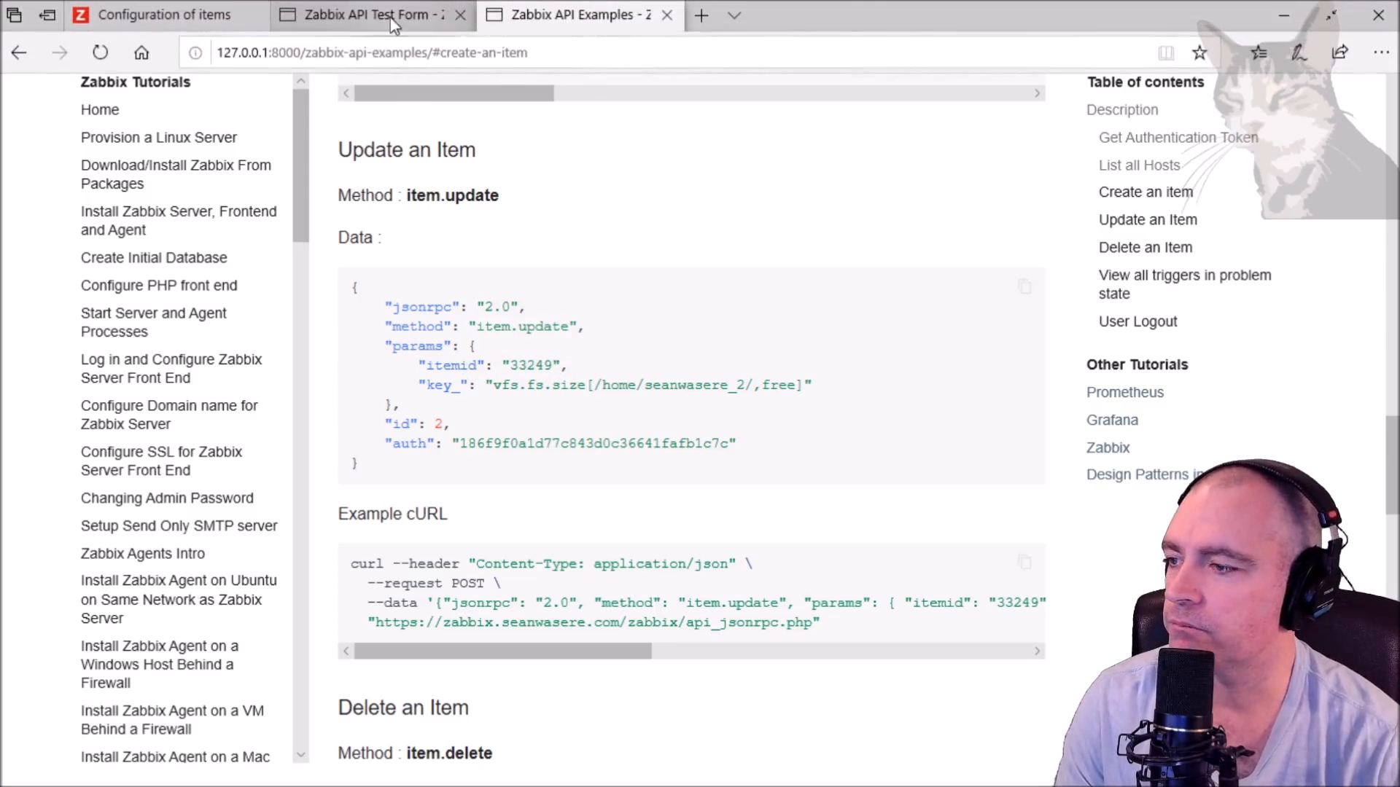
- Set the item.update itemid to 33250 and select the home folder name in the key
left_click(366, 15)
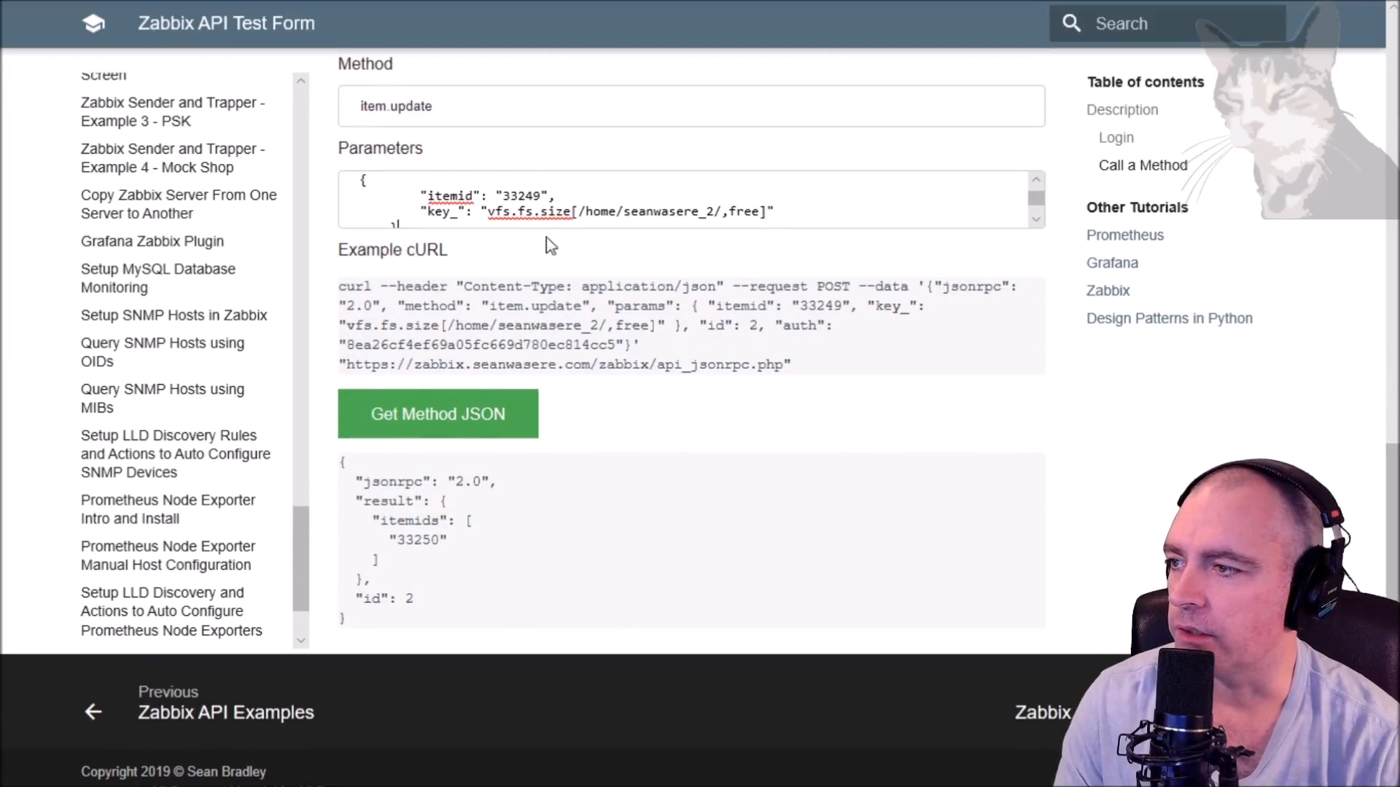
double_click(417, 540)
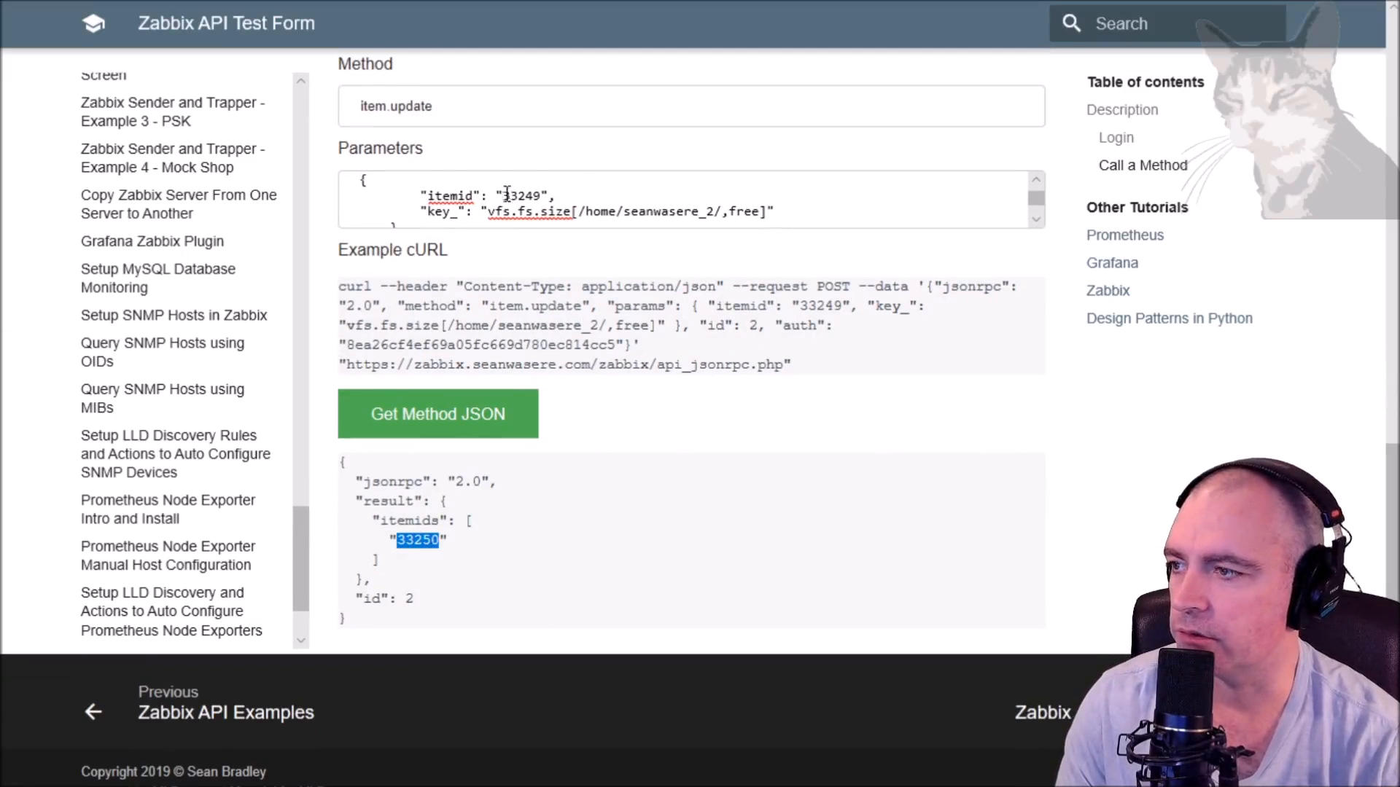
type("33250")
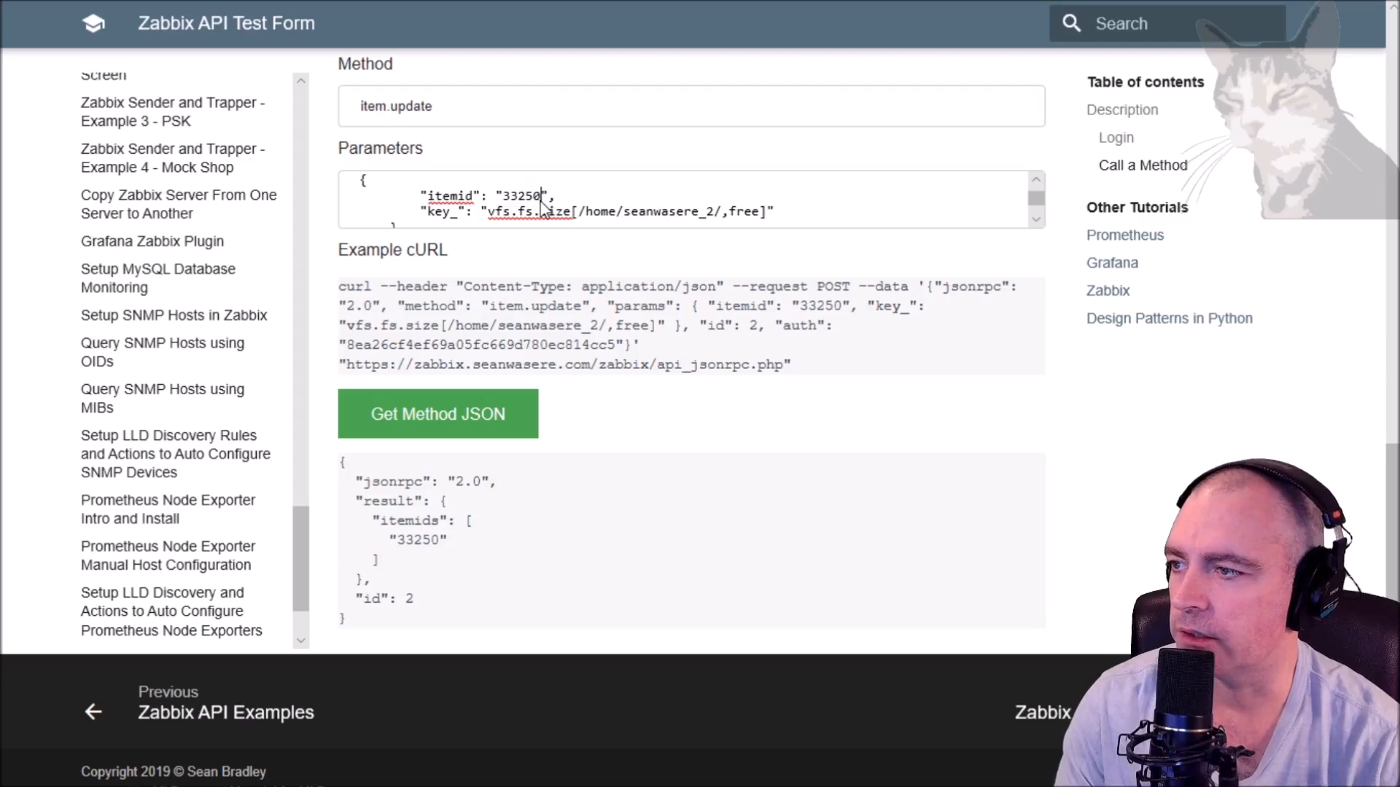
double_click(663, 211)
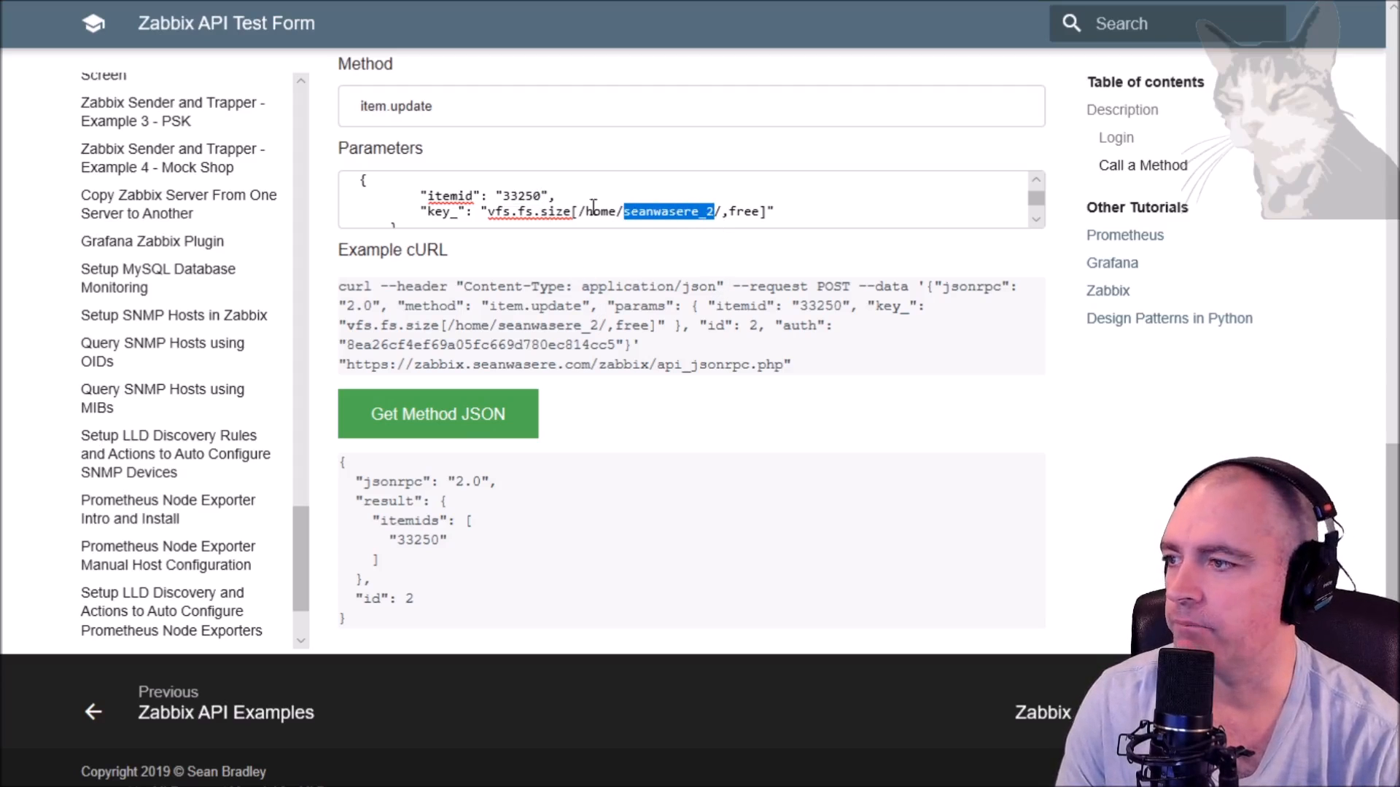
mouse_move(423, 576)
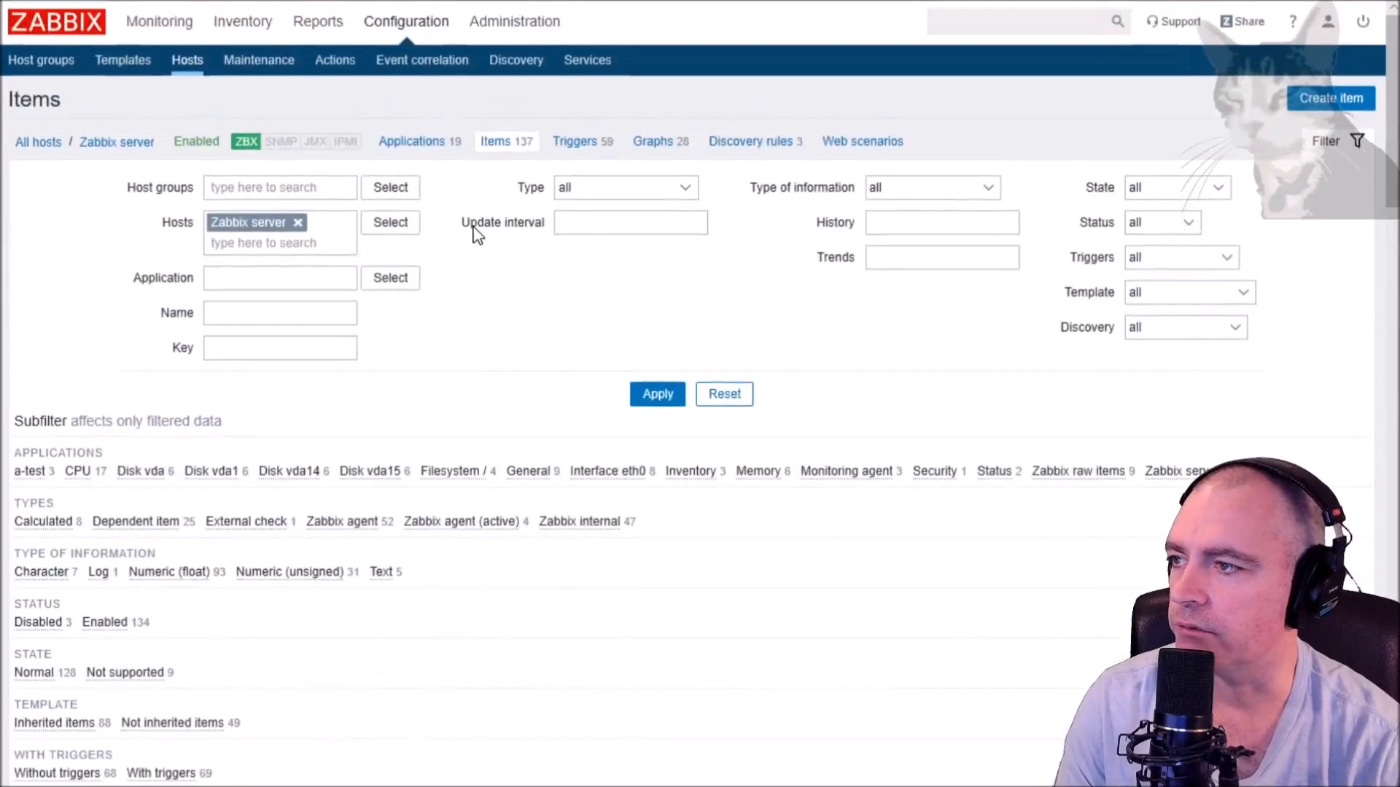
- Scroll Zabbix server's items to the 'Free disk space on /home/seanwasere_2/' item
scroll("down", 3)
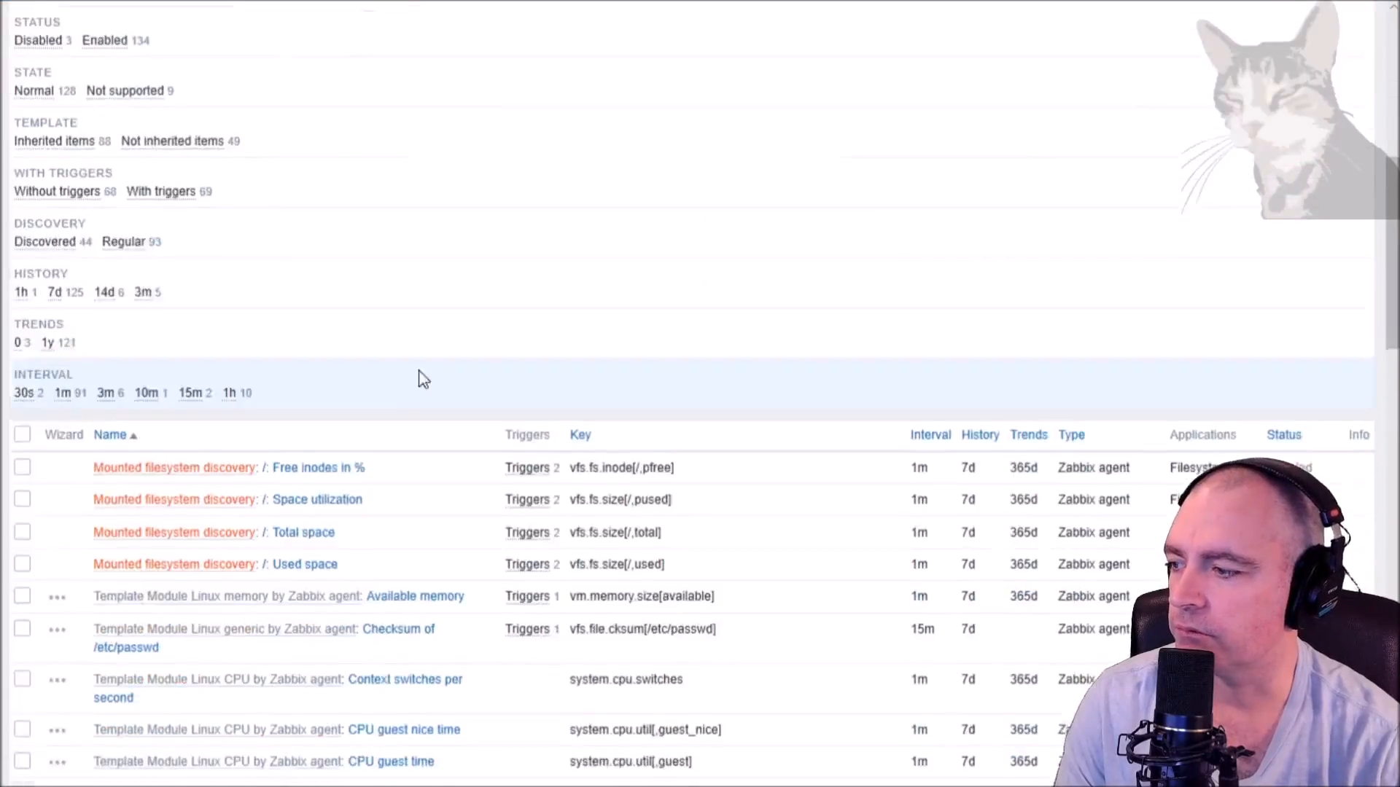
scroll("down", 3)
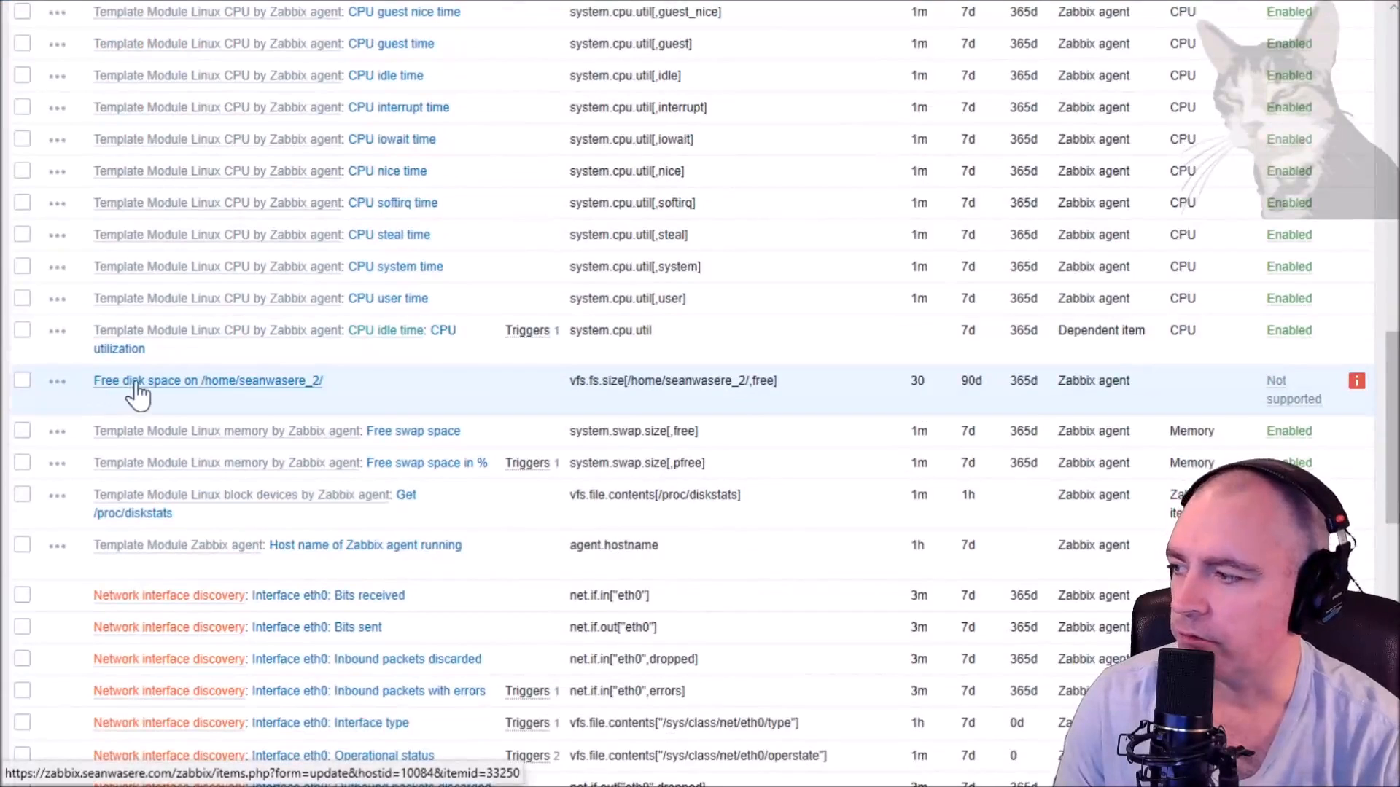
mouse_move(307, 388)
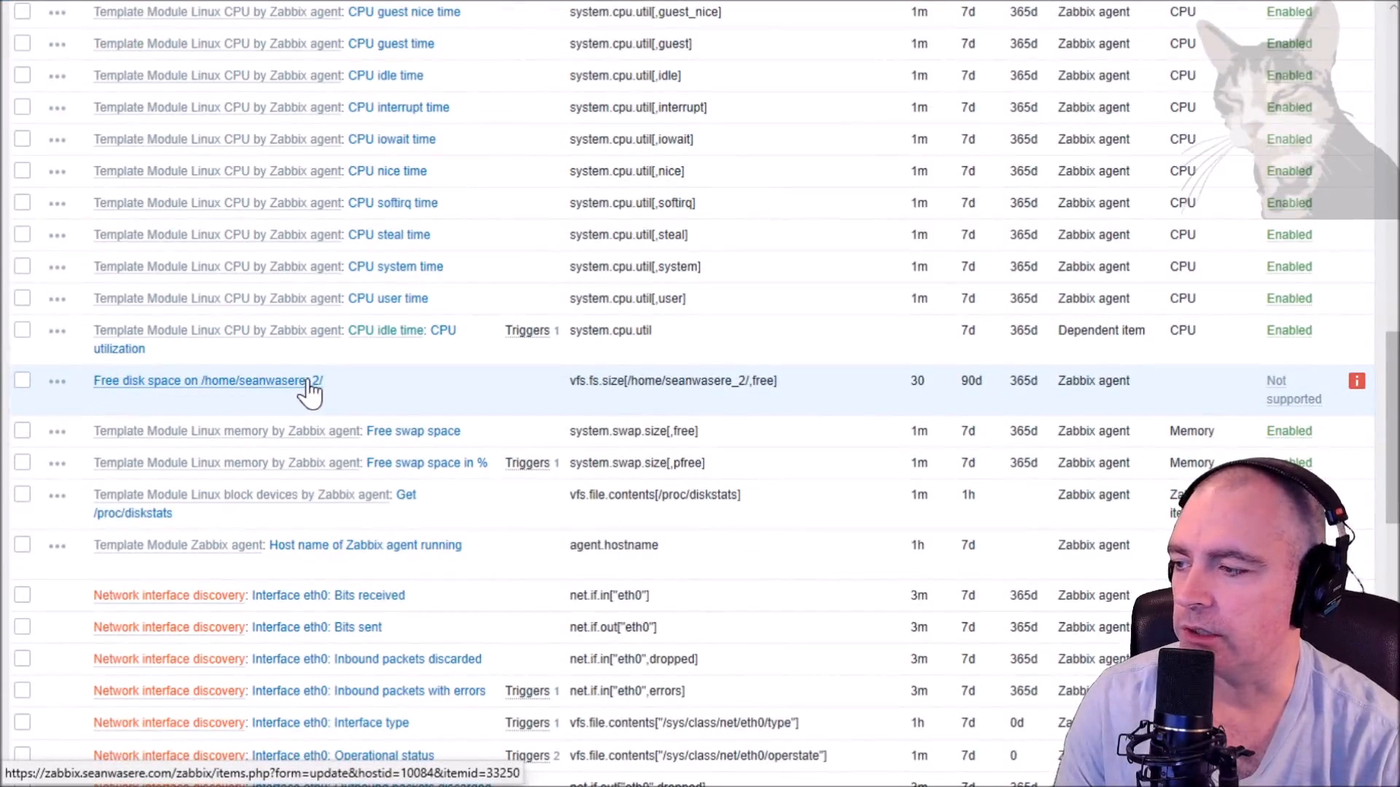
mouse_move(736, 384)
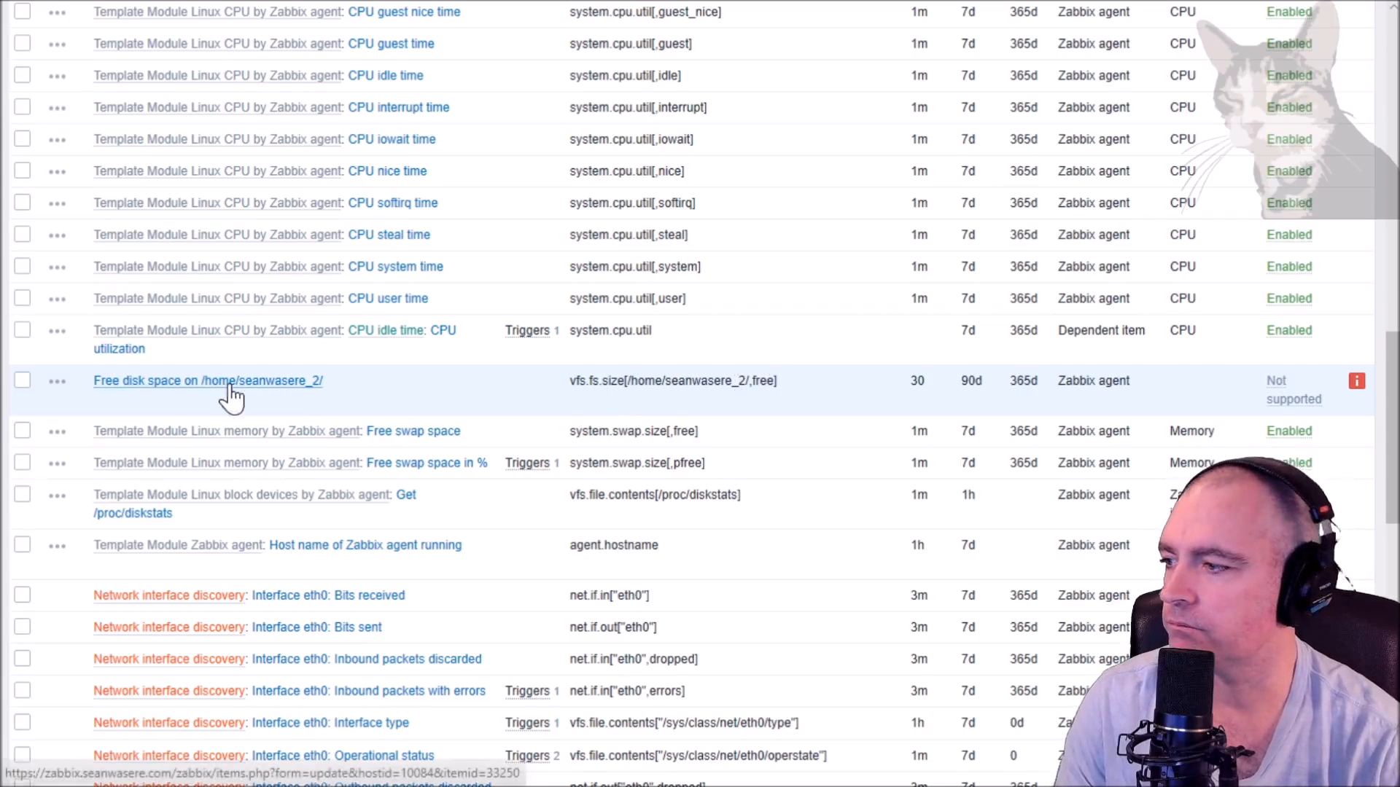
mouse_move(272, 393)
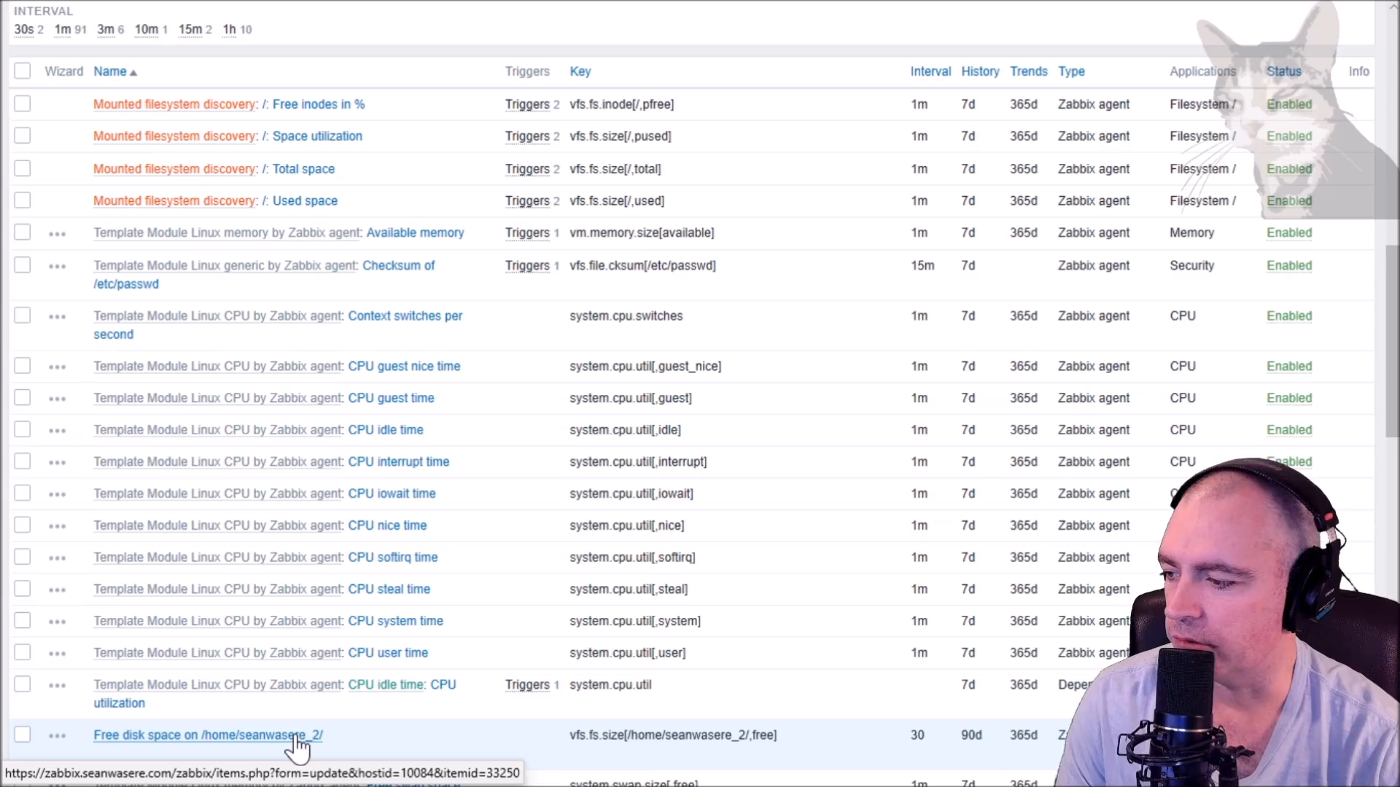
mouse_move(386, 430)
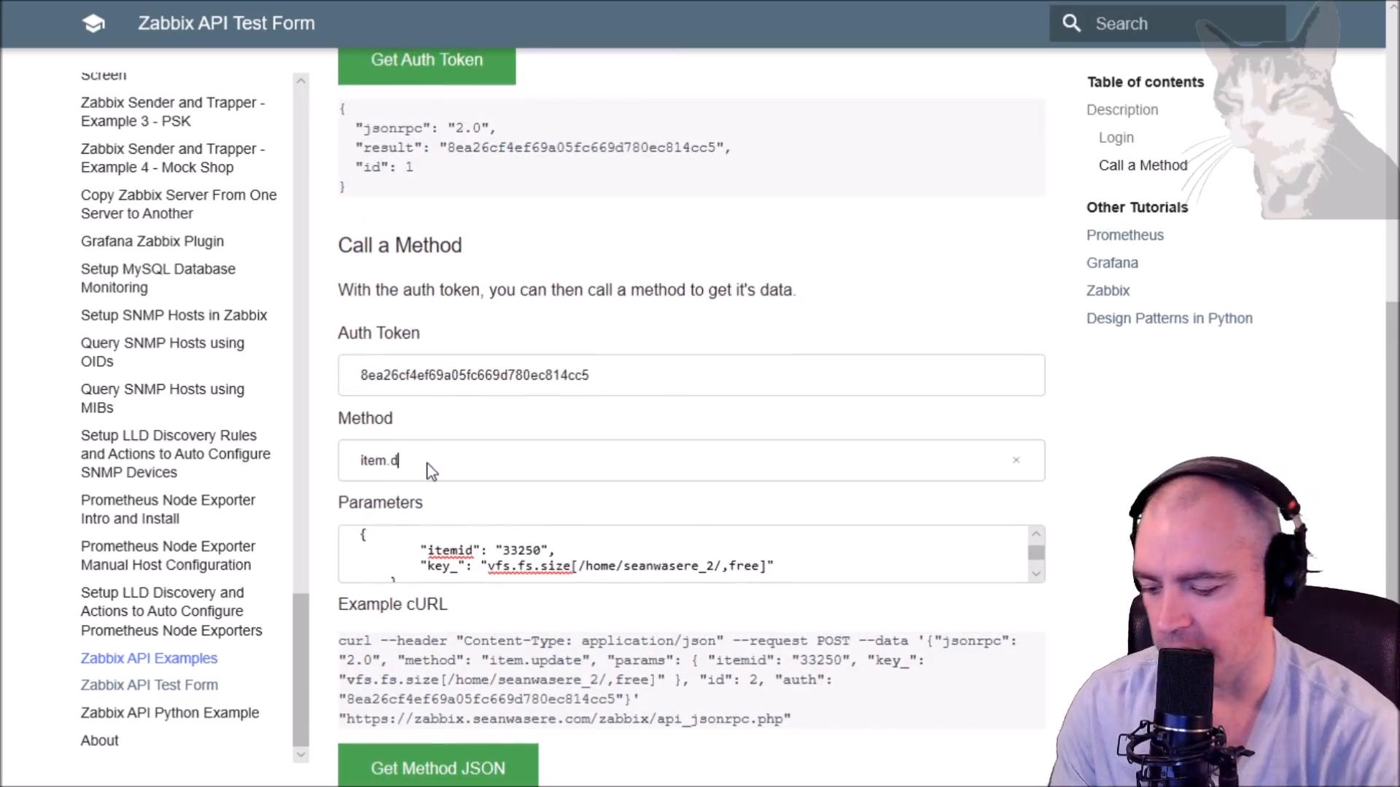
- Change the method to item.delete, keep only itemid 33250, and send the request
type("elete")
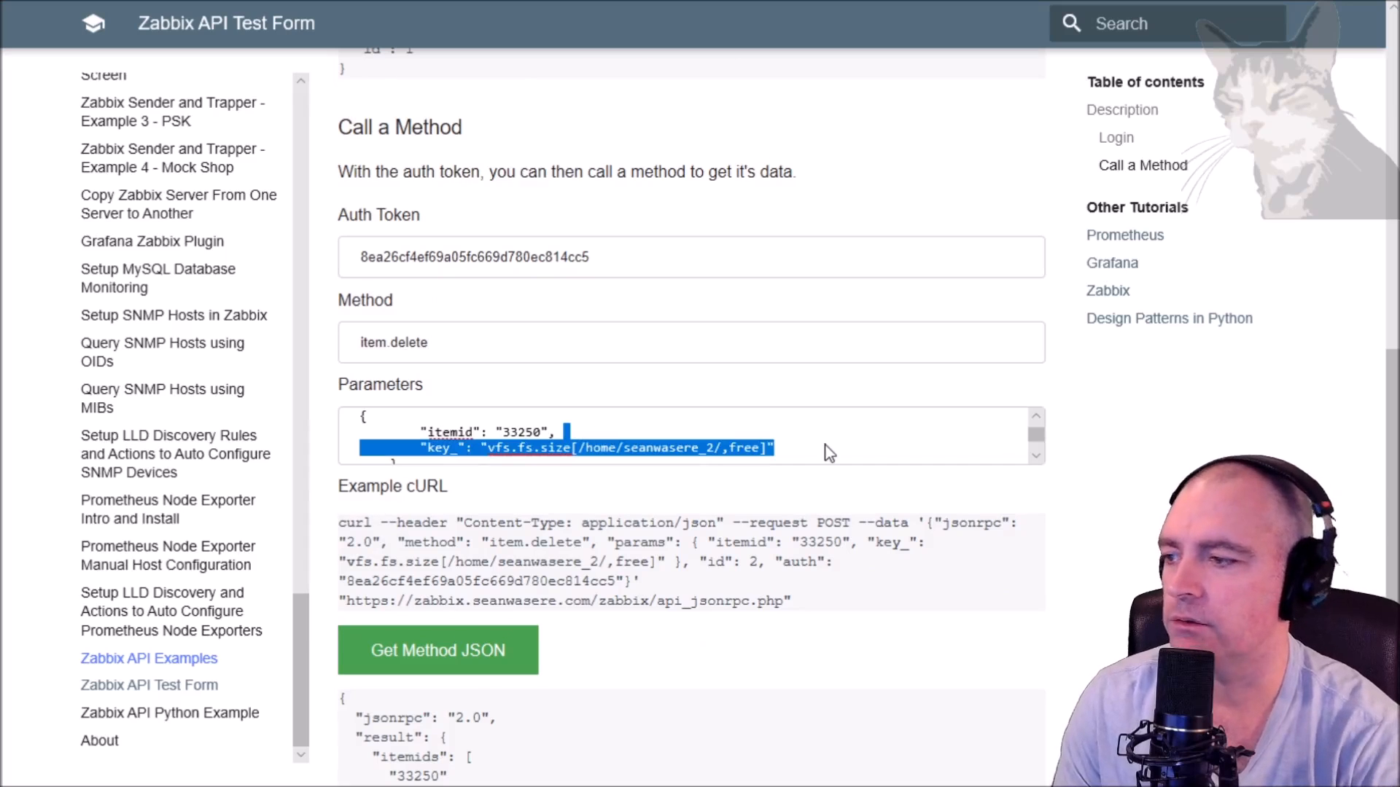
key("Delete")
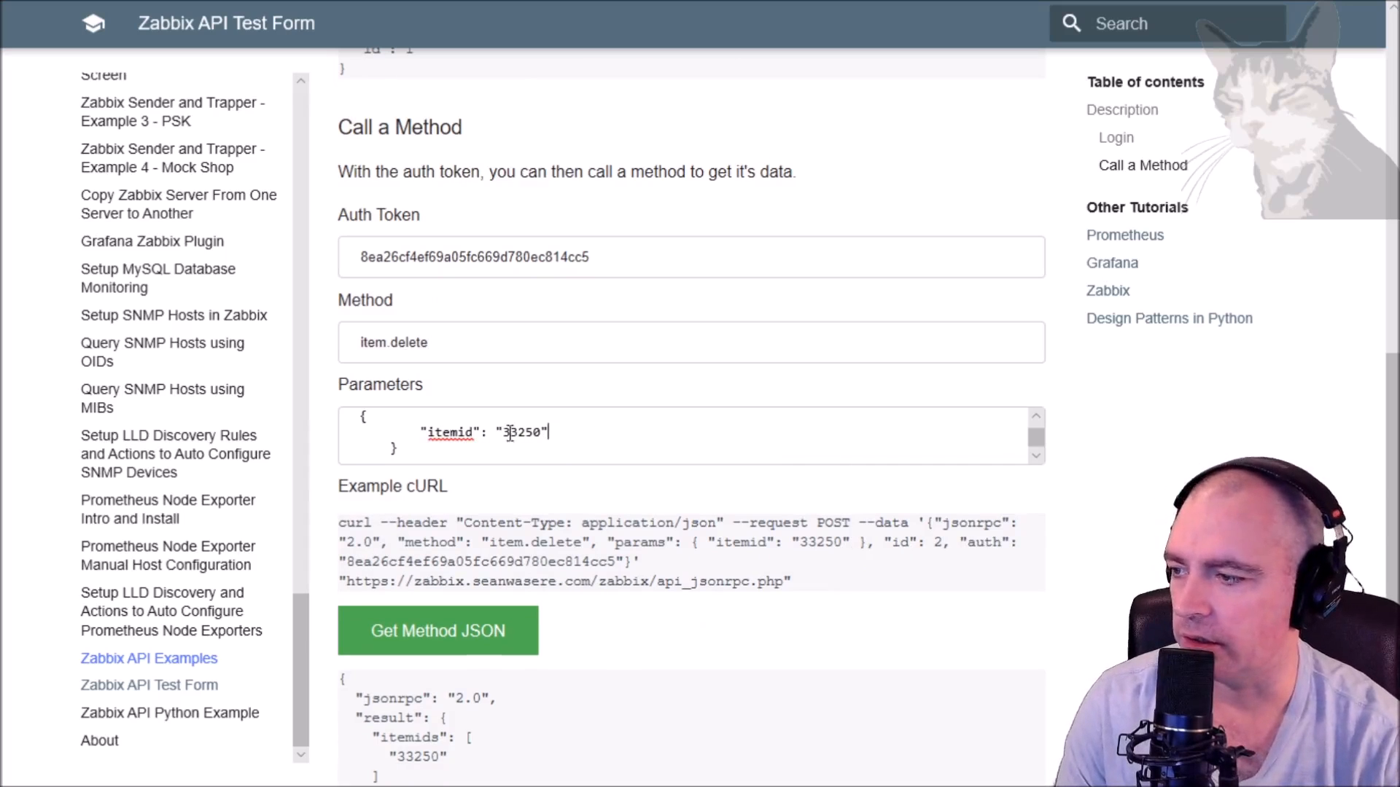
double_click(522, 433)
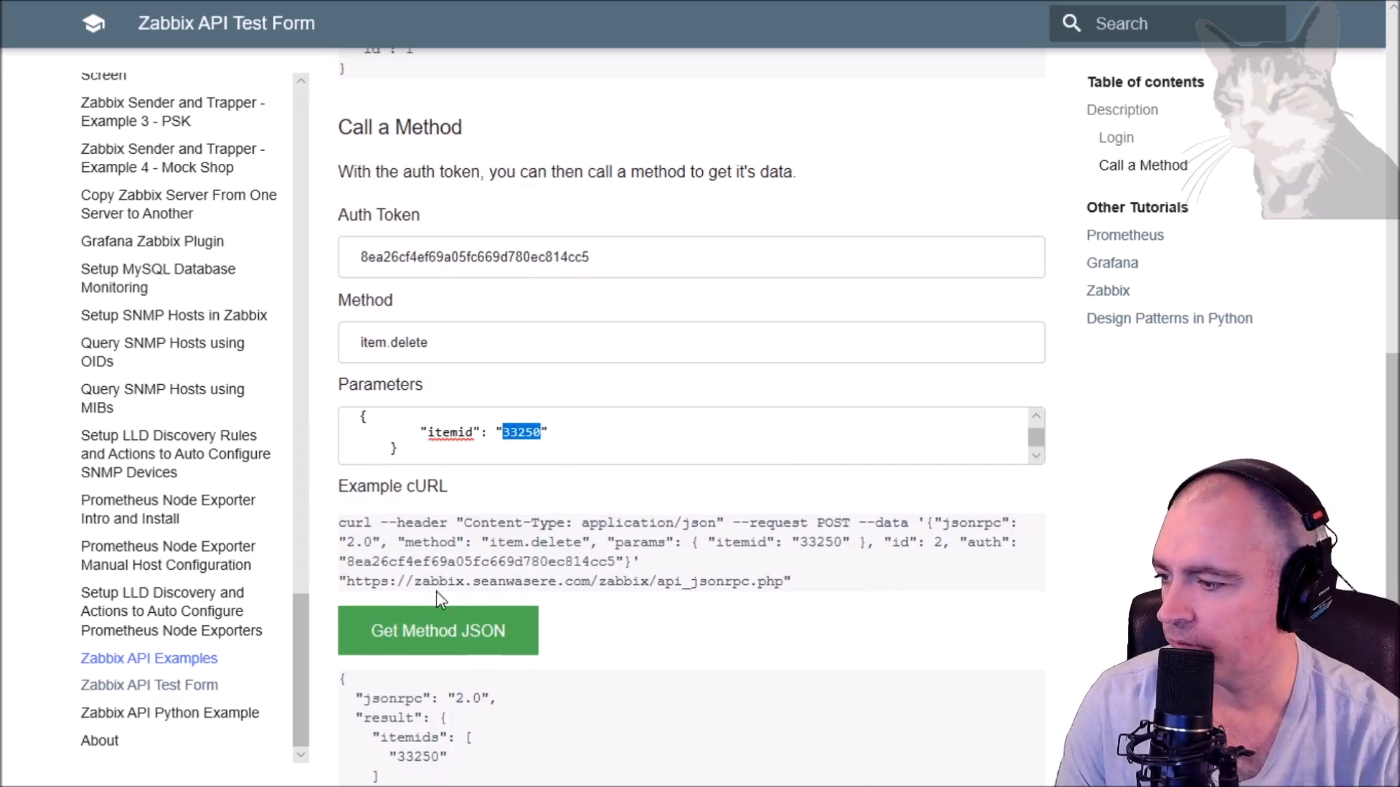
mouse_move(494, 556)
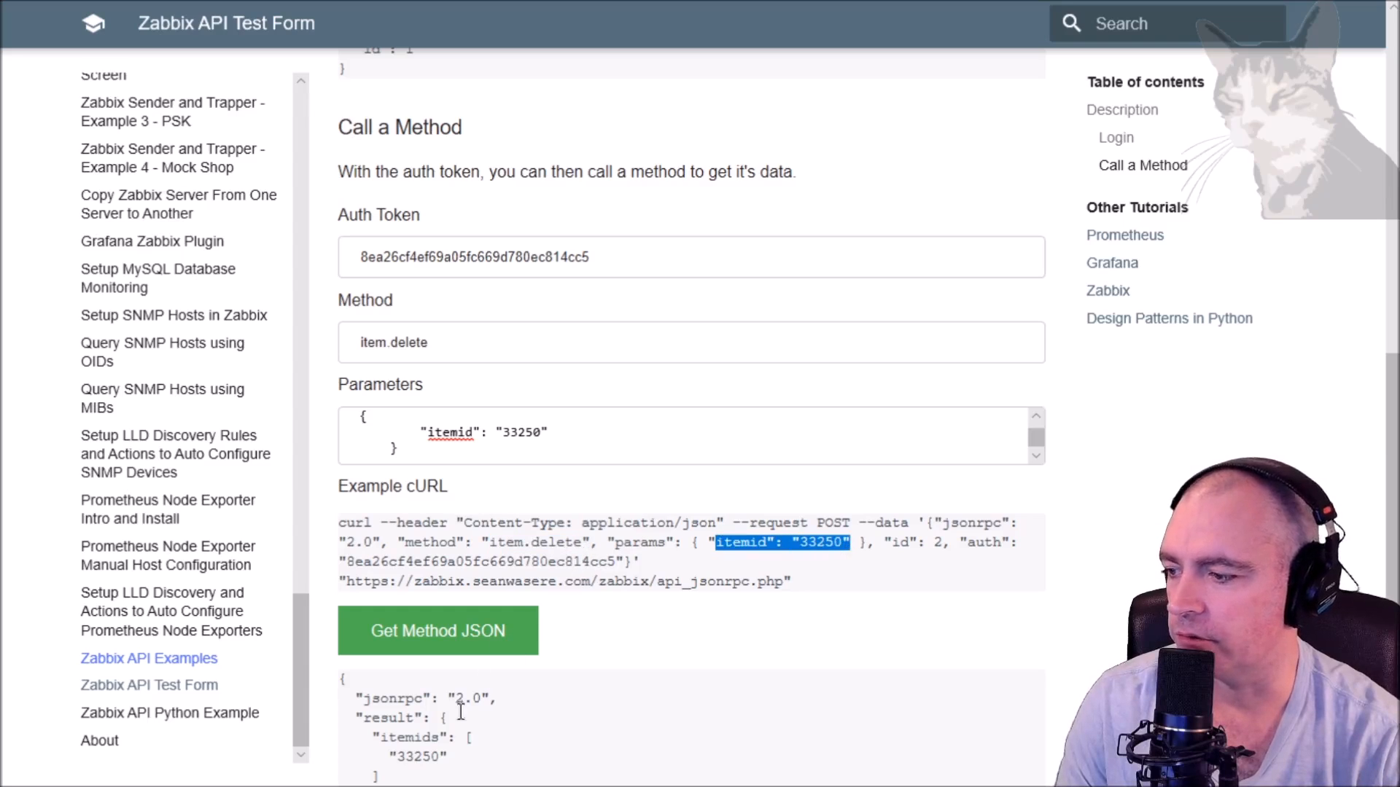
left_click(438, 630)
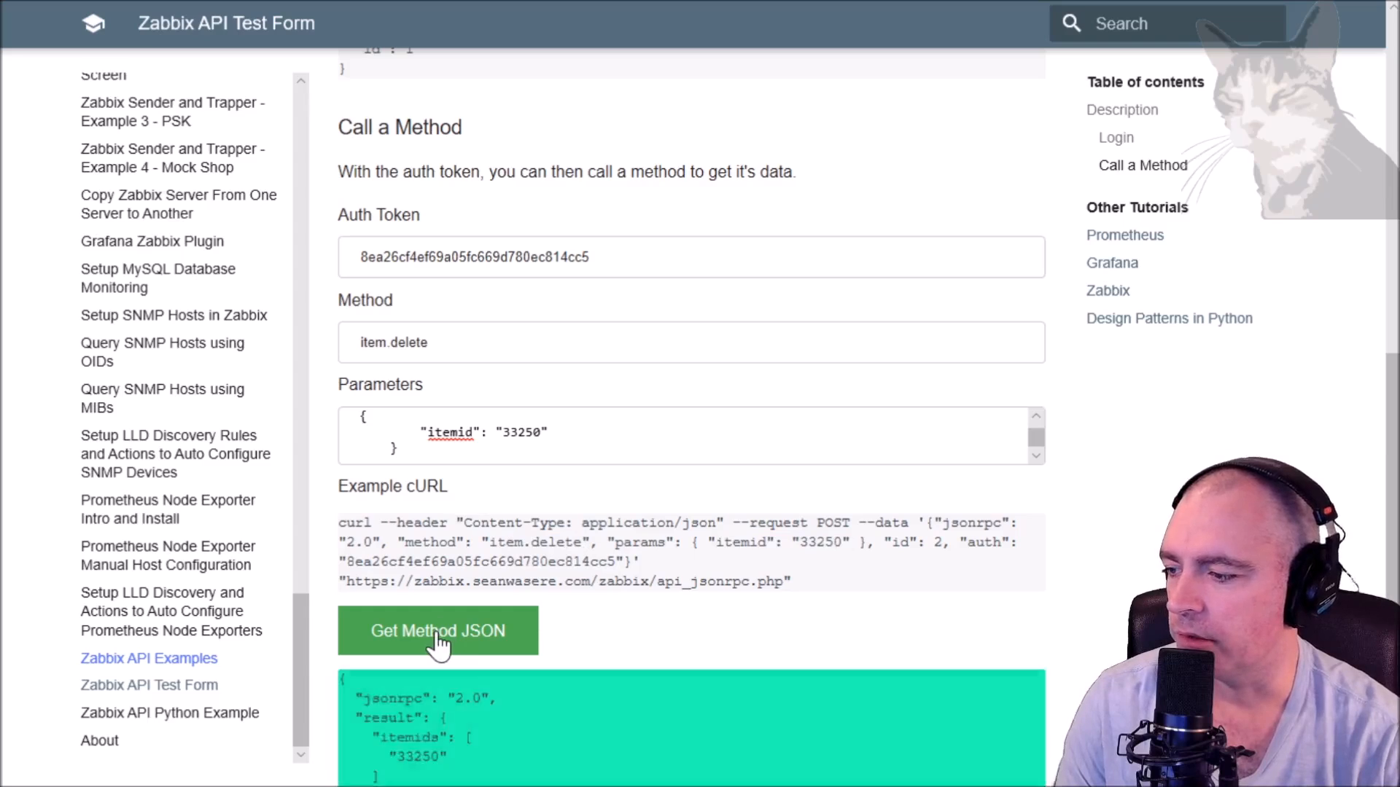
scroll("down", 3)
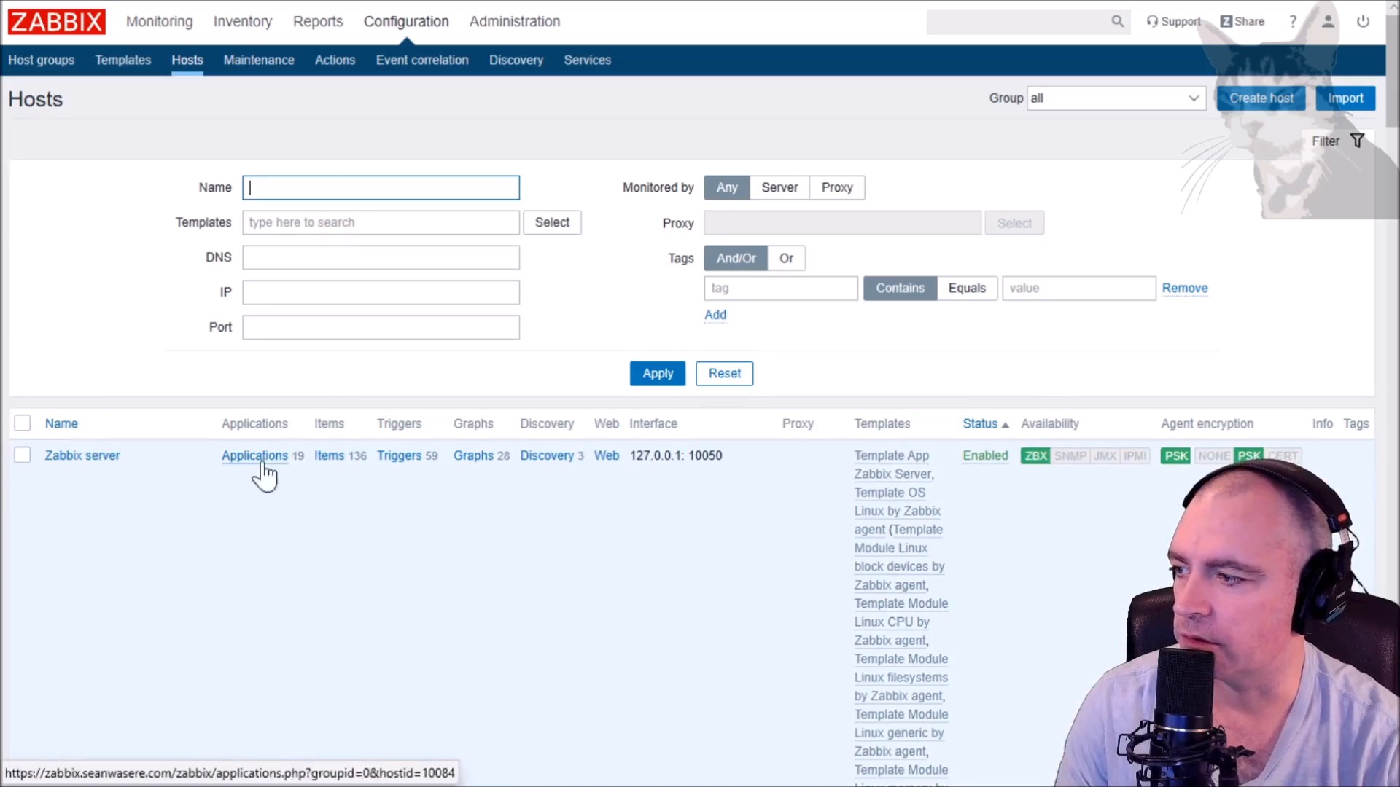
- Scroll through Zabbix server's item list to confirm the free disk space item is gone
left_click(329, 455)
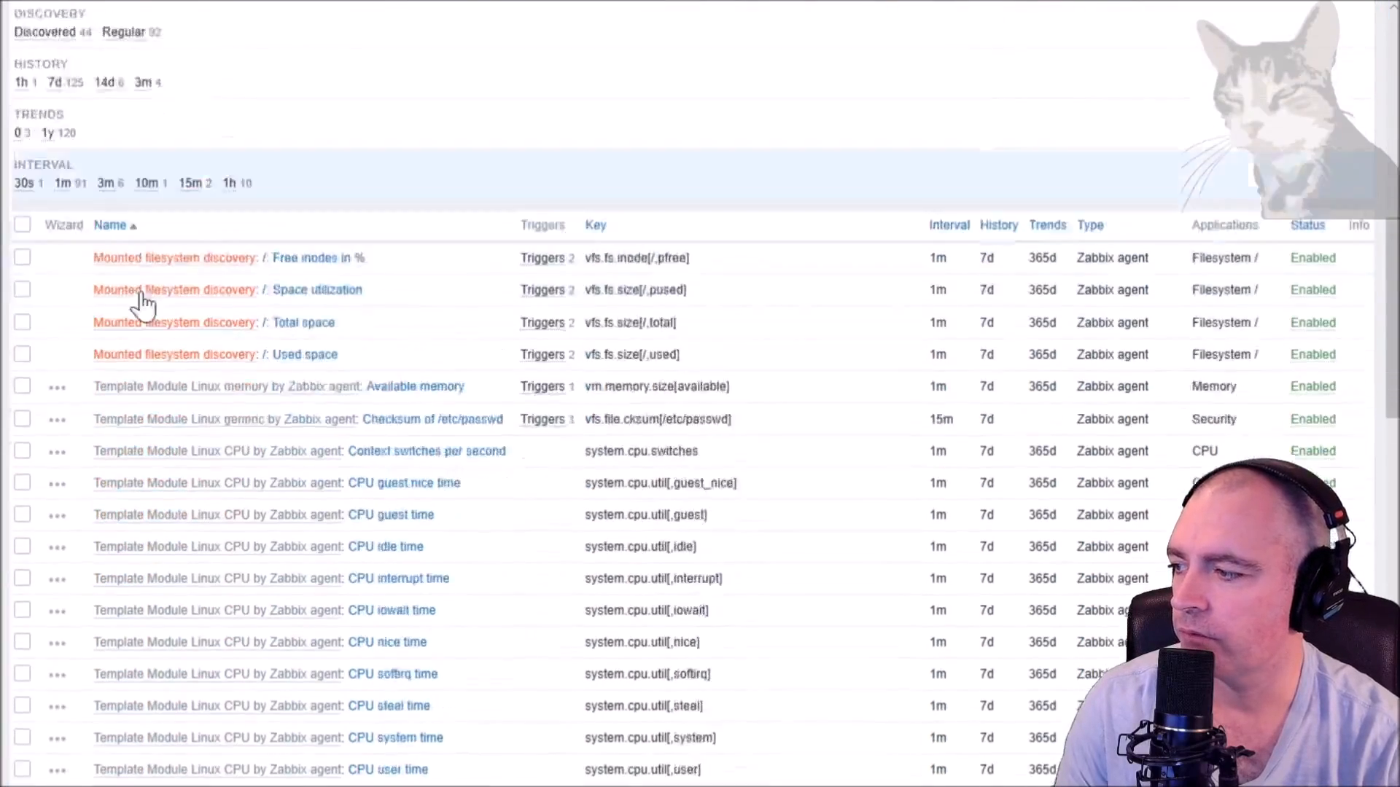
scroll("down", 3)
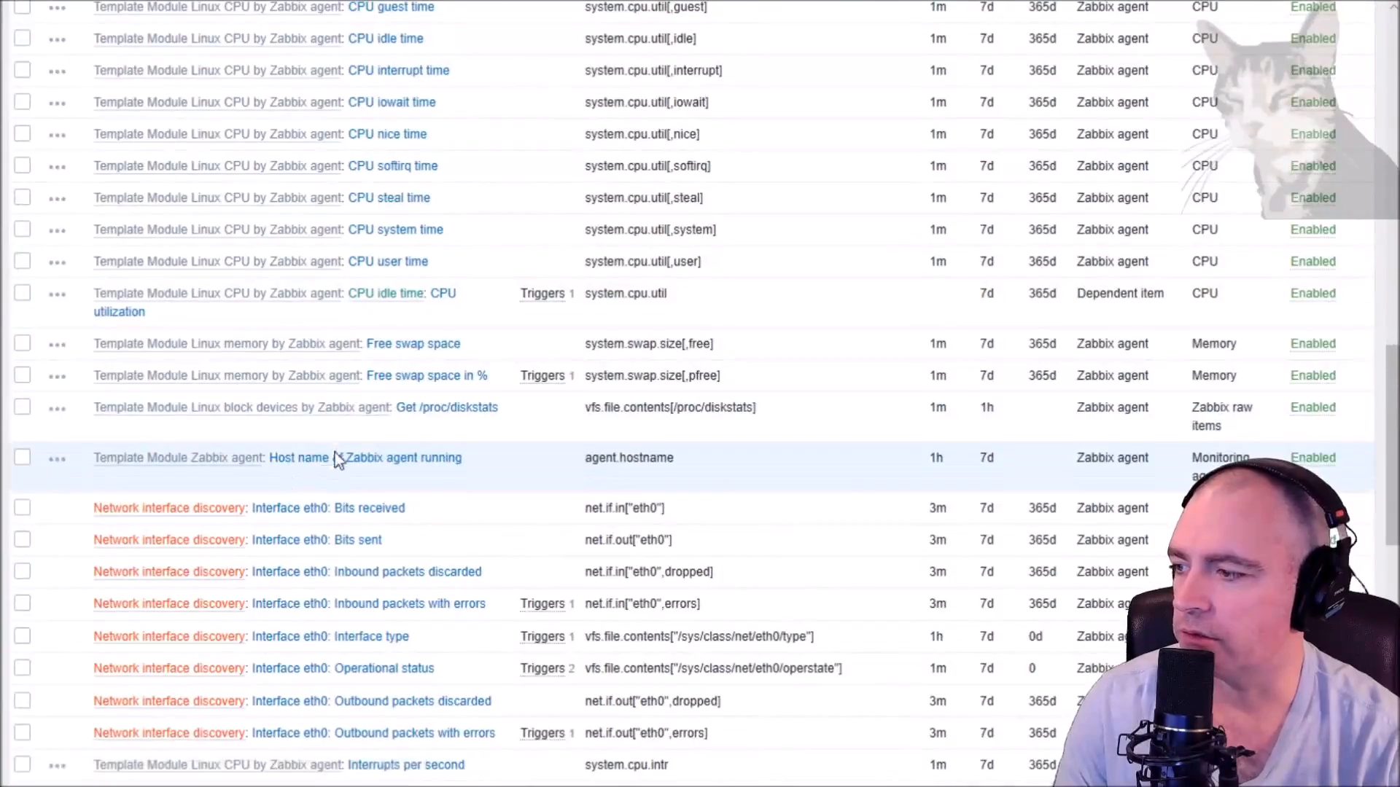
scroll("down", 3)
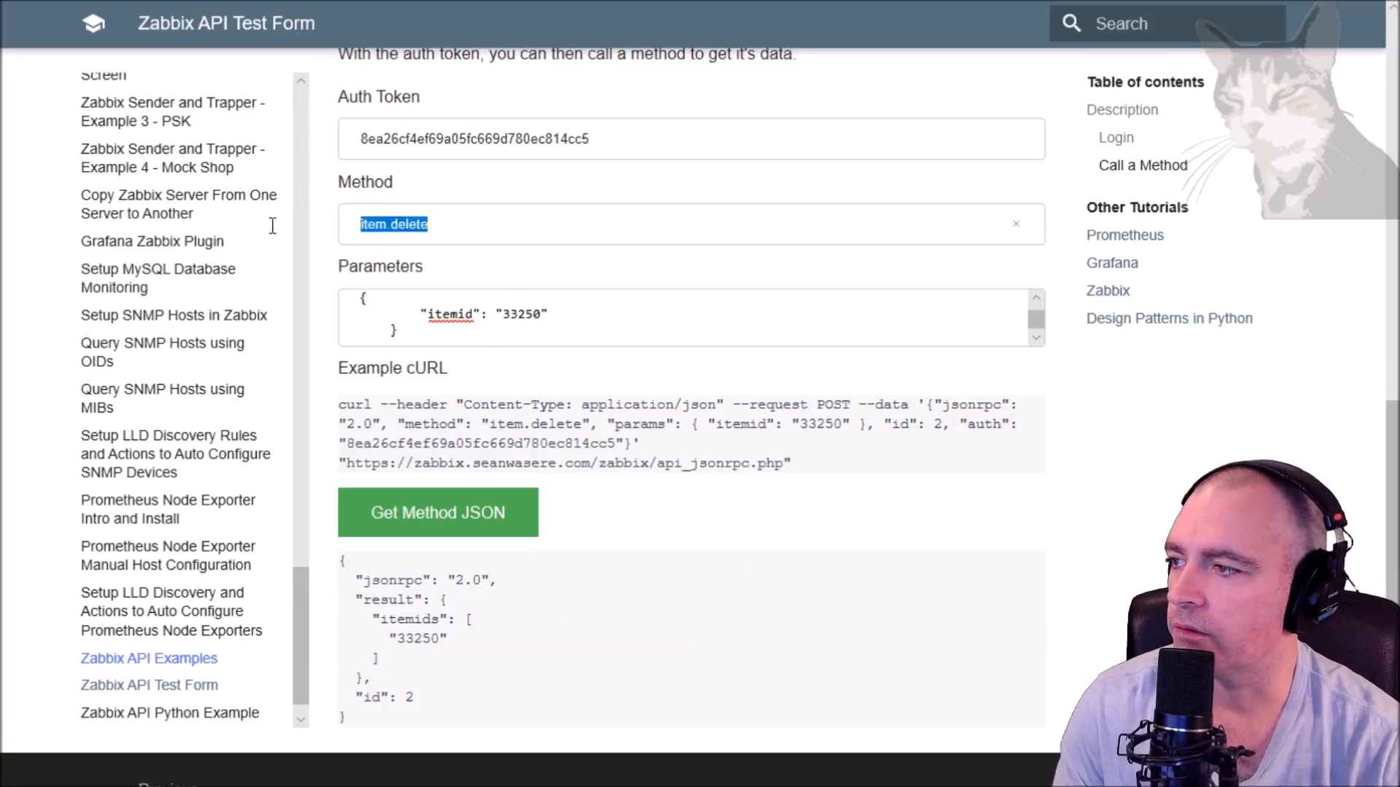
- Run trigger.get with the example params listing problem triggers sorted by priority
type("trigger.get")
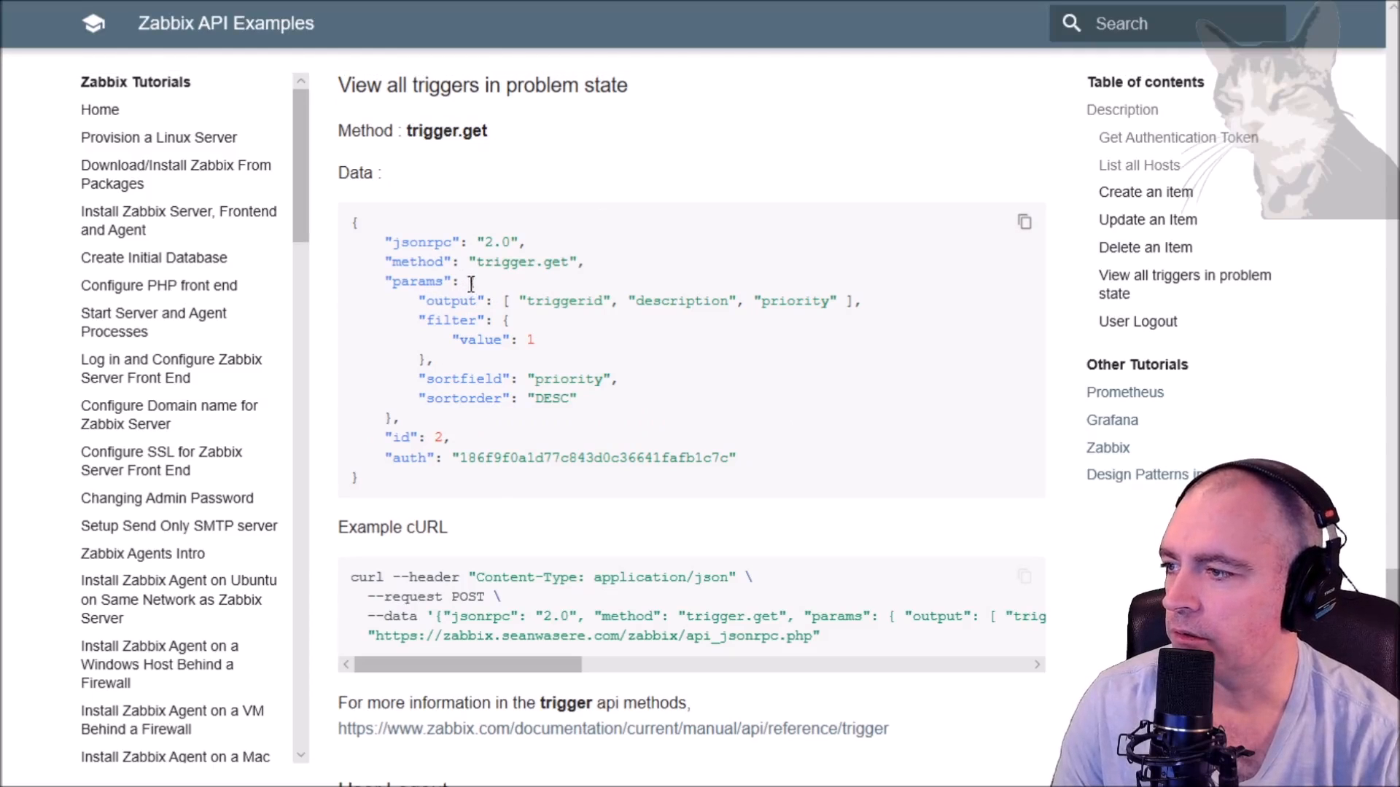
left_click_drag(482, 281, 389, 418)
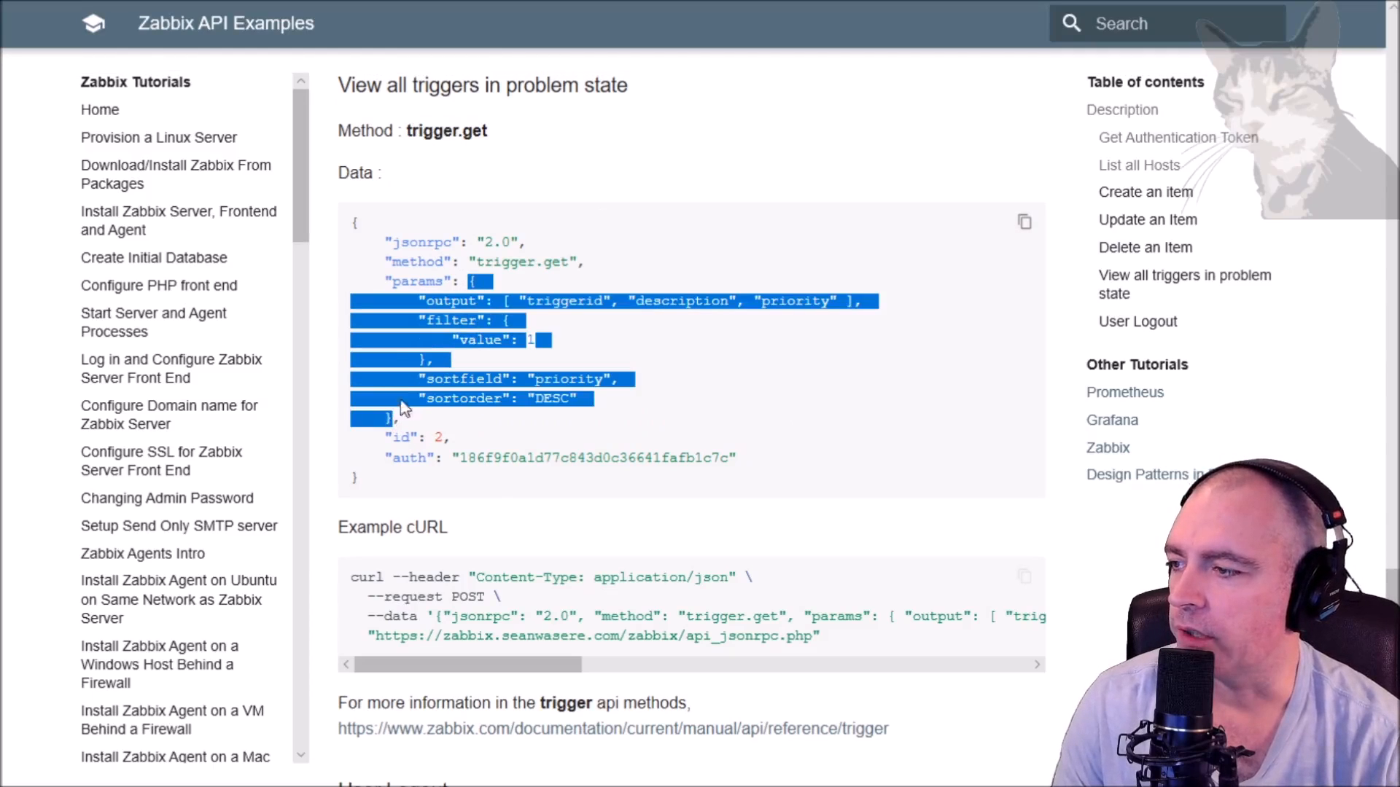
left_click(366, 15)
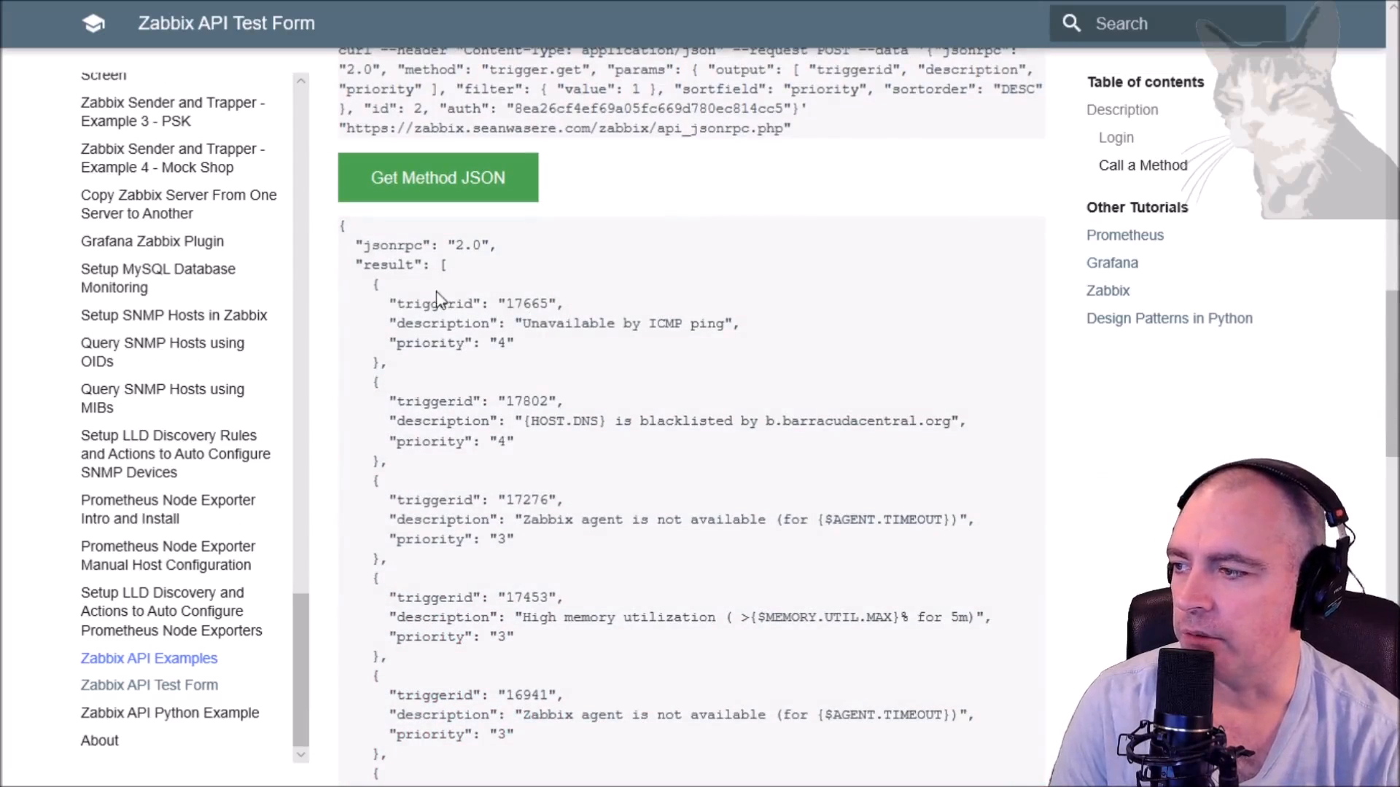
mouse_move(639, 359)
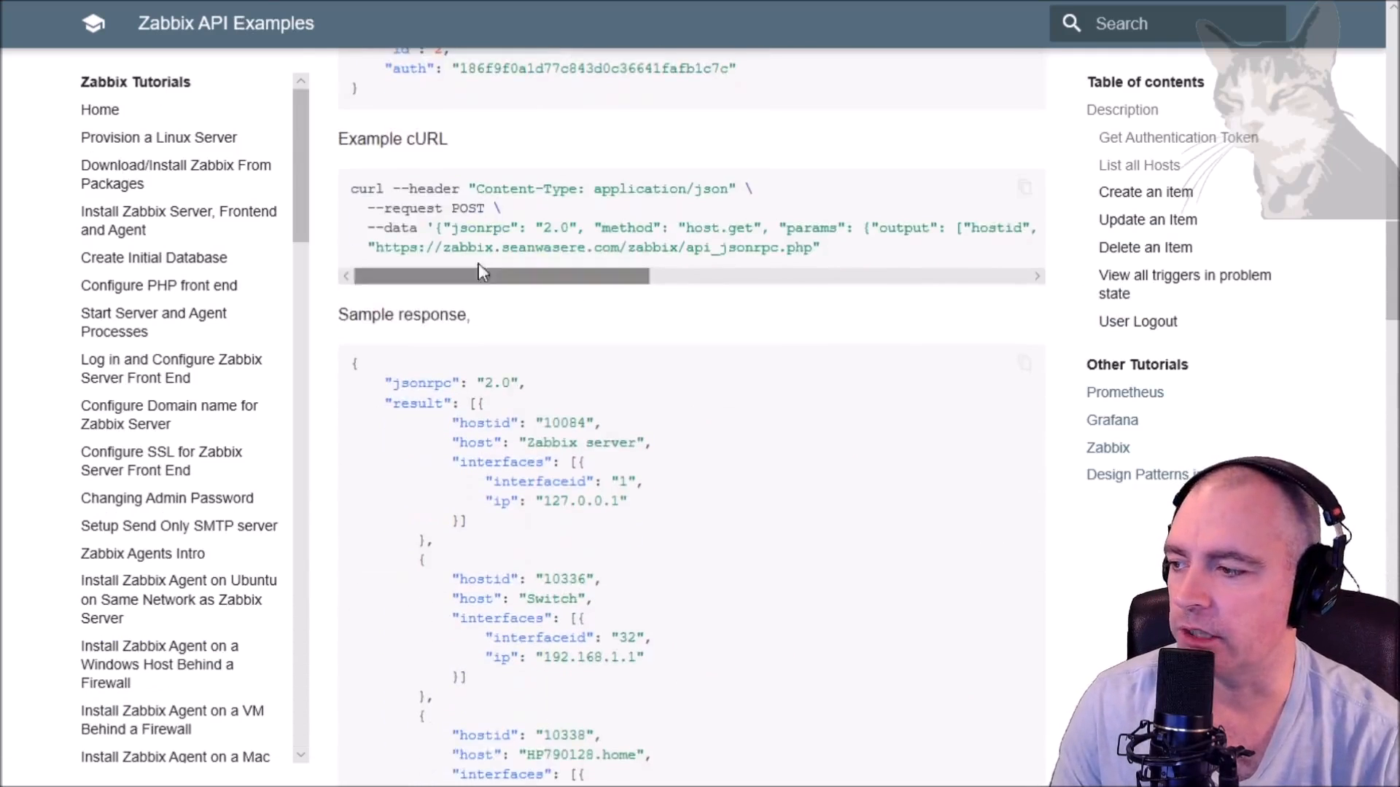
- Open the host.get reference and read through its parameters and examples
scroll("down", 3)
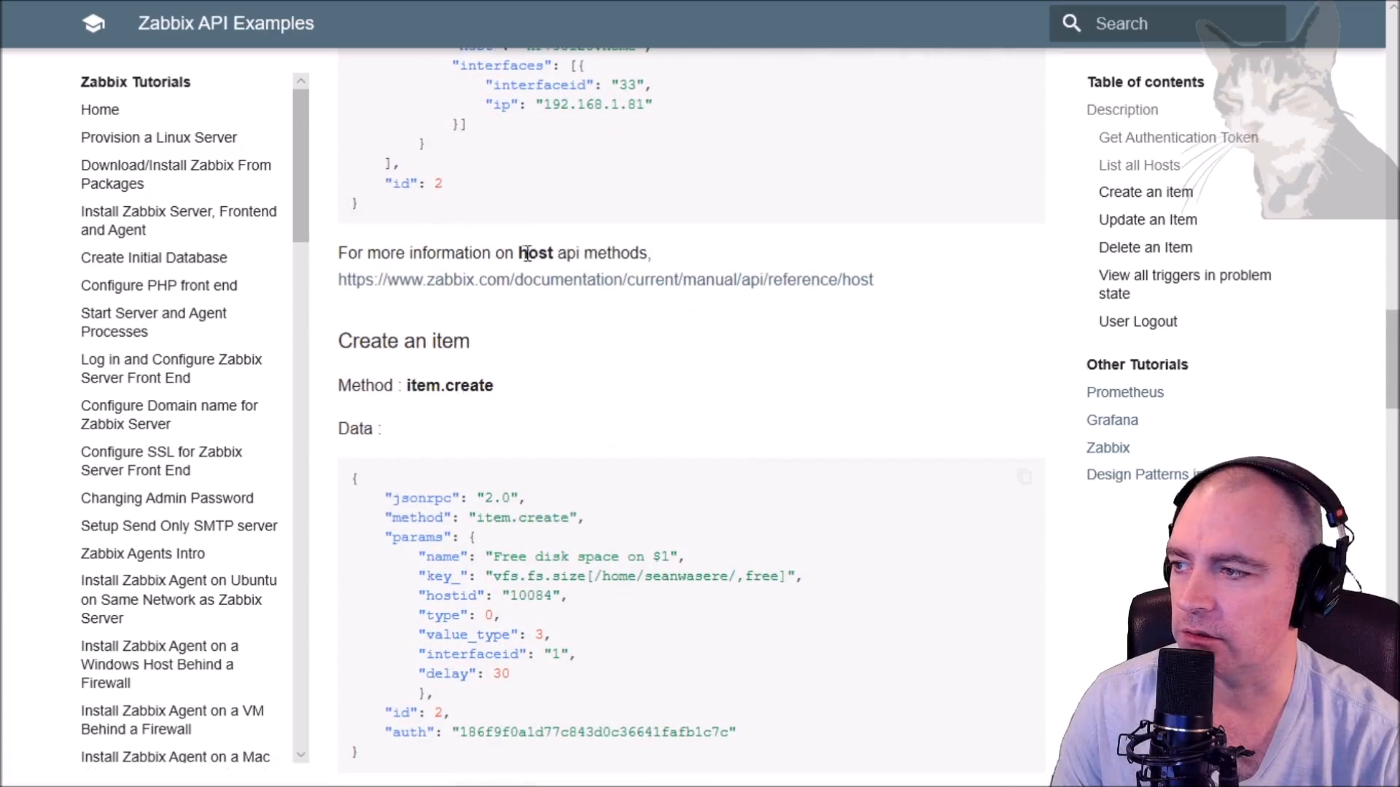
right_click(671, 279)
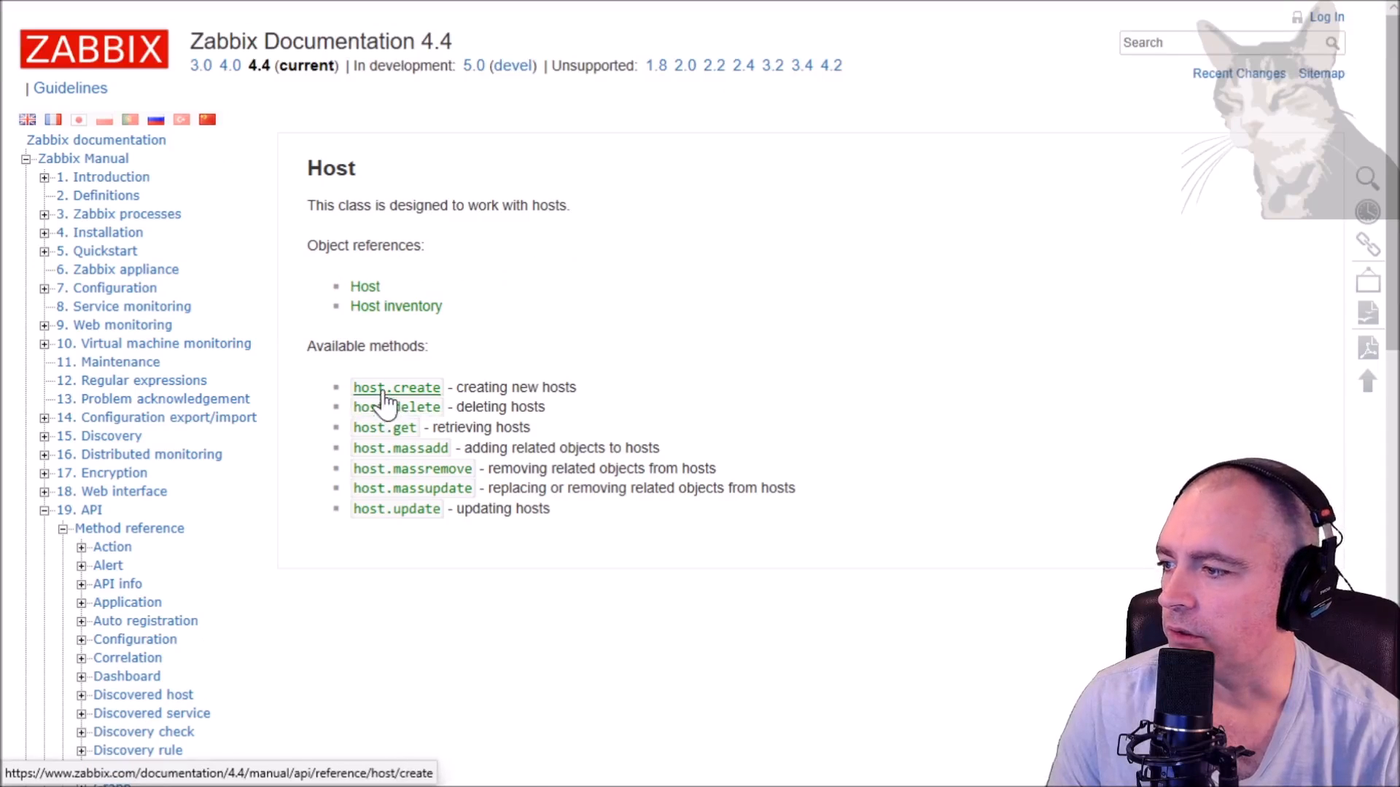
mouse_move(411, 468)
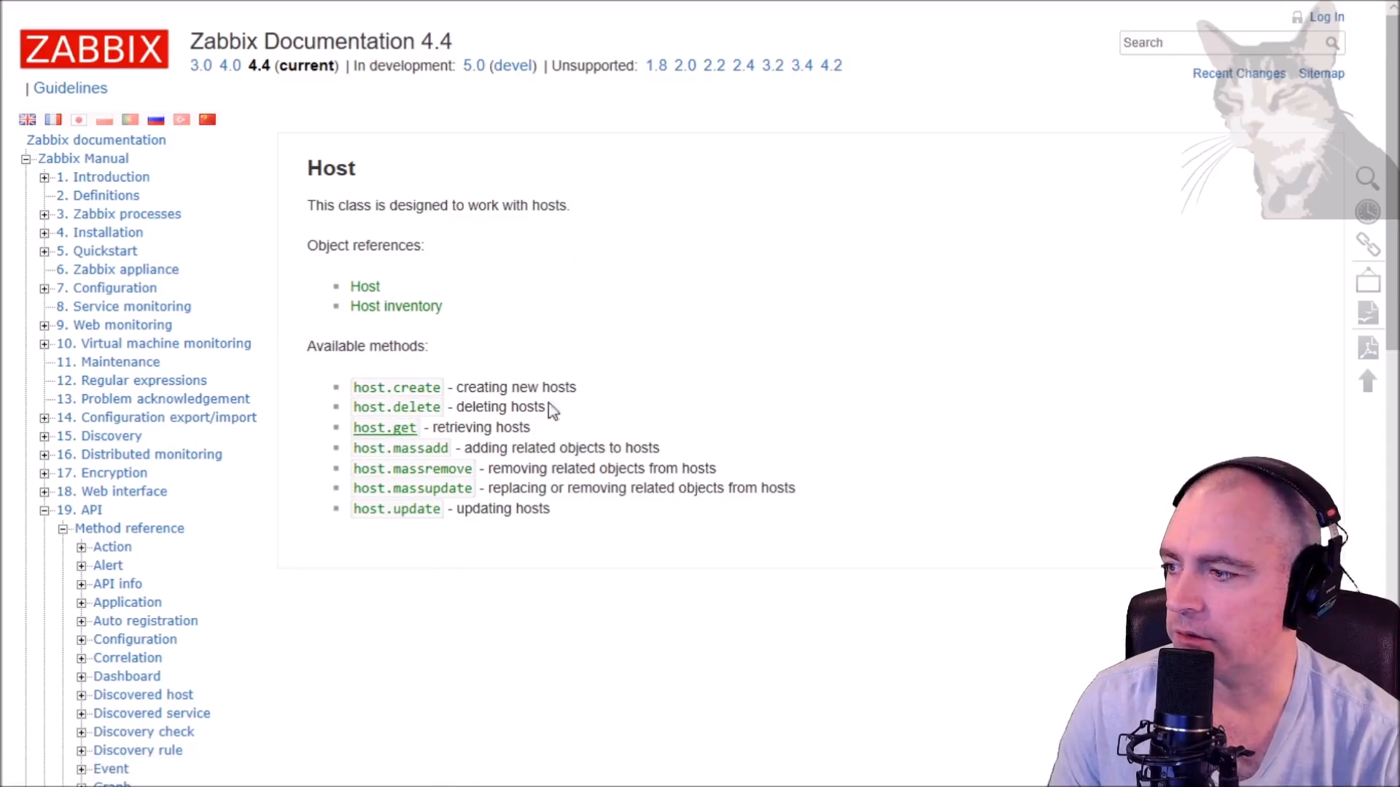
left_click(384, 426)
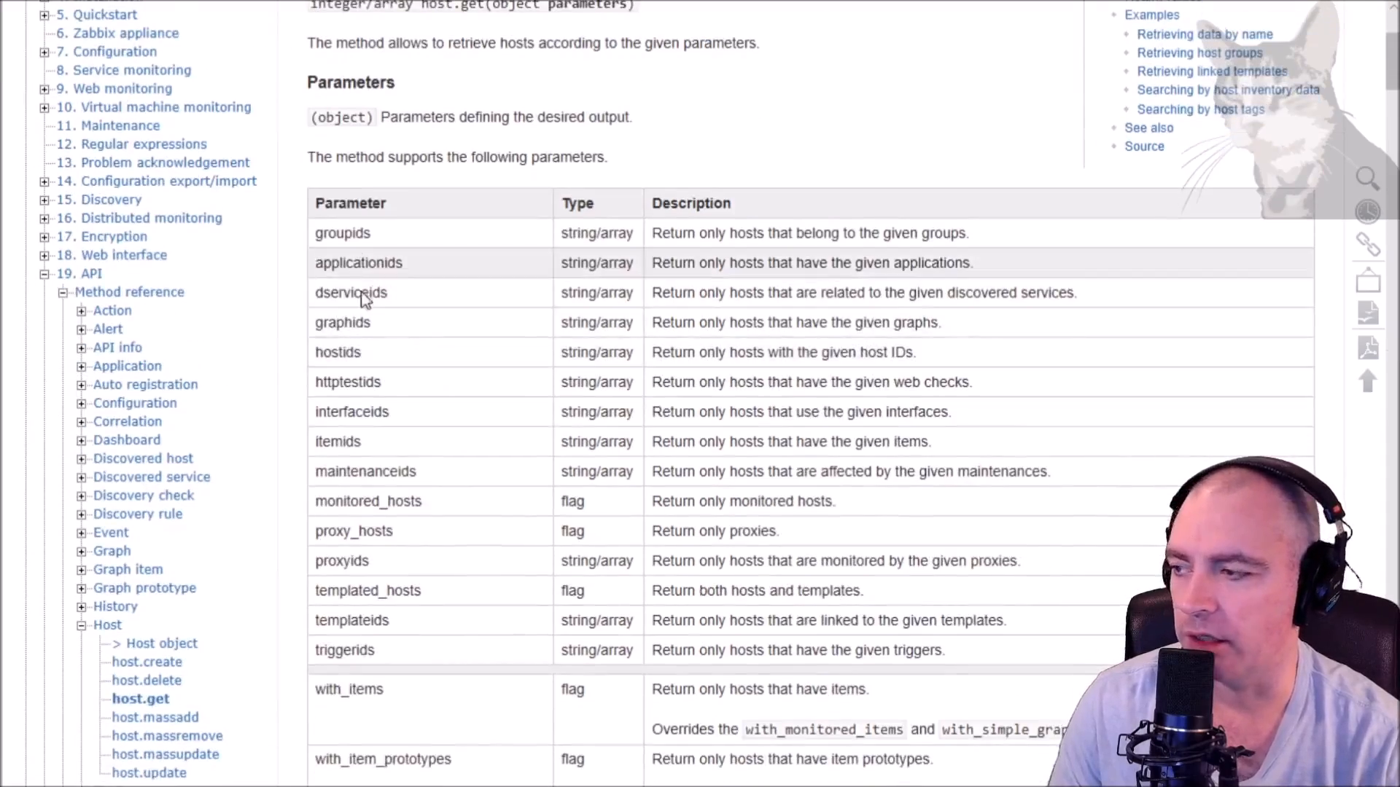
double_click(337, 352)
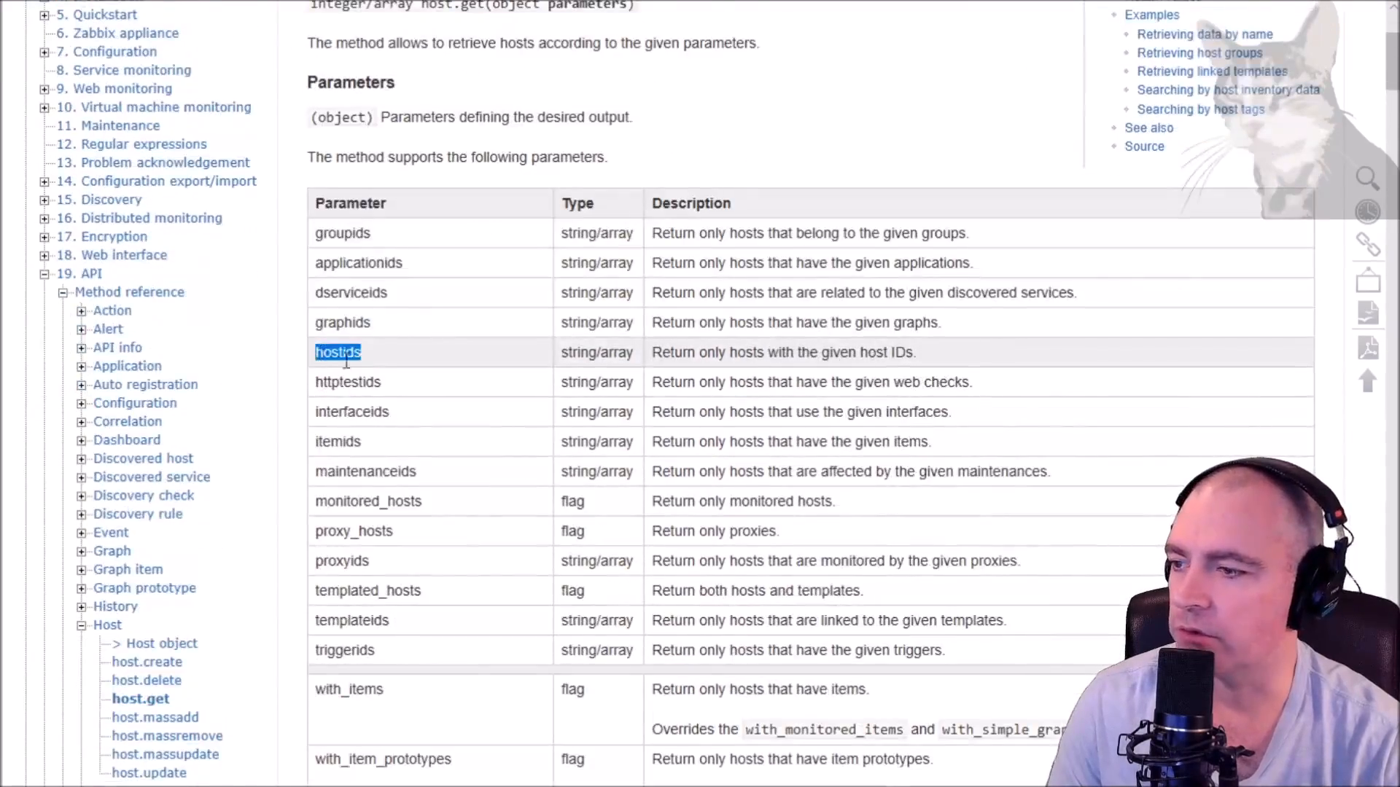
scroll("down", 3)
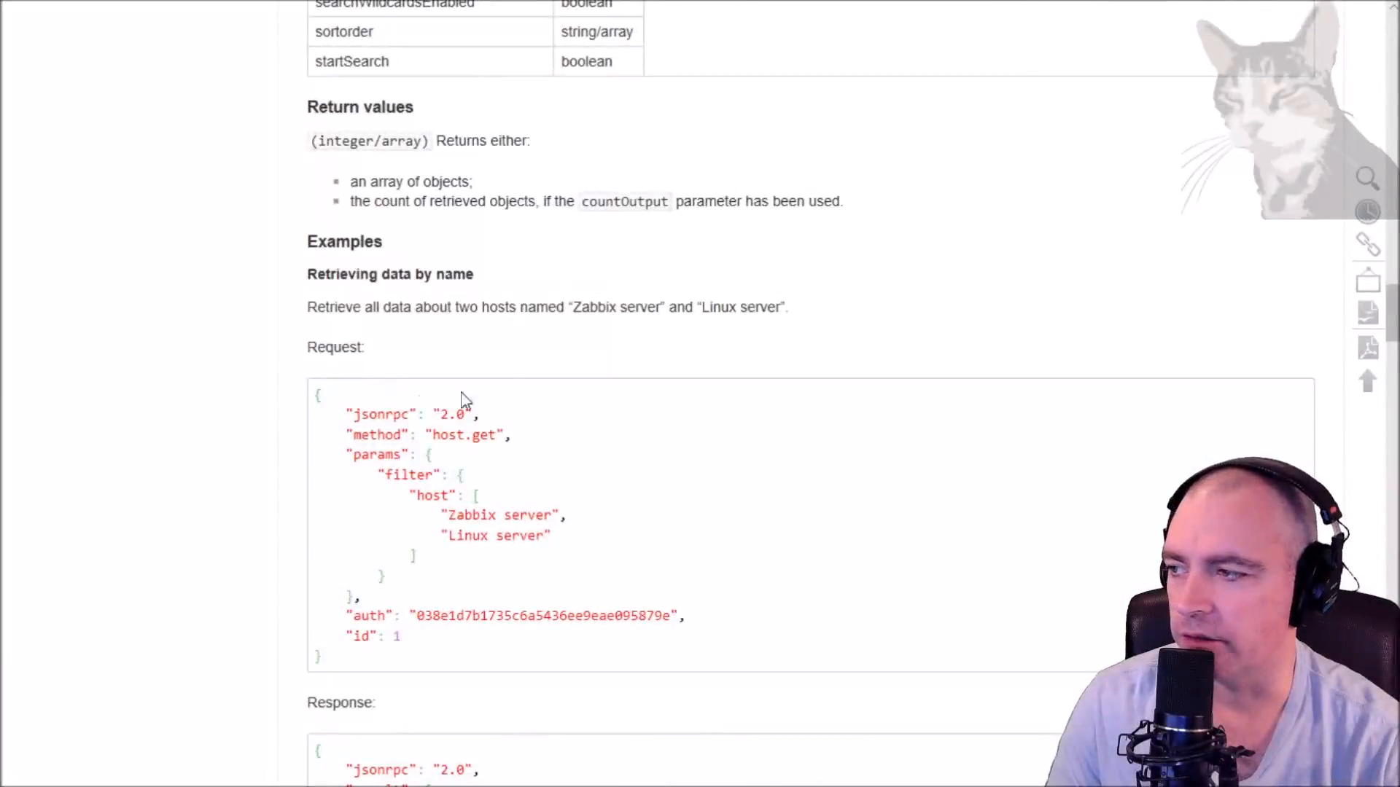
scroll("down", 3)
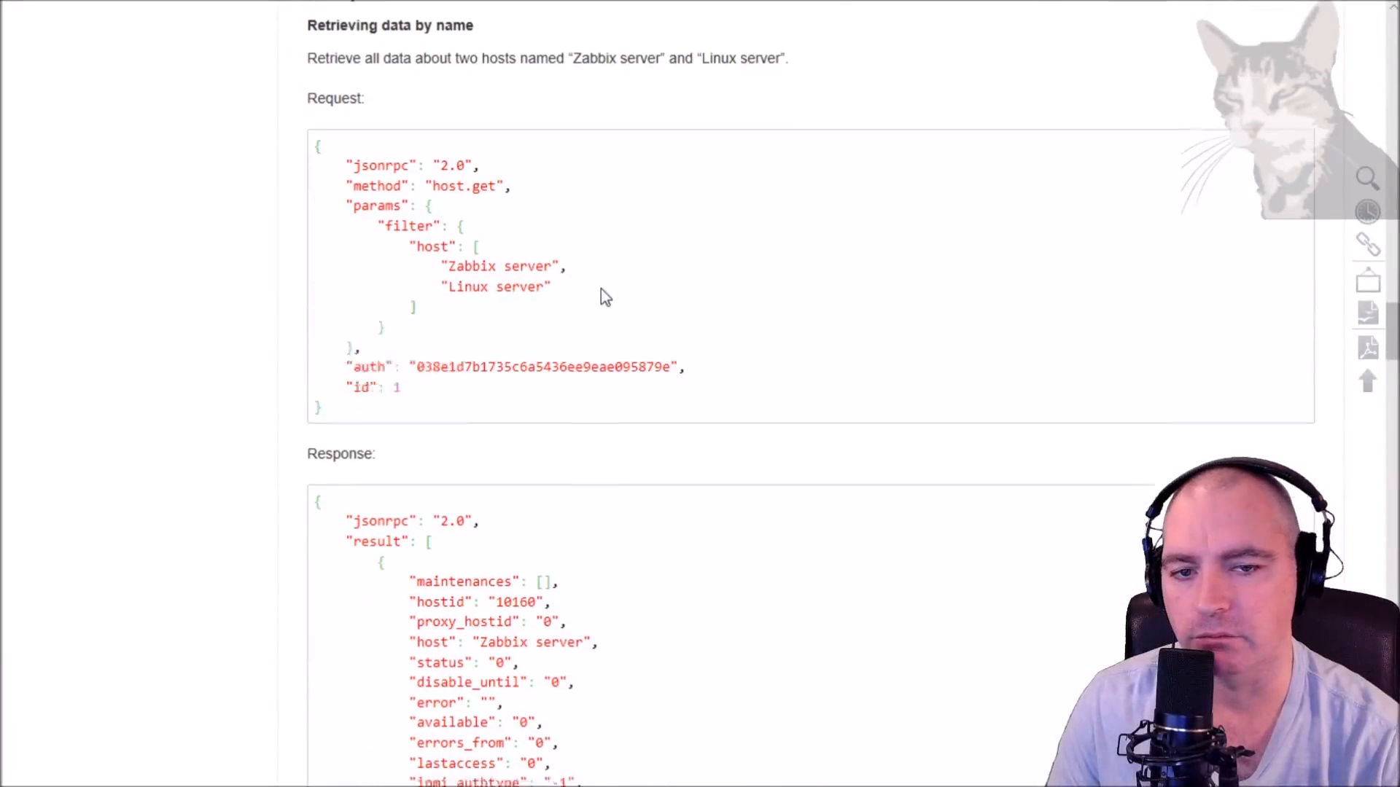
scroll("down", 3)
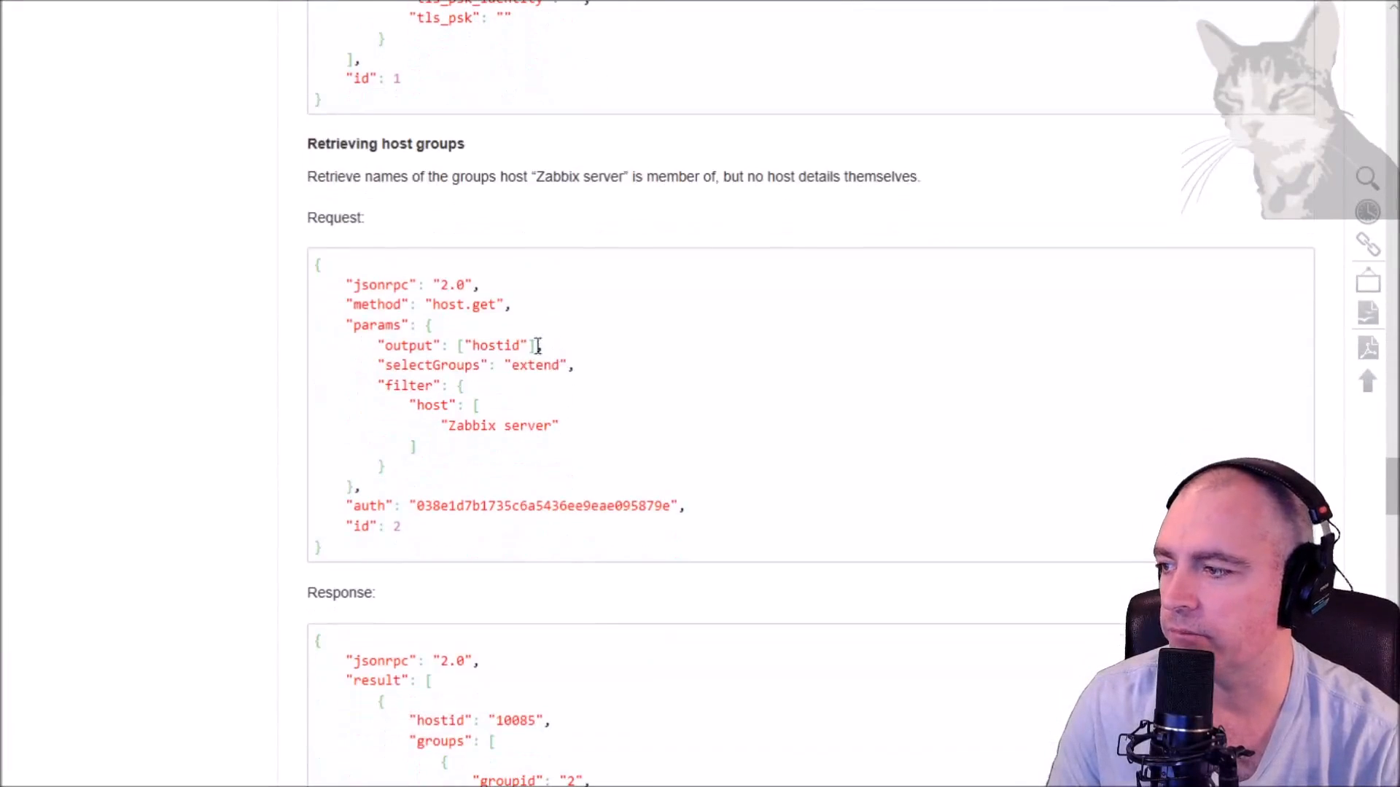
scroll("down", 3)
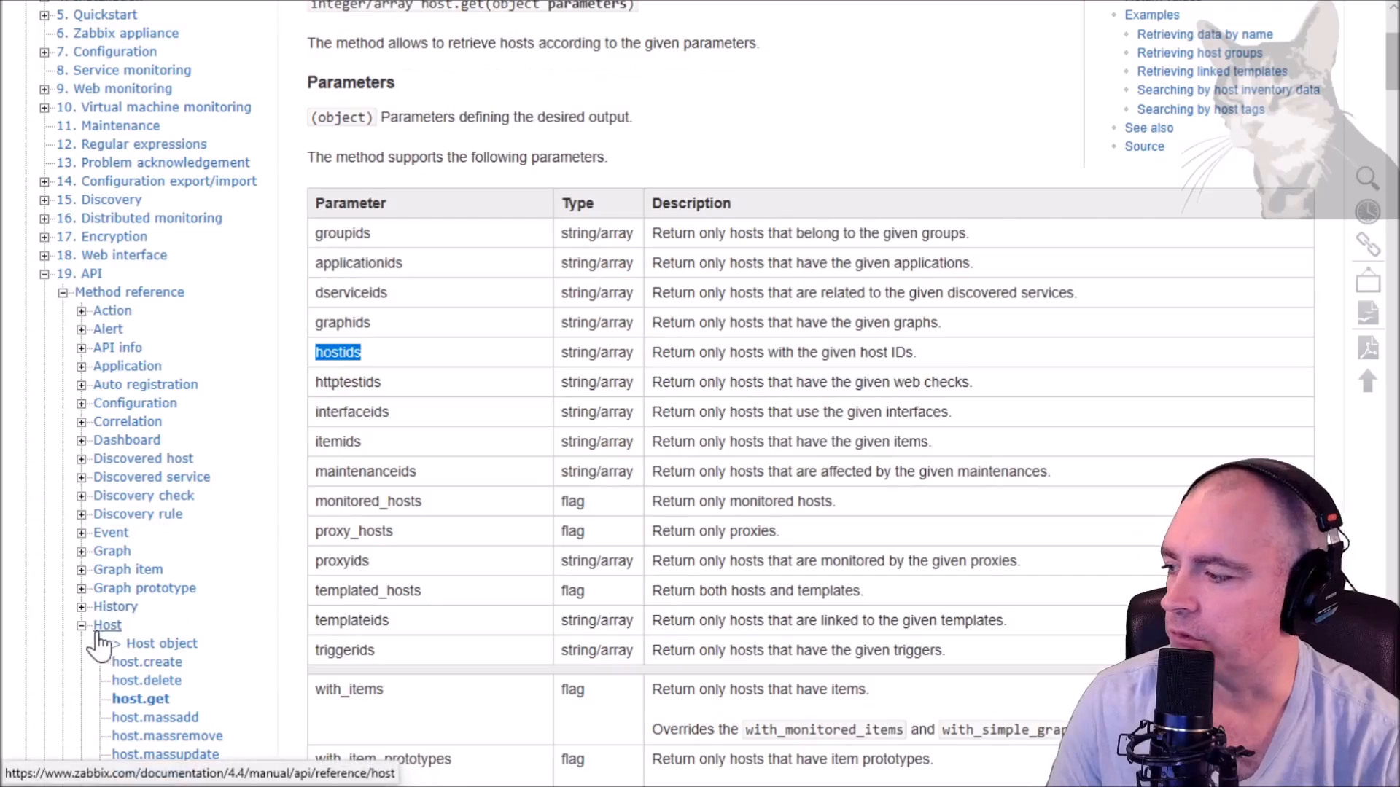
scroll("down", 3)
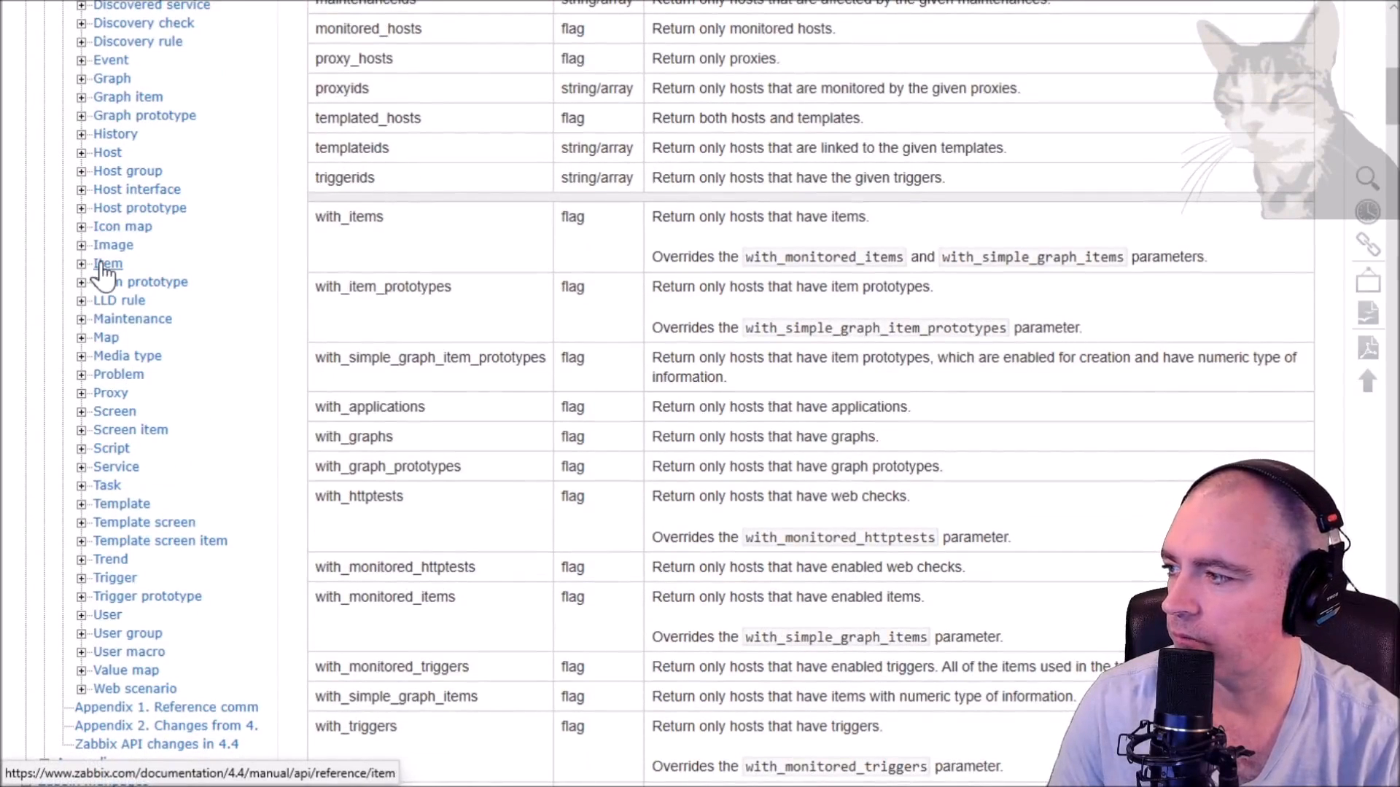
- Browse the Item API reference, then move on to the User reference
left_click(108, 263)
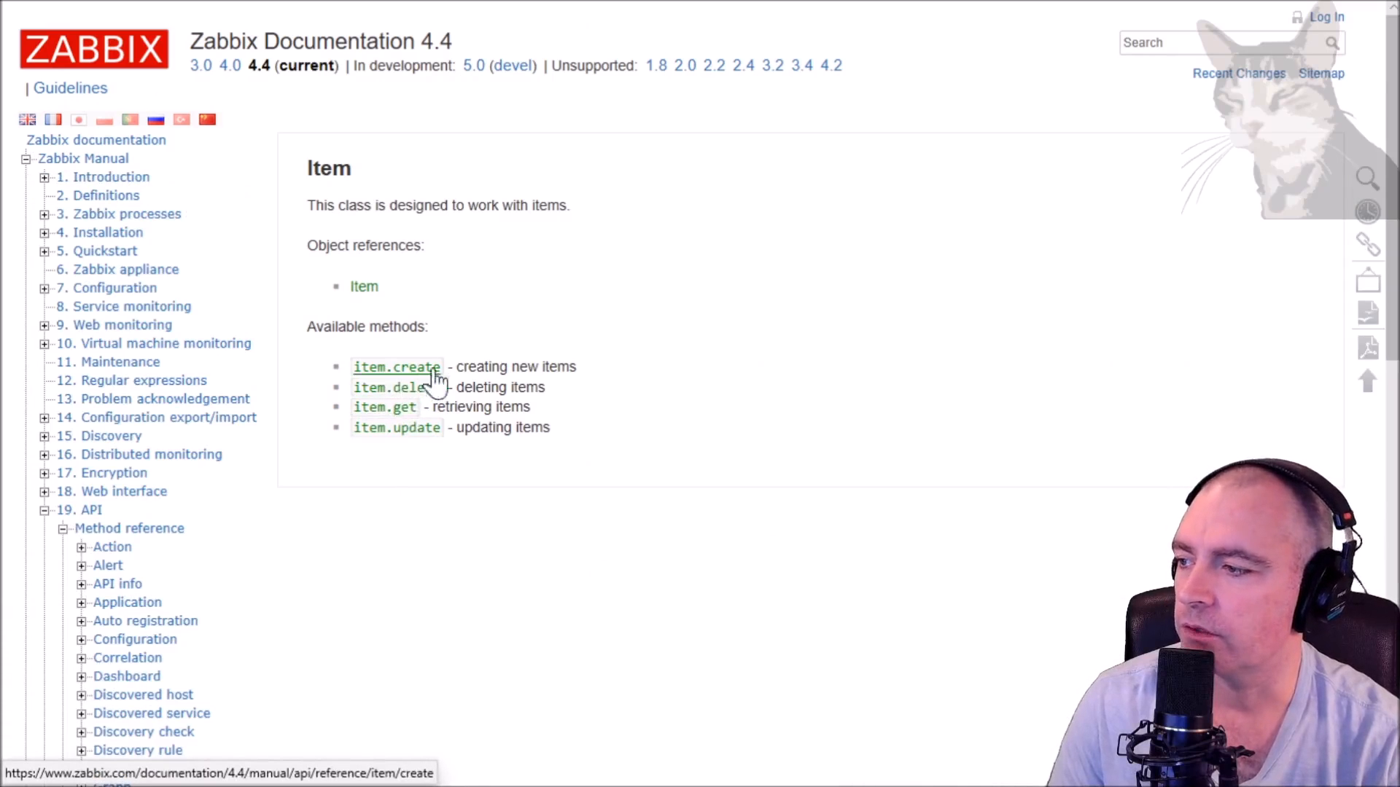
scroll("down", 3)
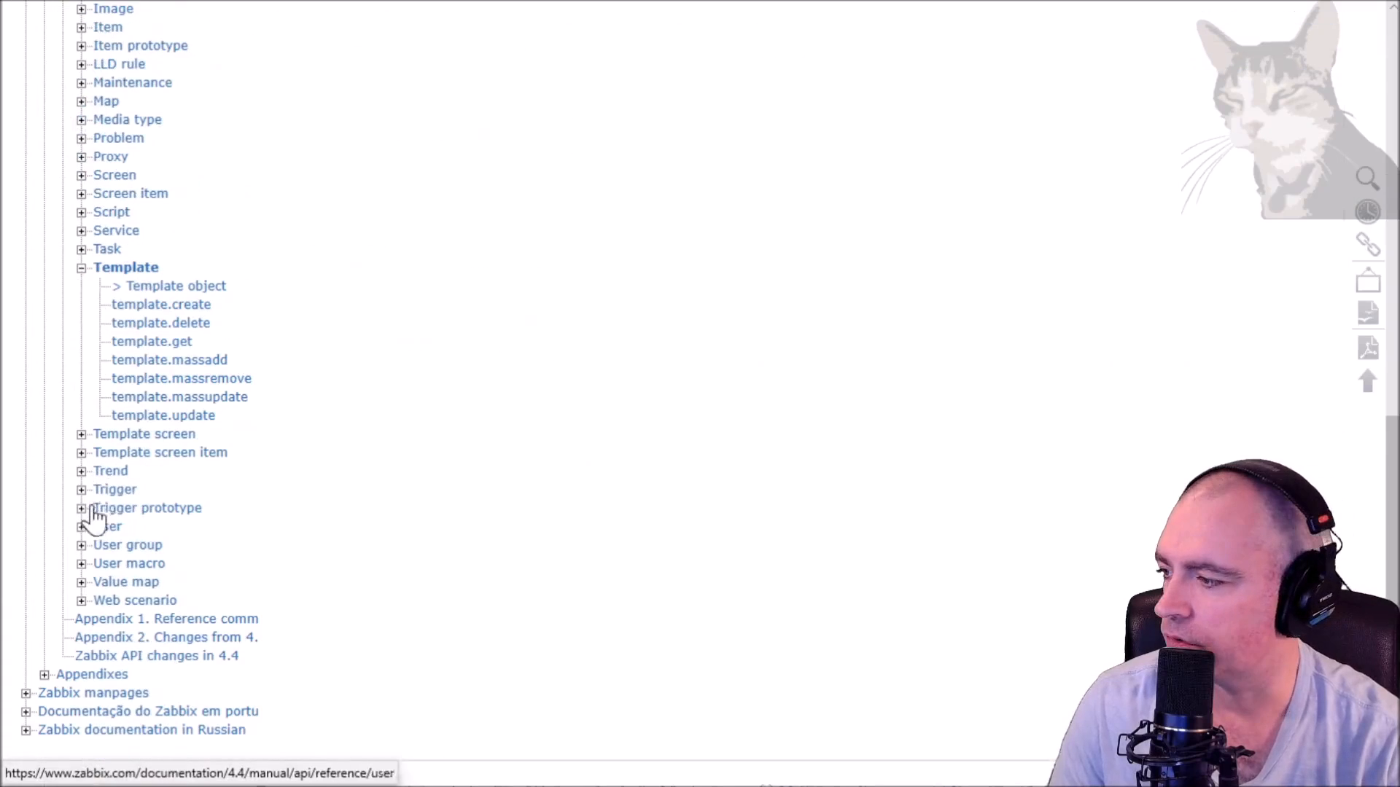
left_click(114, 490)
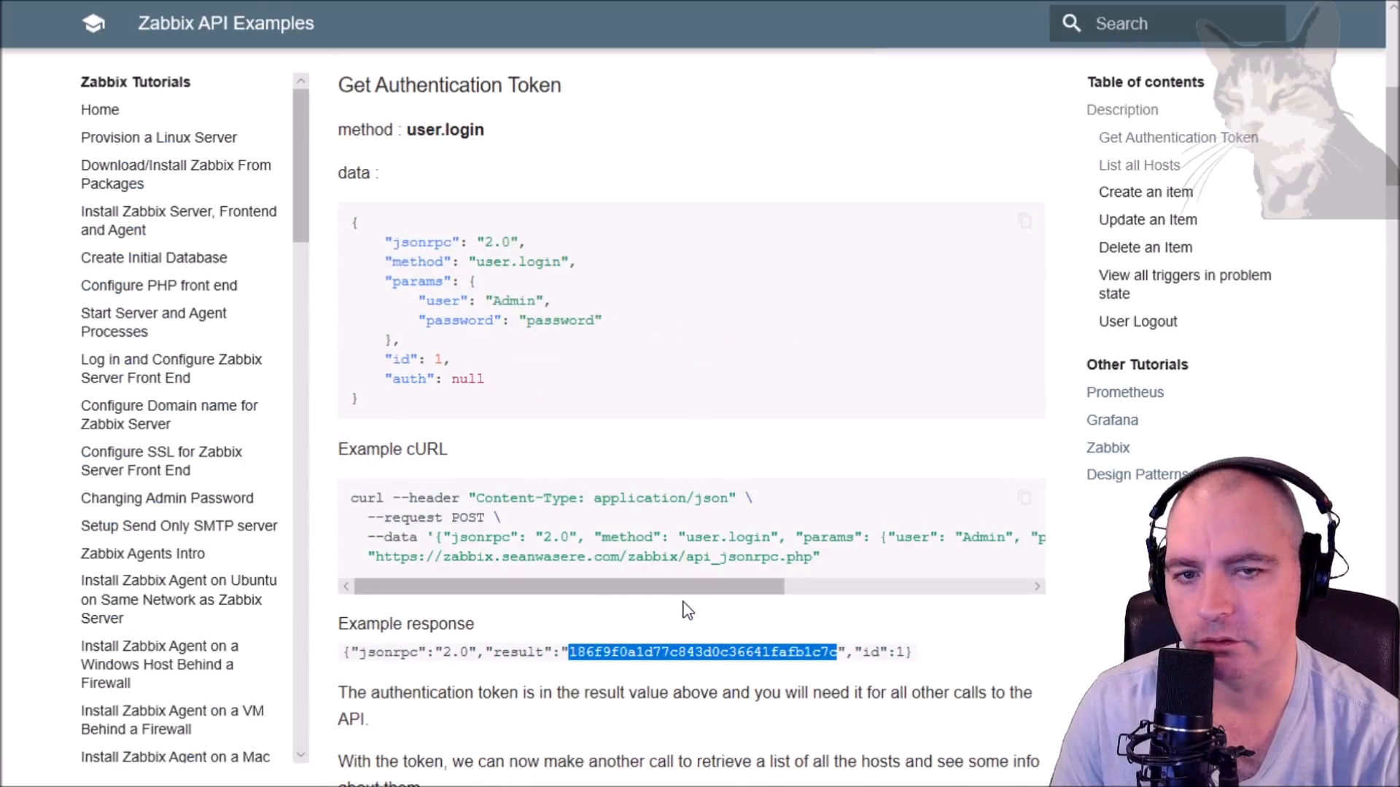
mouse_move(624, 665)
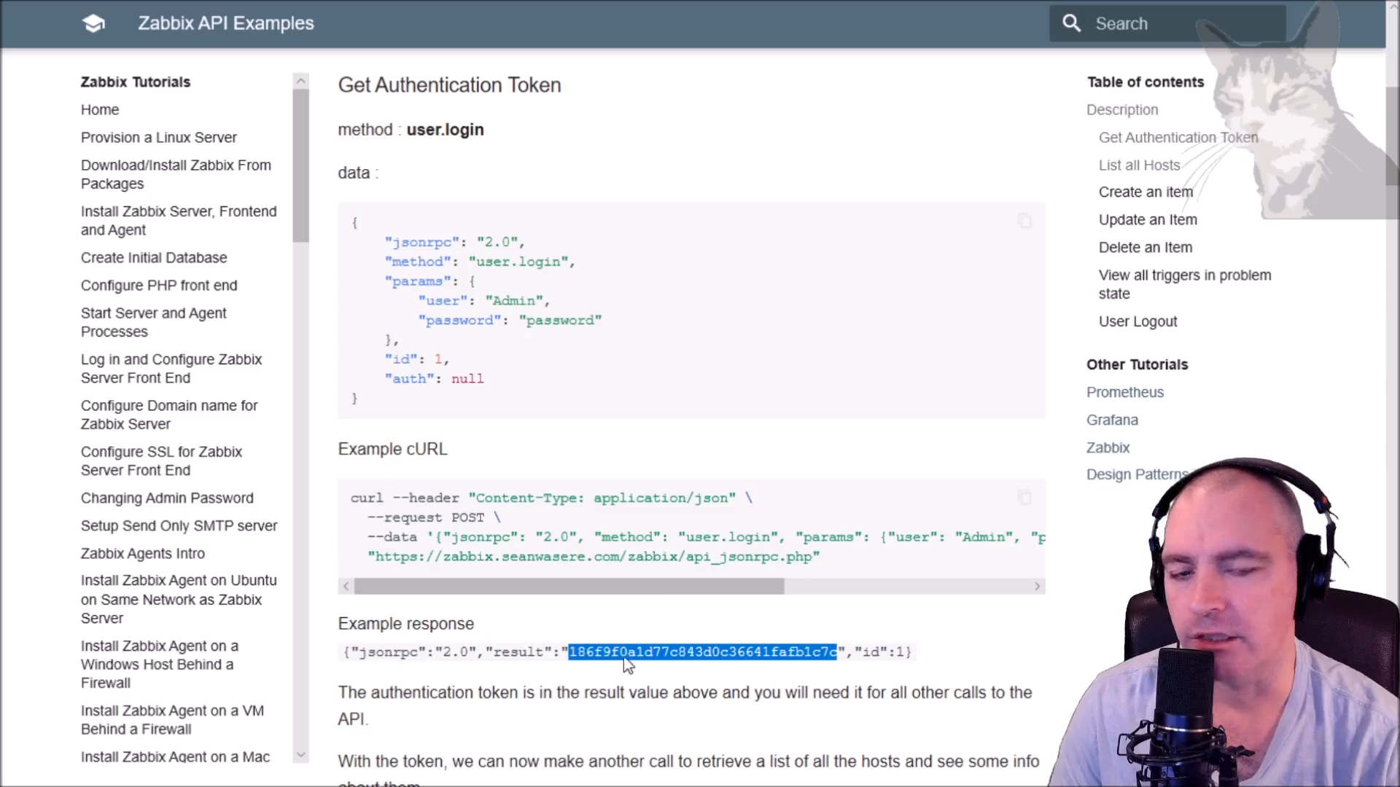
- Review the User Logout example, selecting its auth token and the user.logout method name
scroll("down", 3)
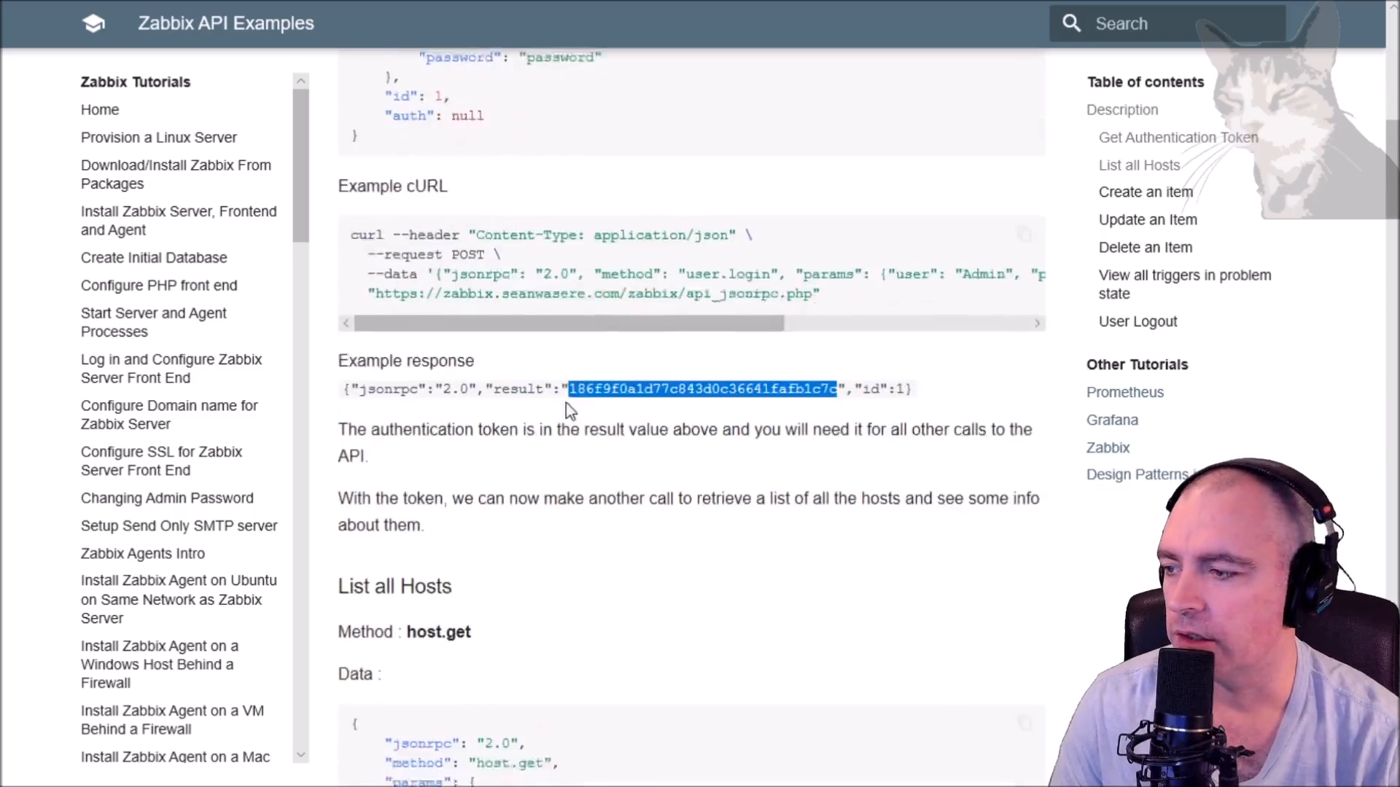
left_click(1137, 322)
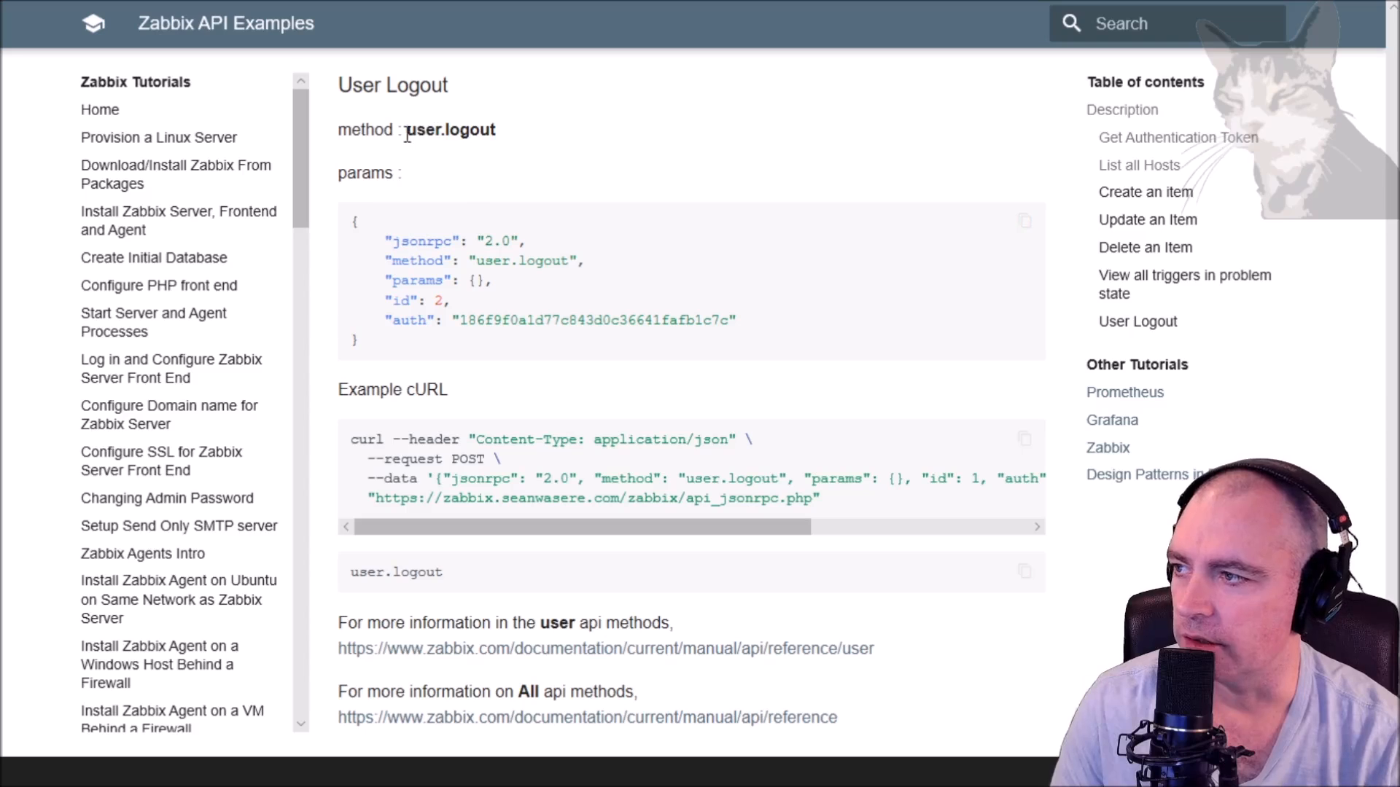
double_click(593, 319)
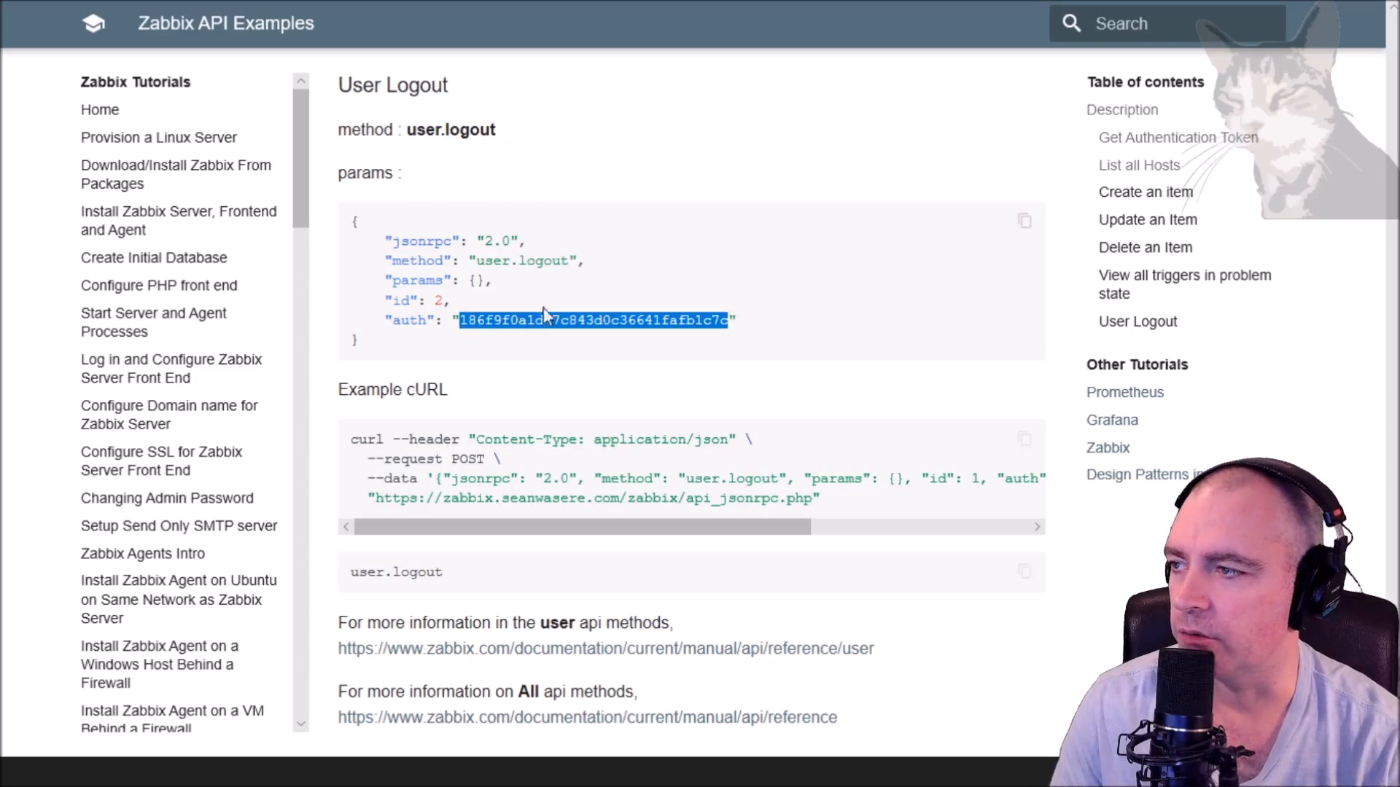
mouse_move(745, 473)
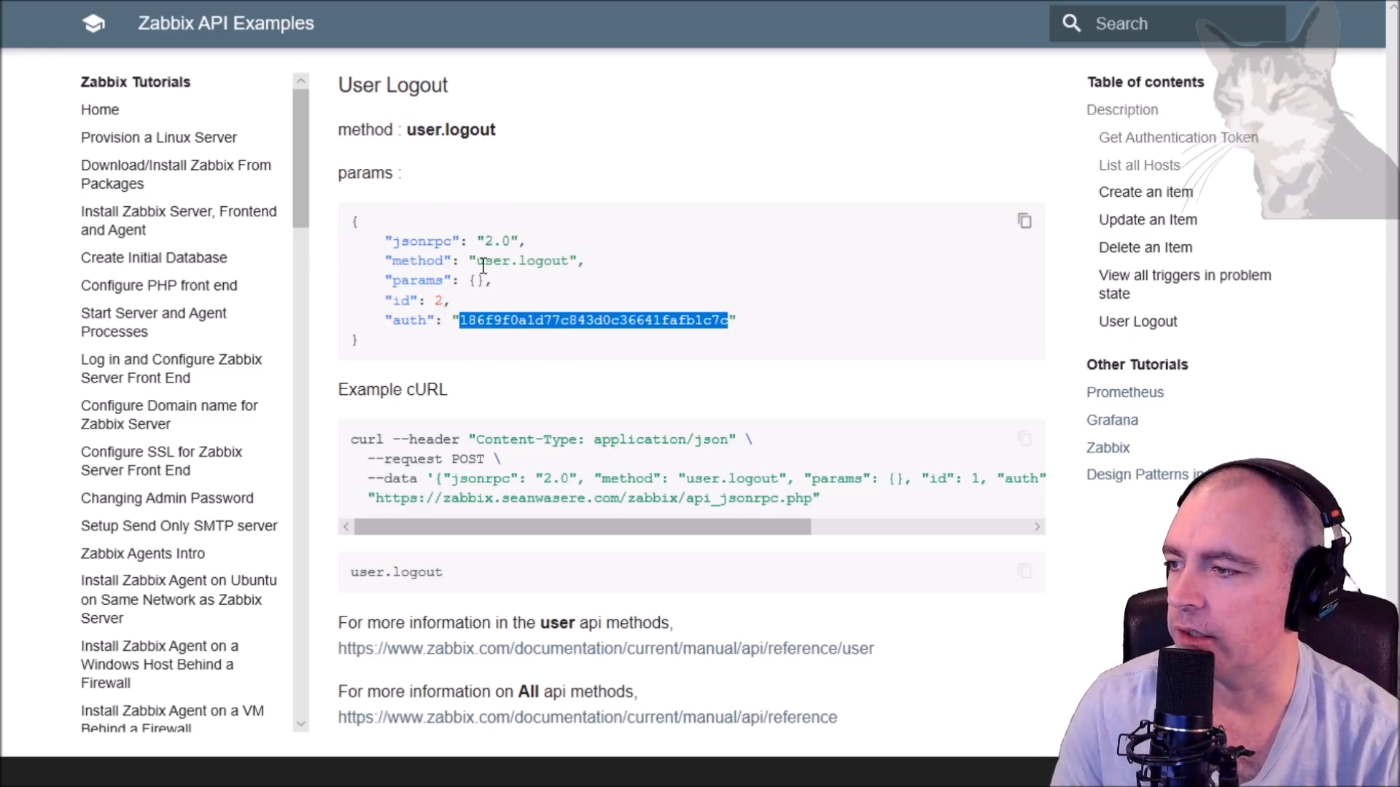
double_click(521, 261)
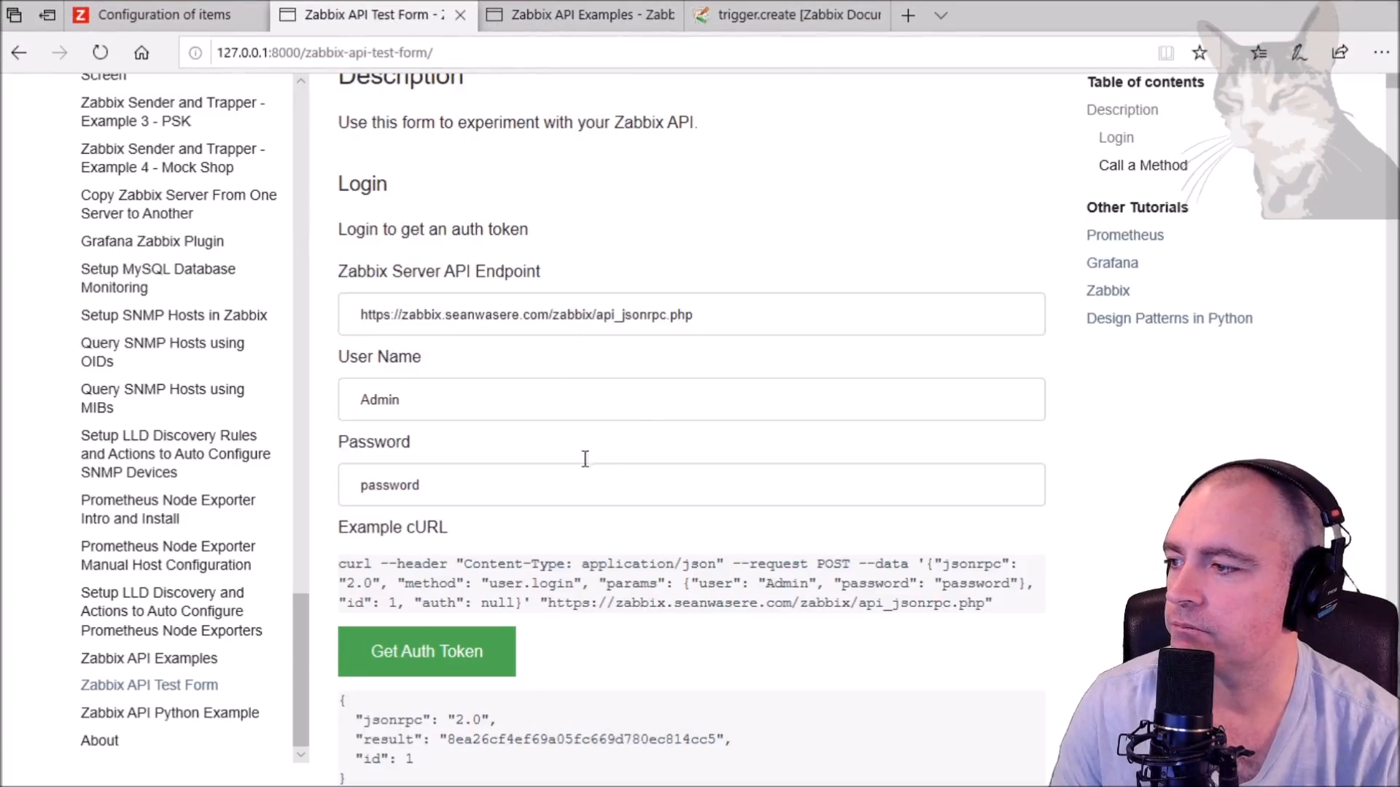
- Call user.logout with {} as parameters and check the true result
scroll("down", 3)
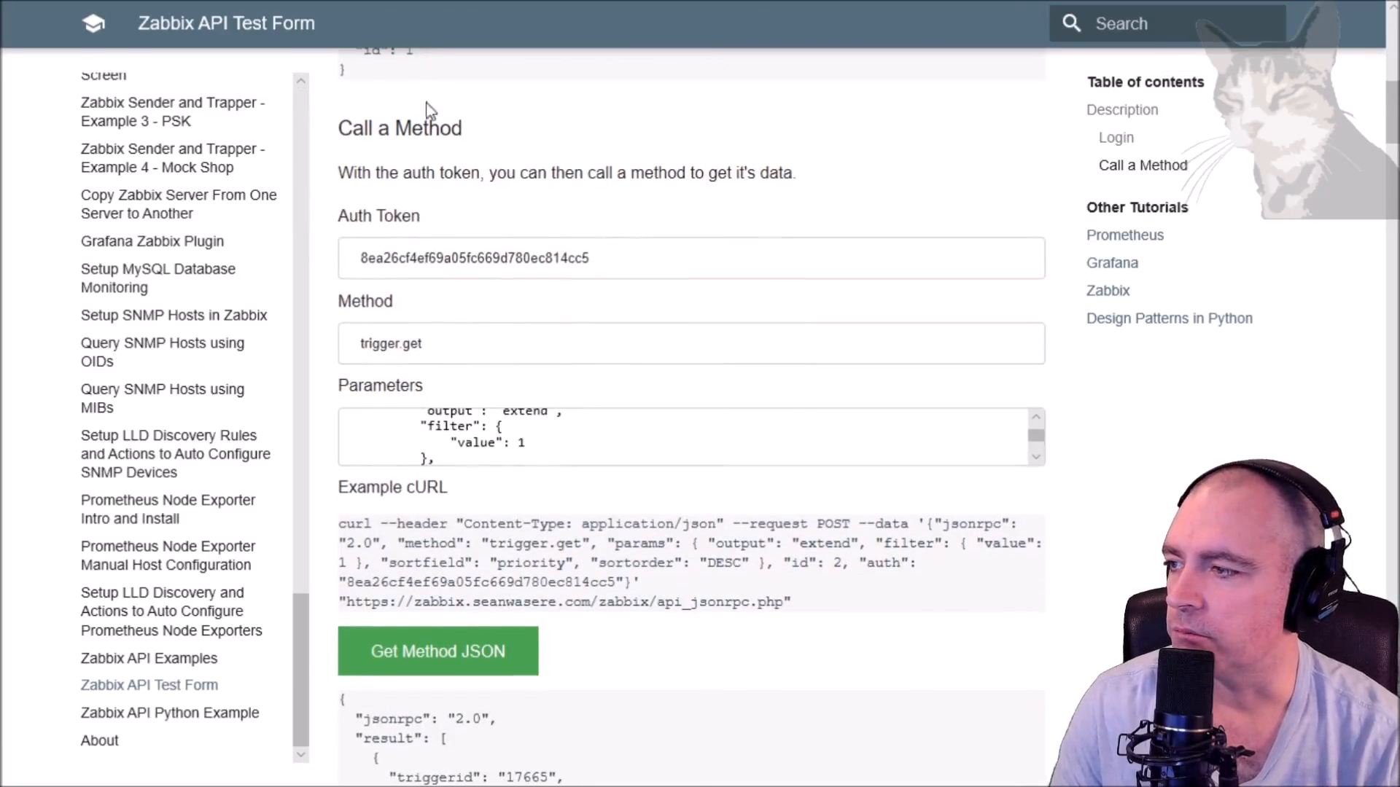
type("user.logout")
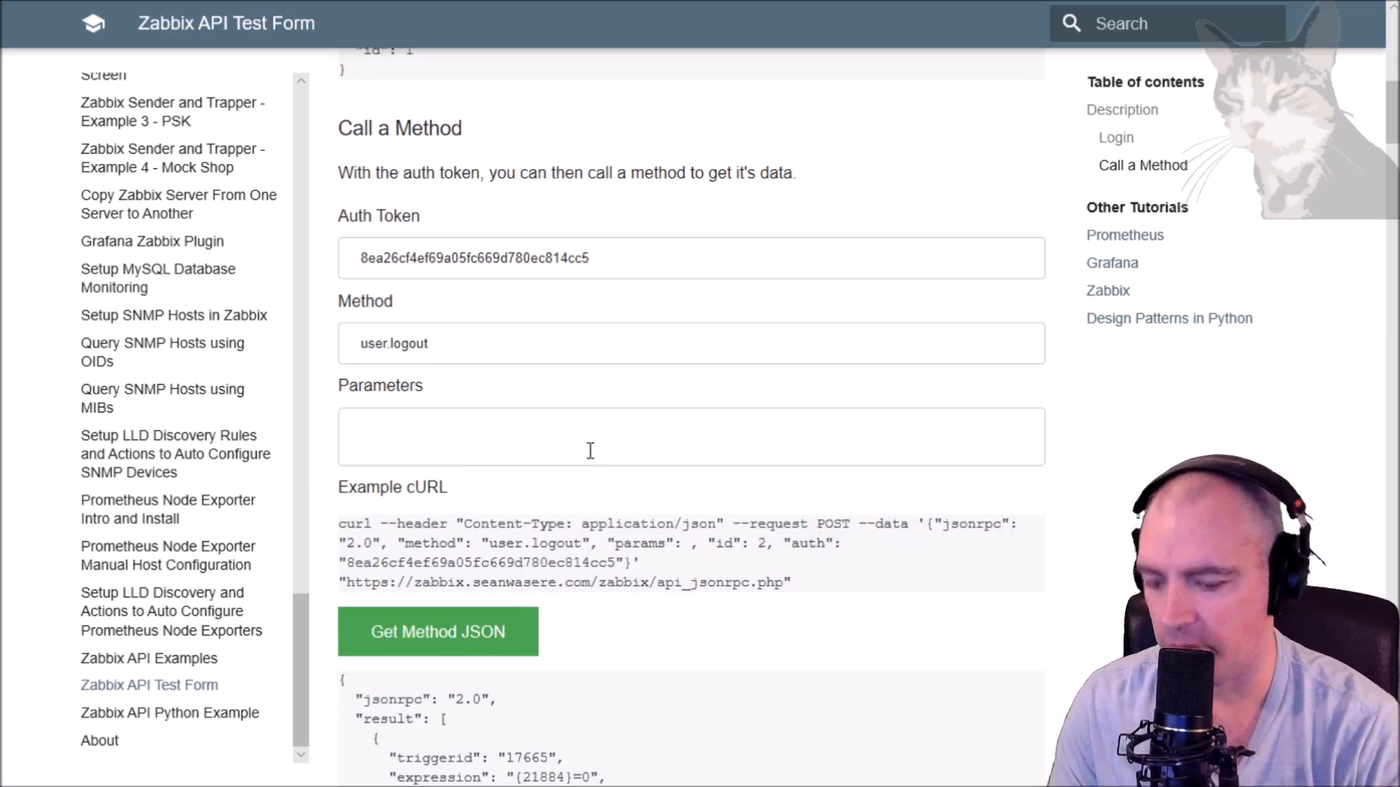
type("{}")
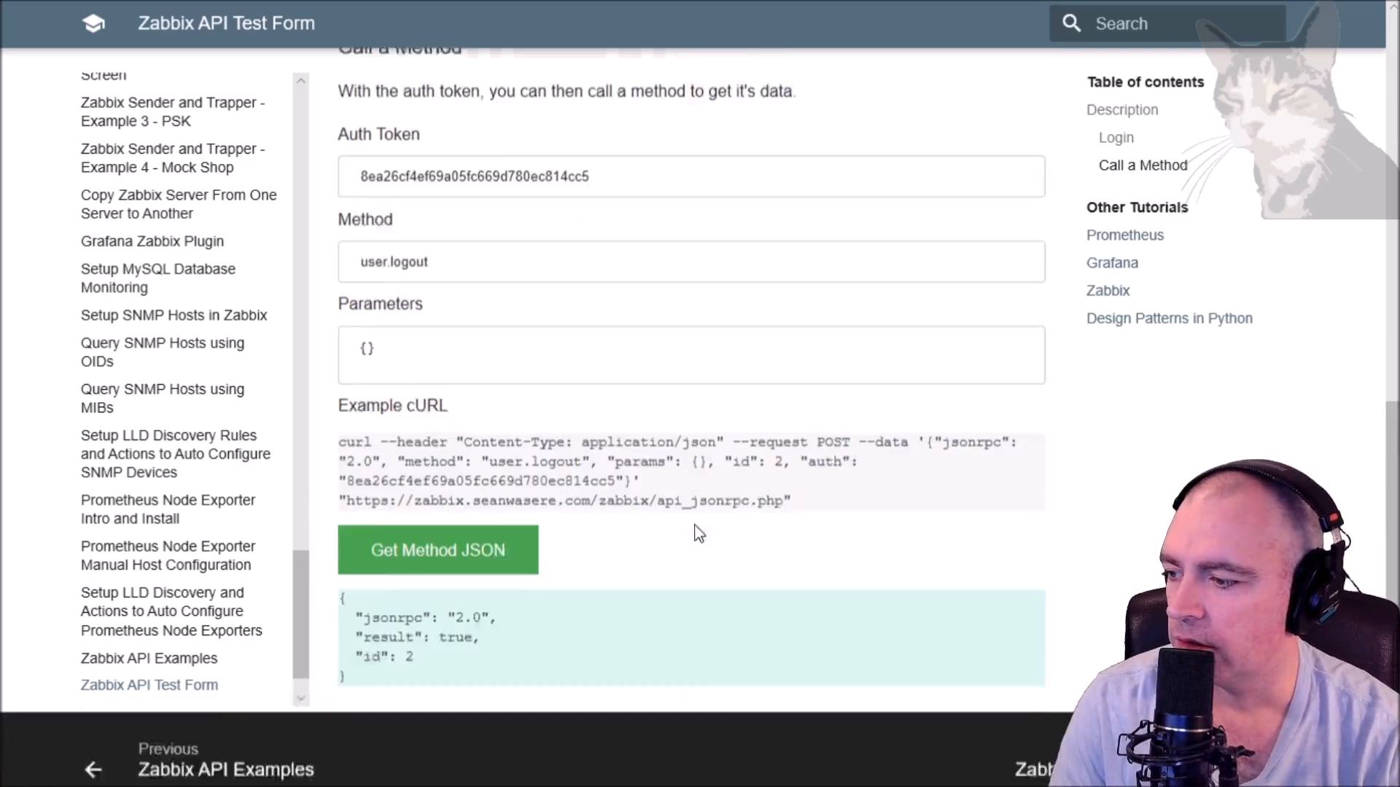
scroll("down", 3)
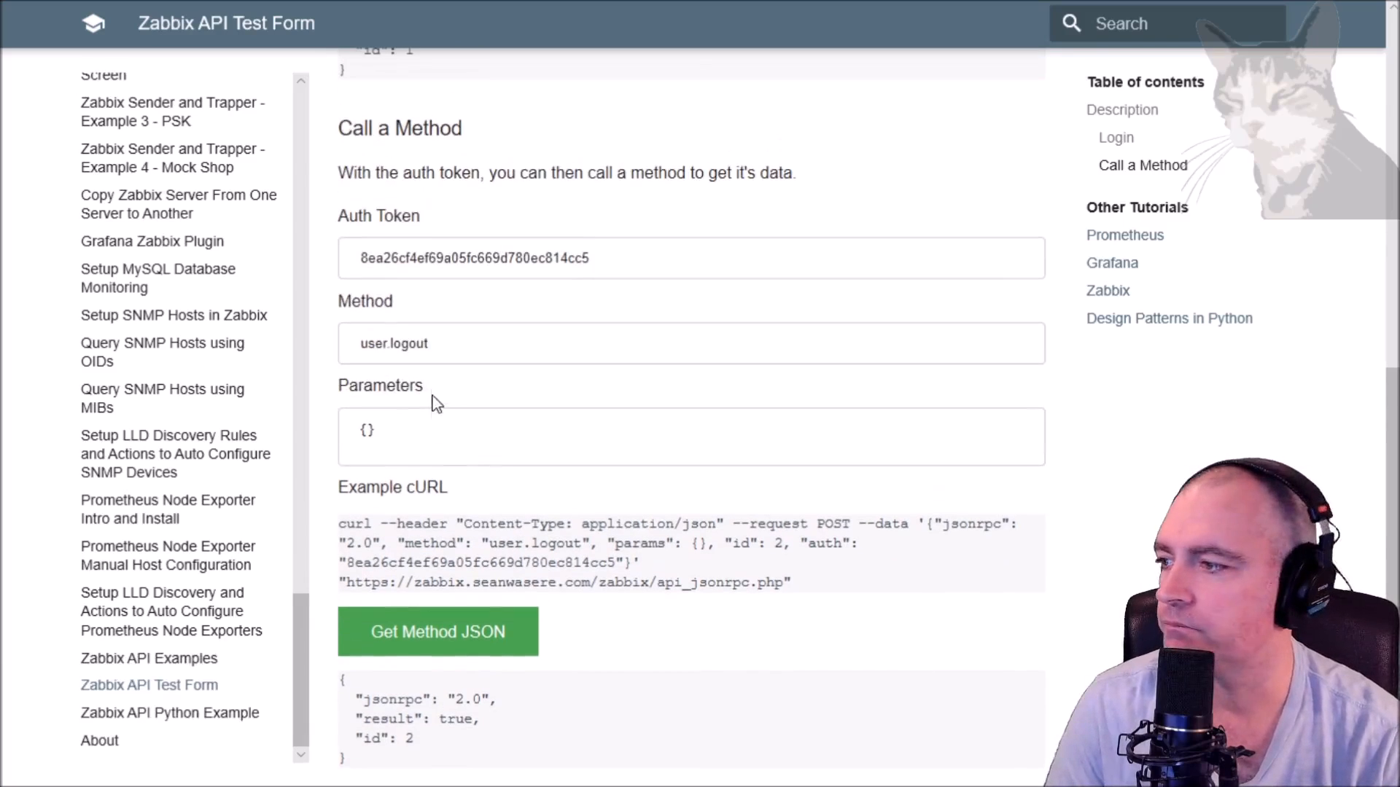
- Call user.get with the old token and highlight the 'Session terminated, re-login, please.' error
double_click(393, 344)
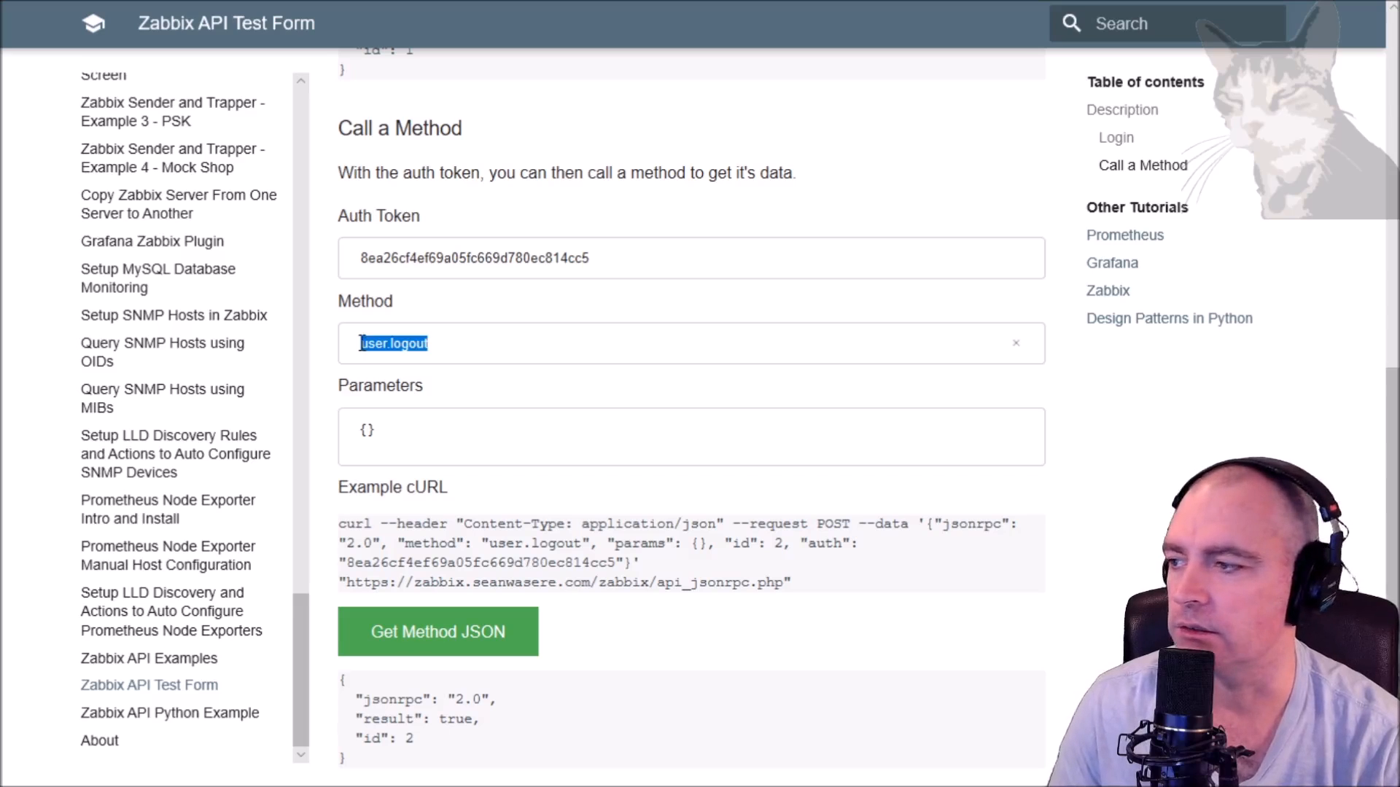
type("user")
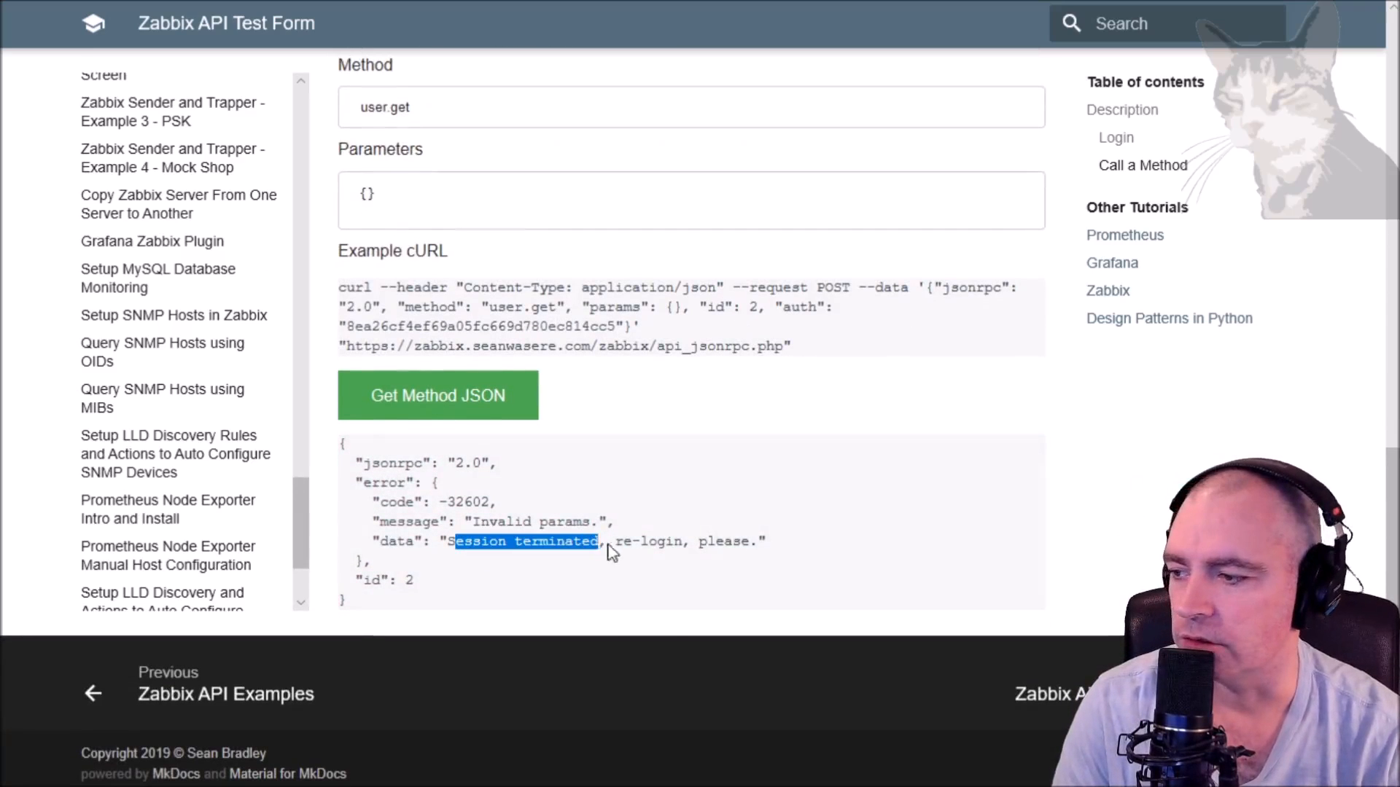
left_click_drag(603, 541, 759, 541)
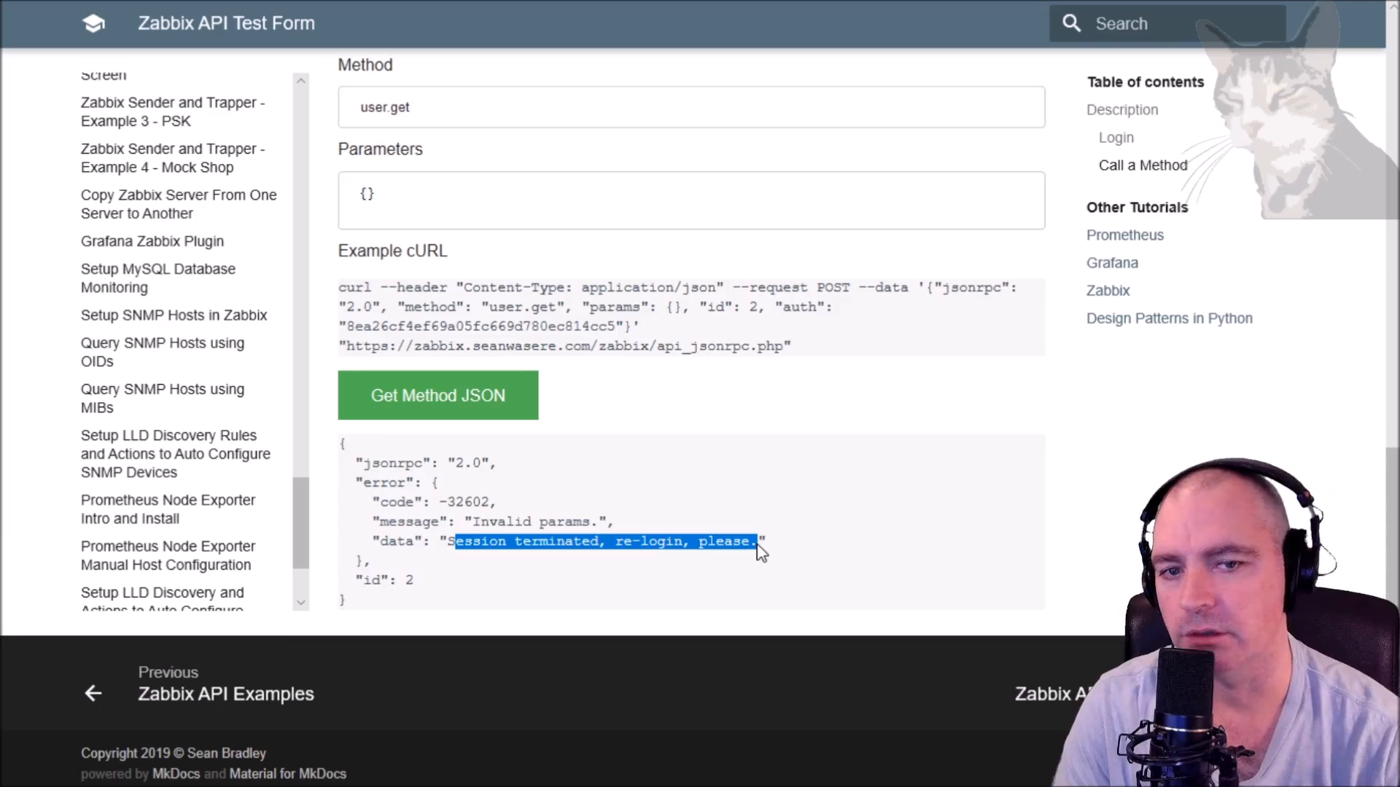